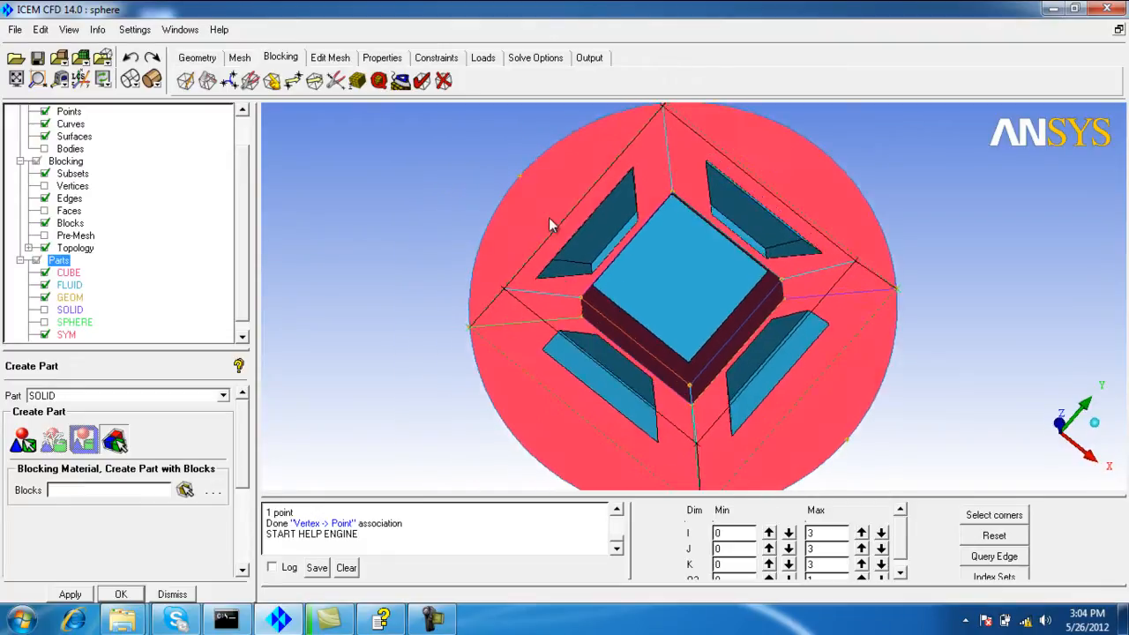
Step: Set CUBE to max size 0.5, height 0.01, ratio 1.2, and SPHERE to height 0.02, ratio 1.3
left_click_drag(551, 225, 471, 335)
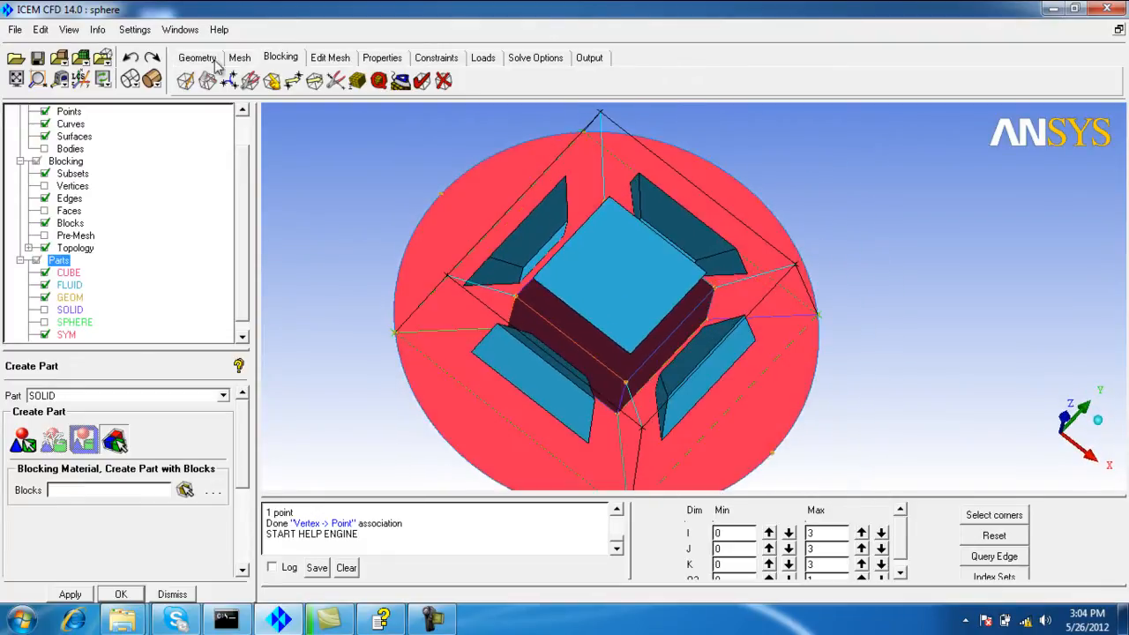
left_click(239, 57)
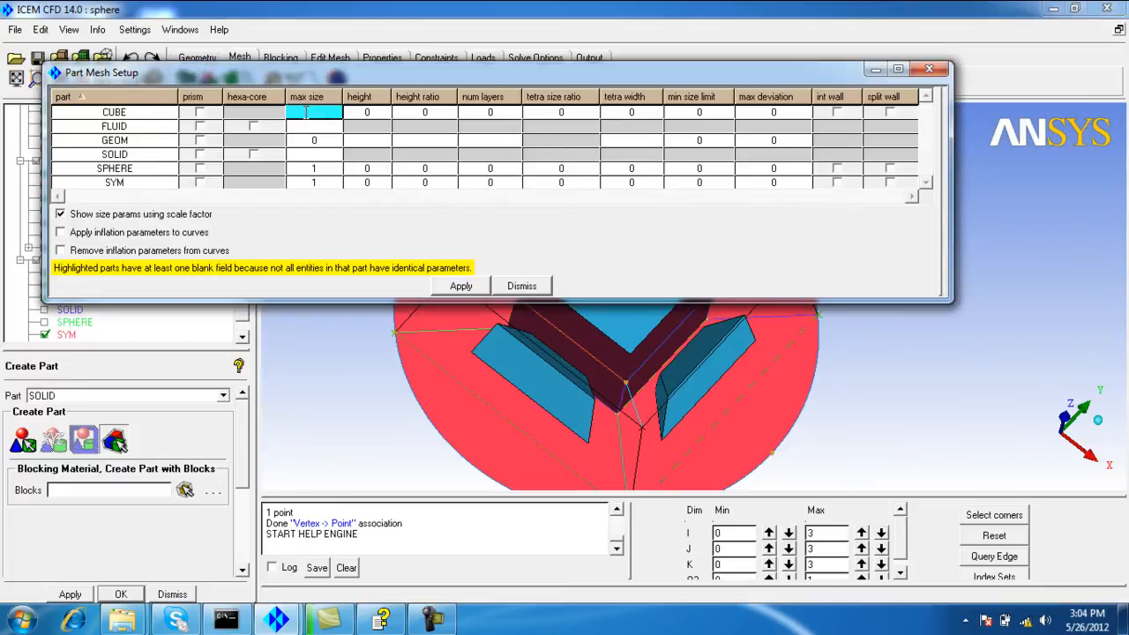
type("0.5")
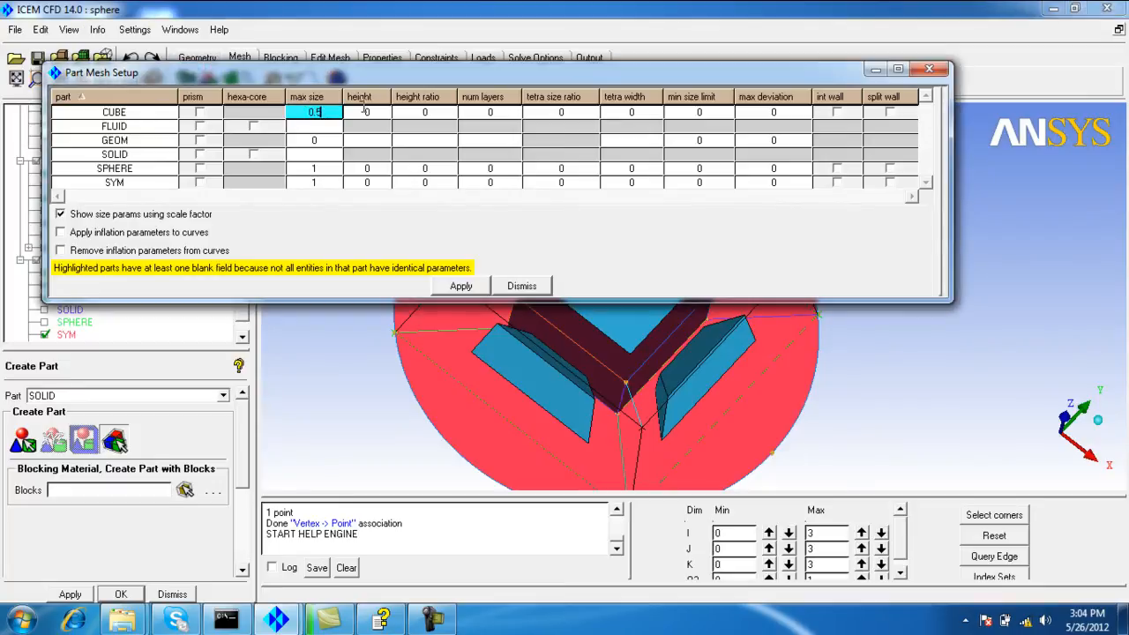
left_click(366, 111)
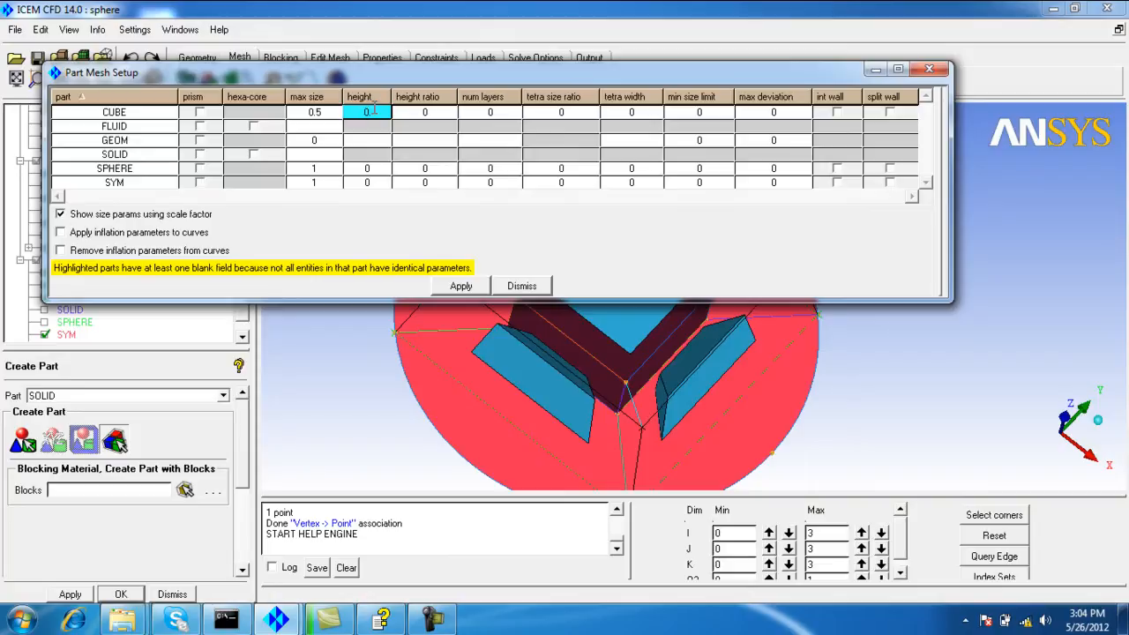
left_click(424, 112)
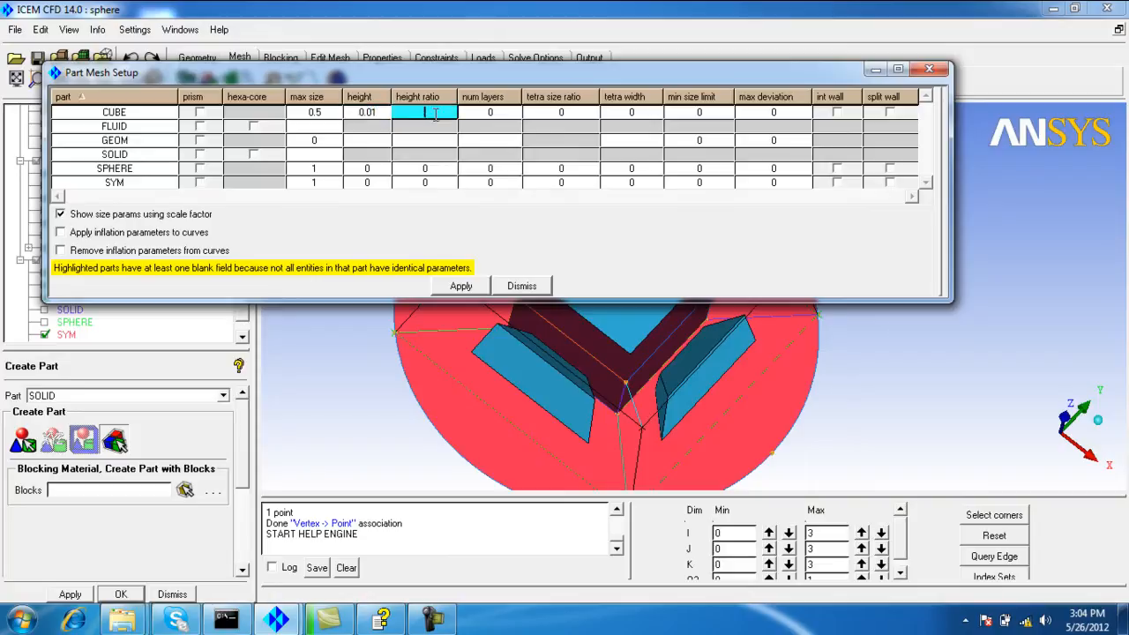
type("1.2")
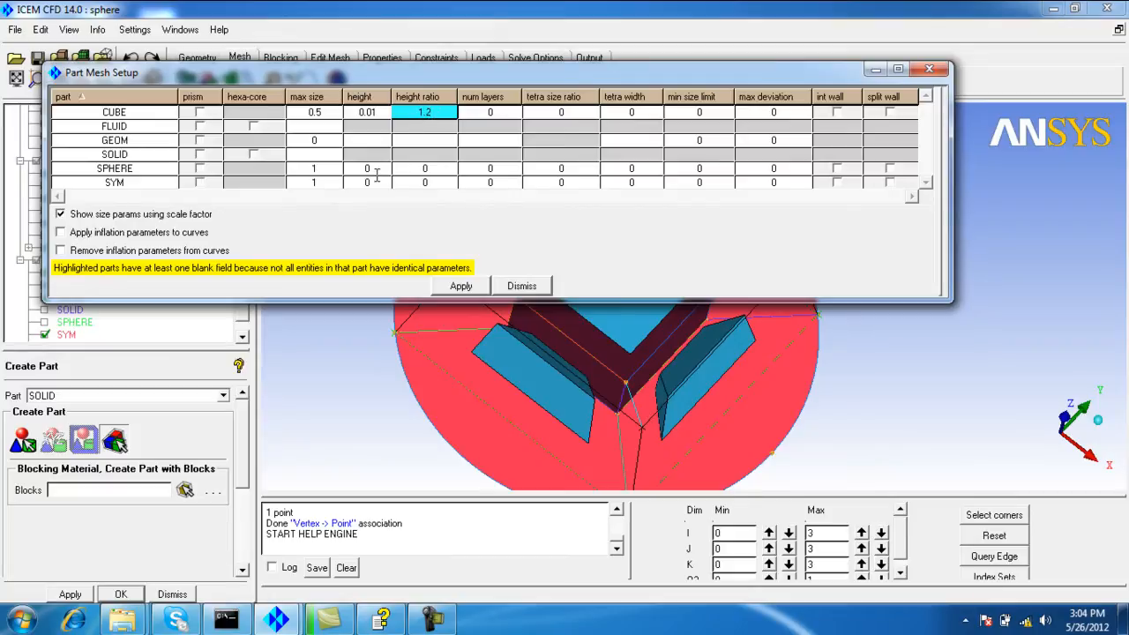
left_click(367, 168)
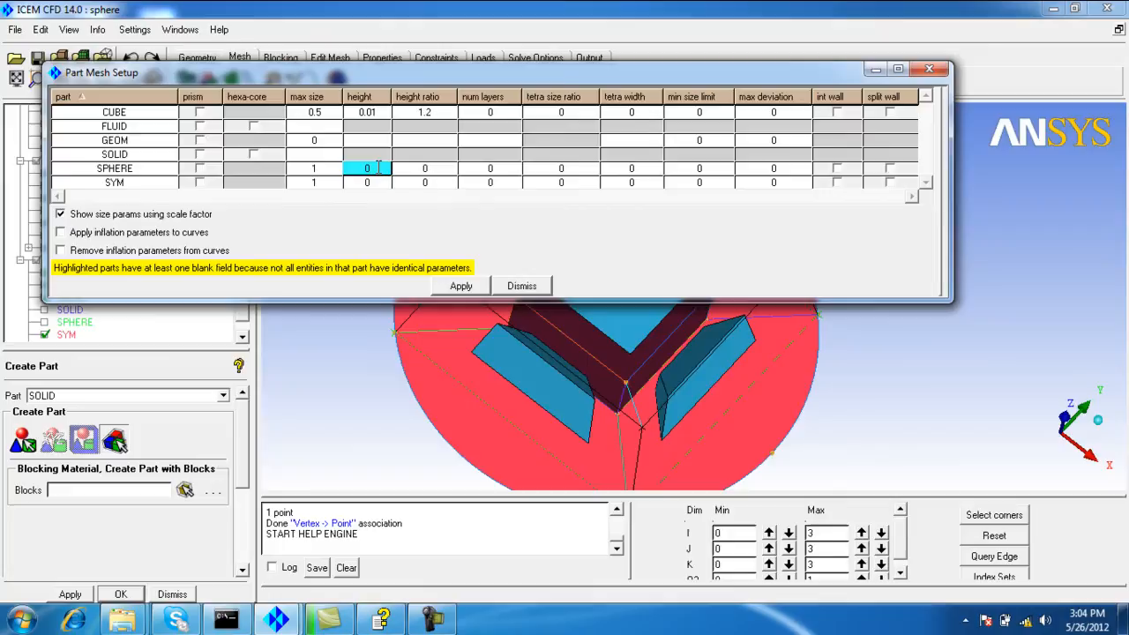
type("0.02")
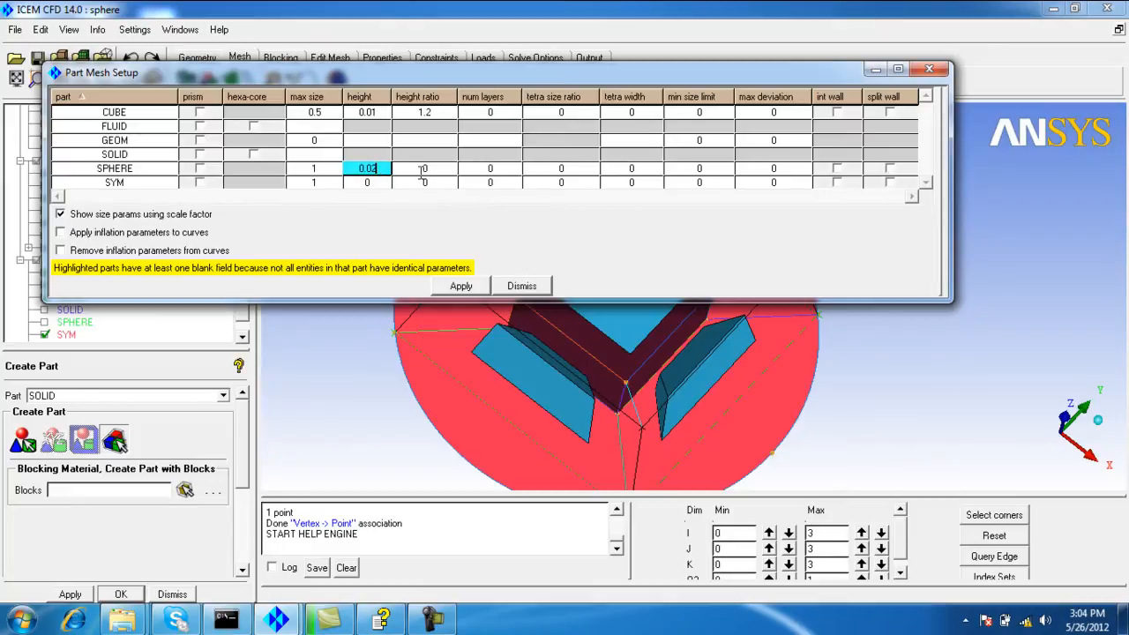
left_click(424, 168)
type("1.2")
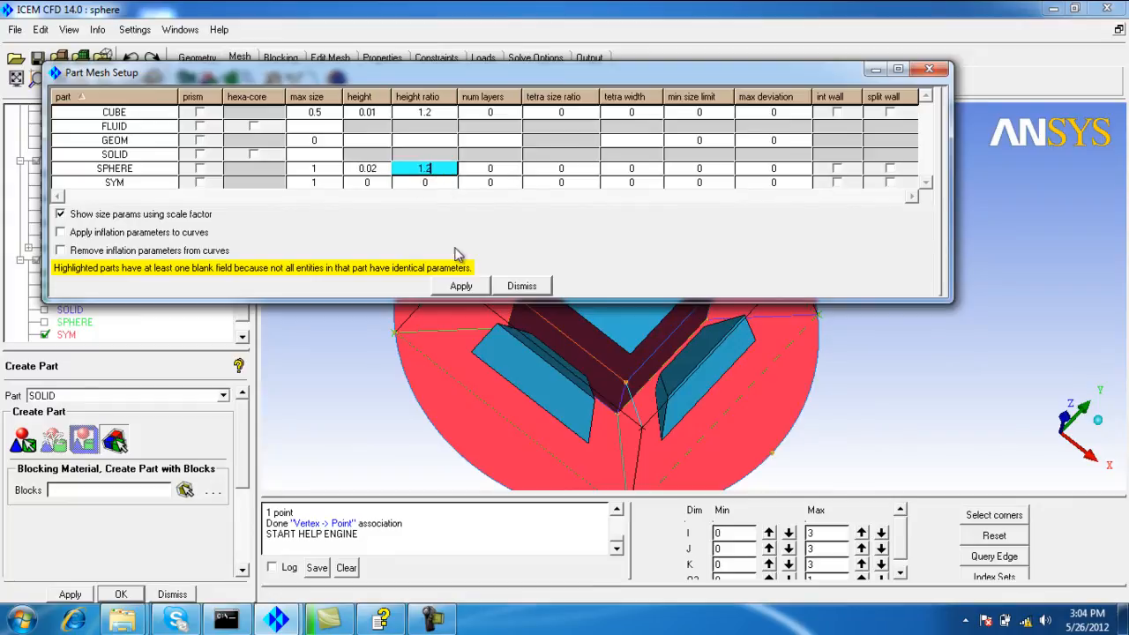
left_click(460, 285)
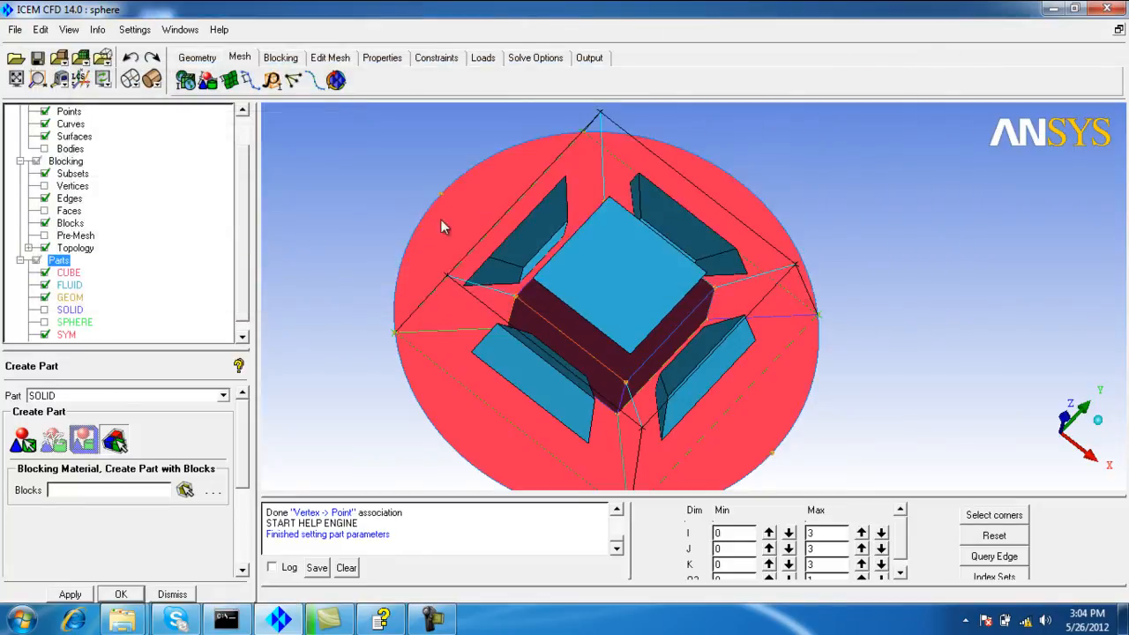
Step: Compute the pre-mesh with Update All and display it, including the SPHERE surface mesh
left_click(281, 57)
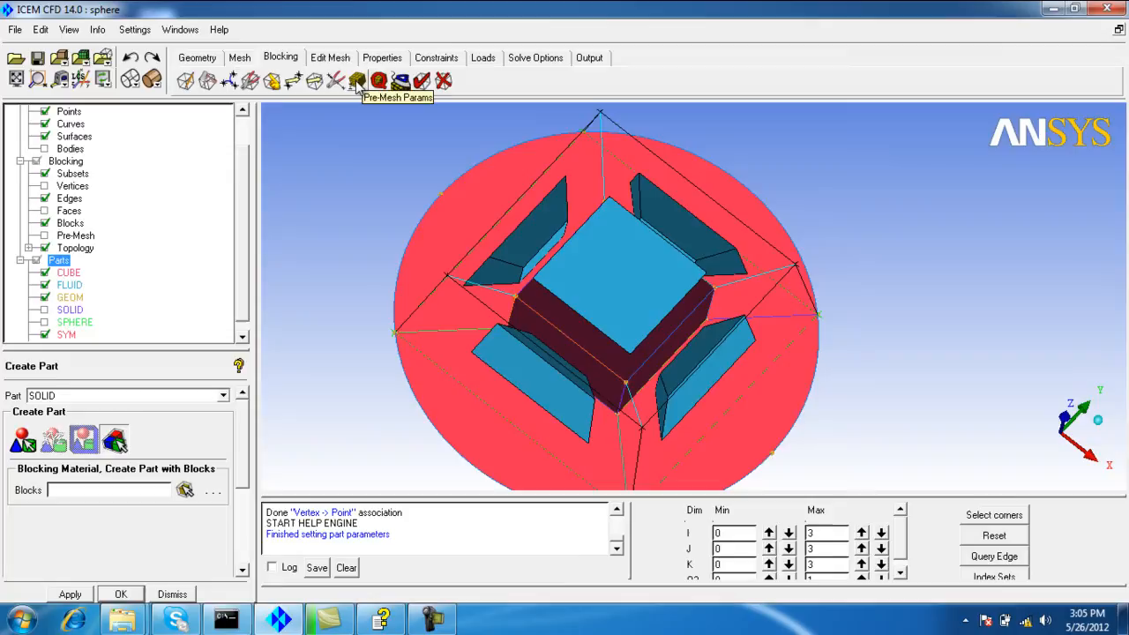
left_click(357, 80)
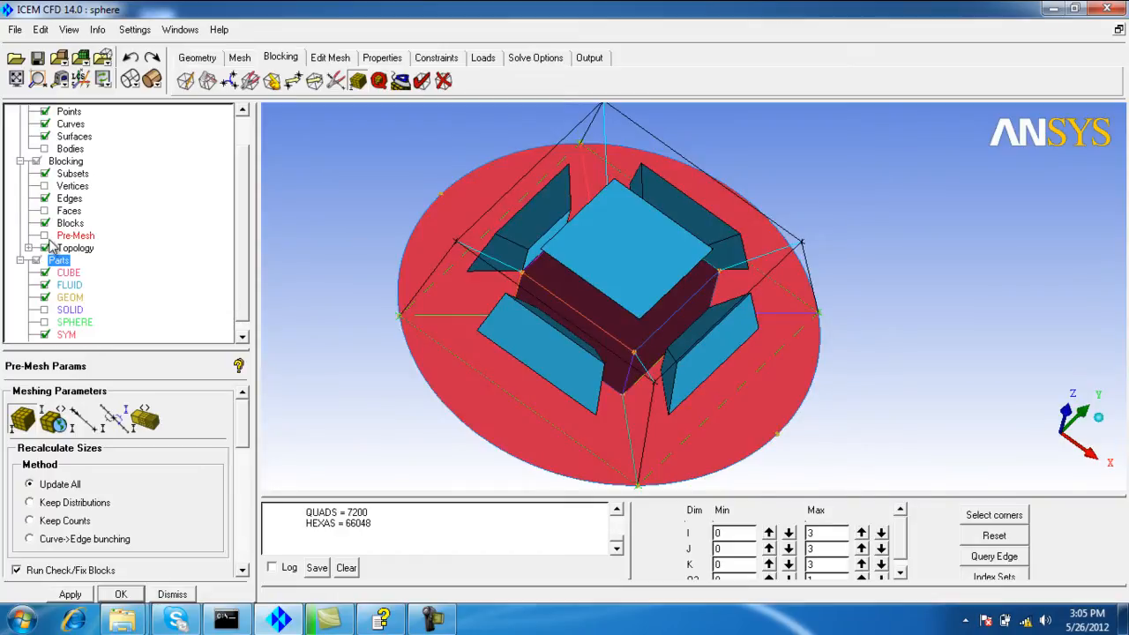
left_click(46, 235)
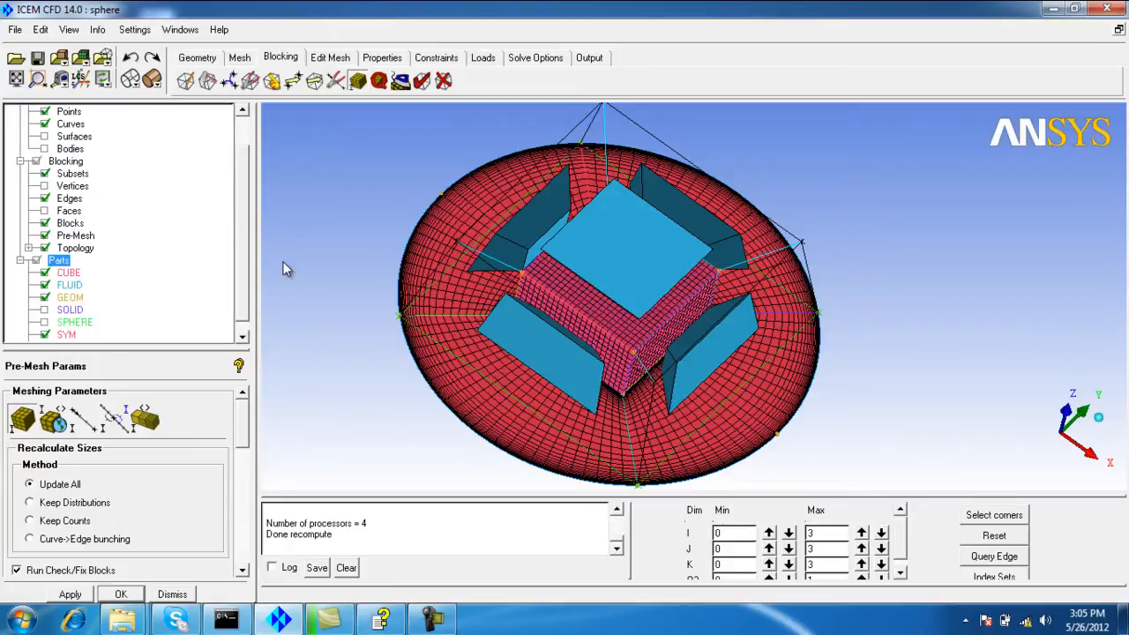
left_click_drag(282, 269, 423, 494)
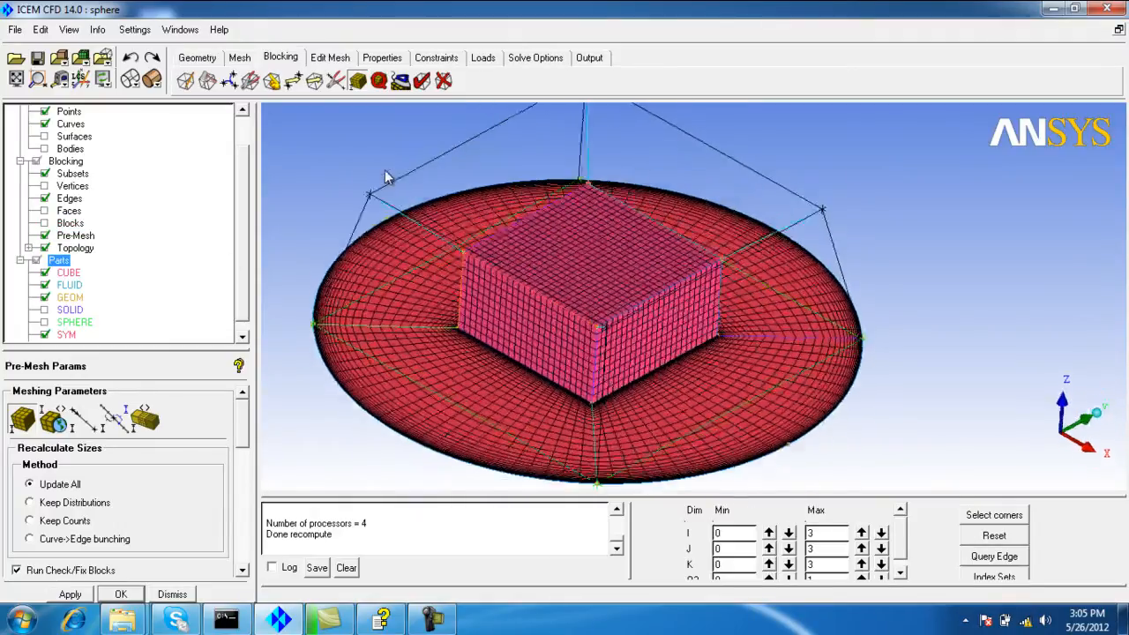
left_click_drag(384, 174, 516, 423)
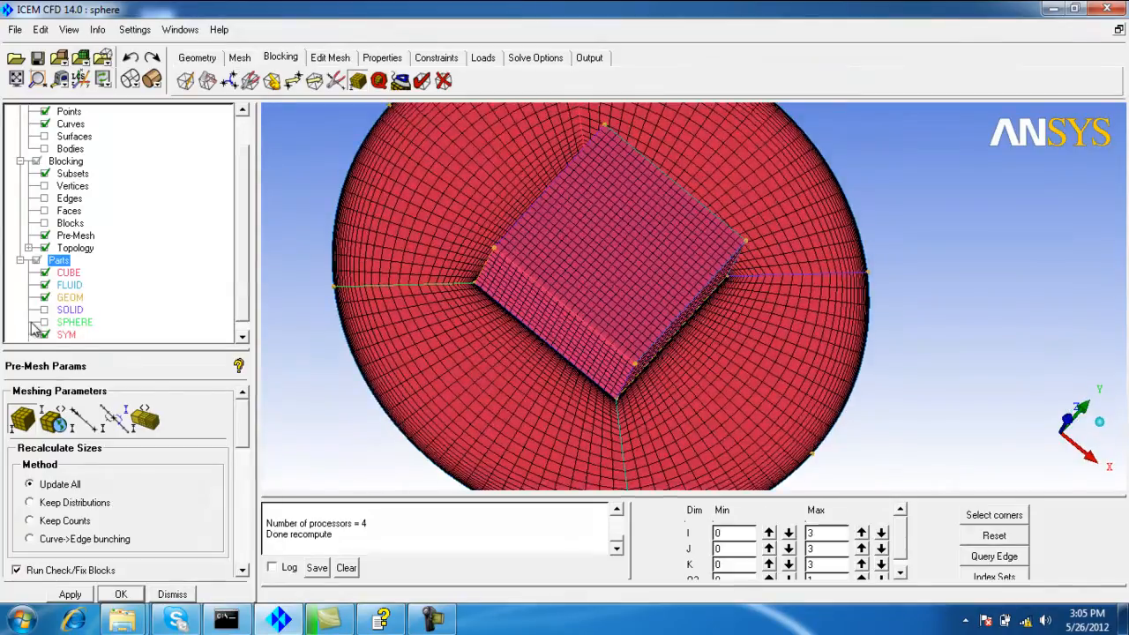
left_click(75, 322)
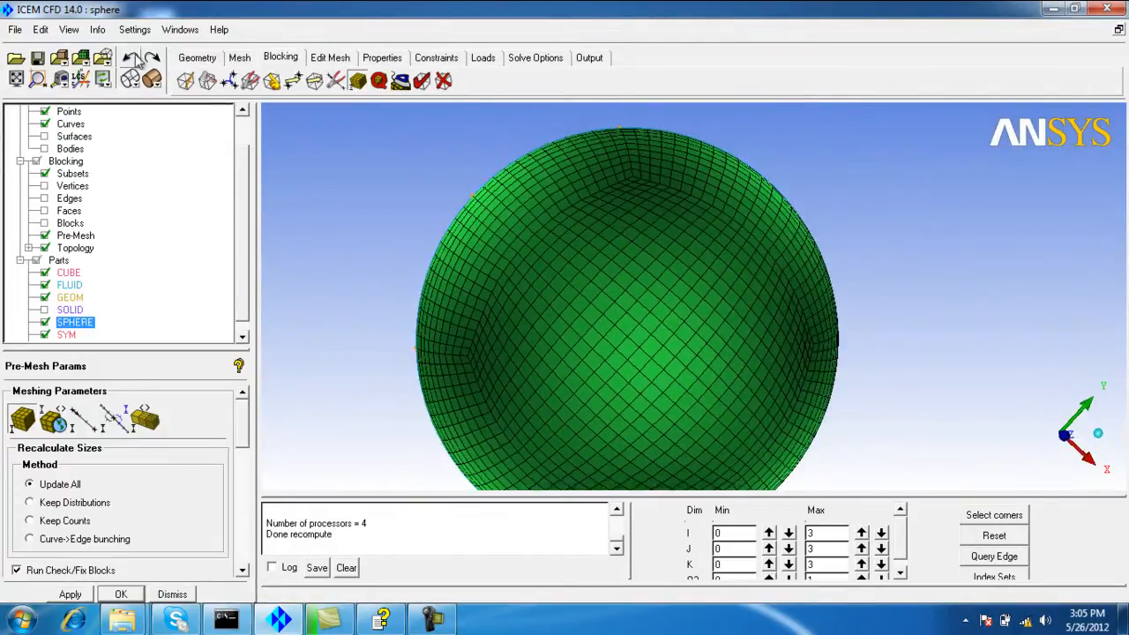
Step: Accept the Lighting settings, hide the SPHERE mesh, and zoom in on the cube mesh
left_click(135, 29)
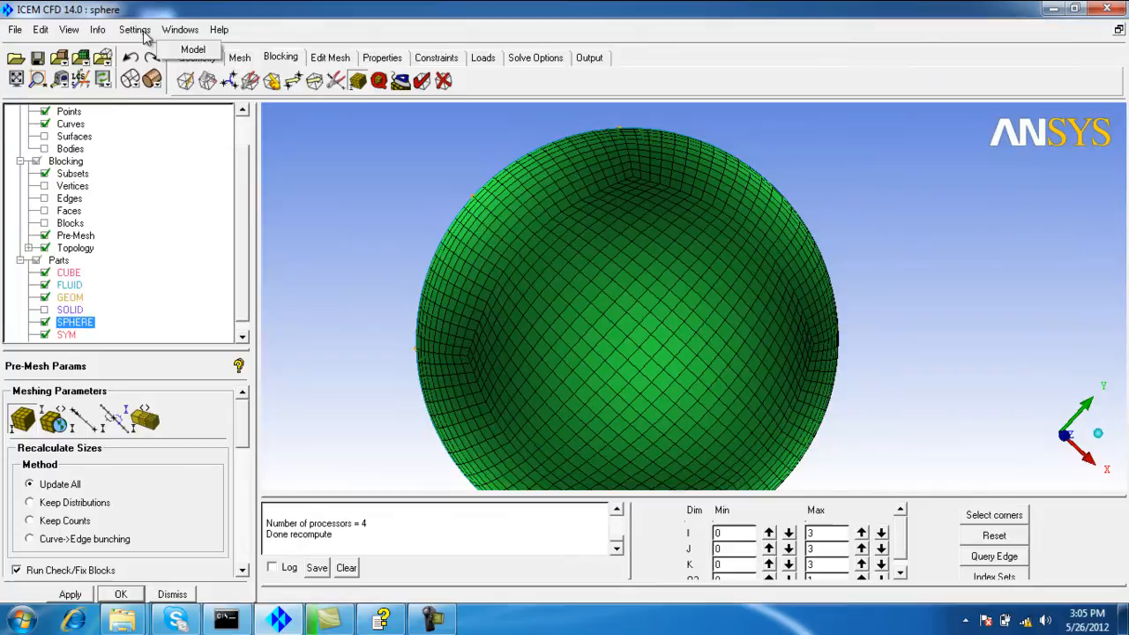
left_click(134, 29)
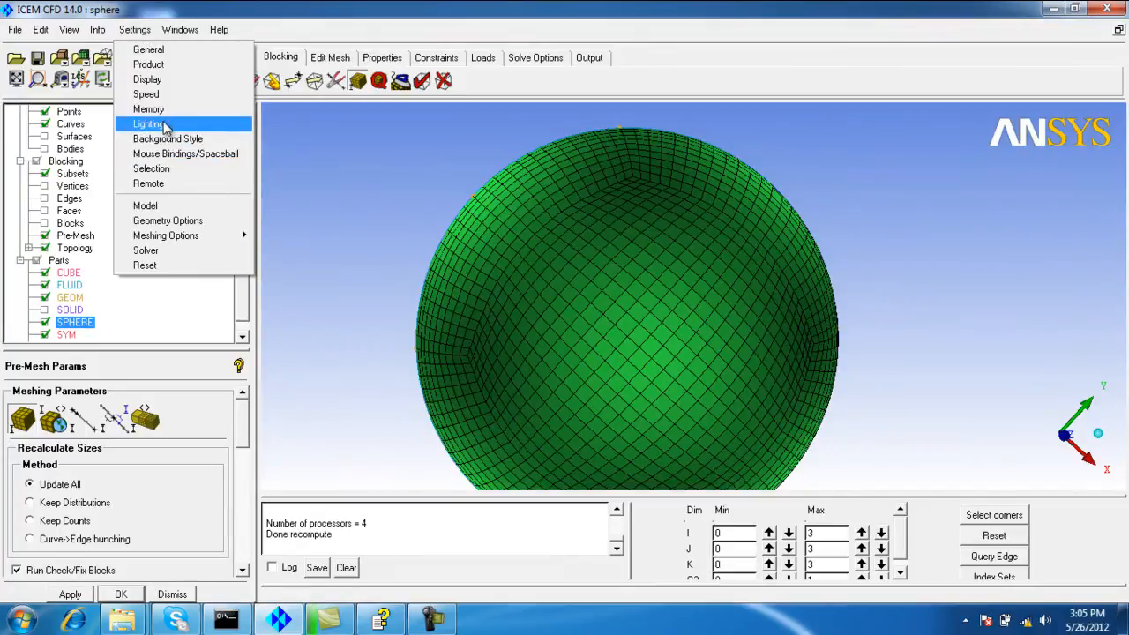
left_click(148, 123)
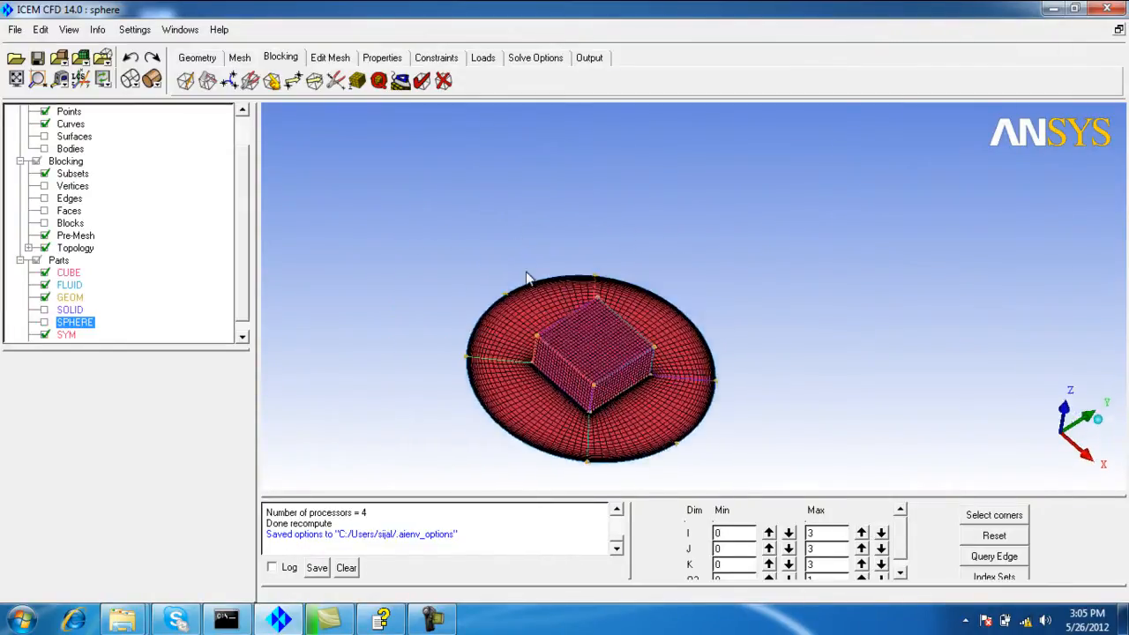
left_click_drag(529, 278, 476, 366)
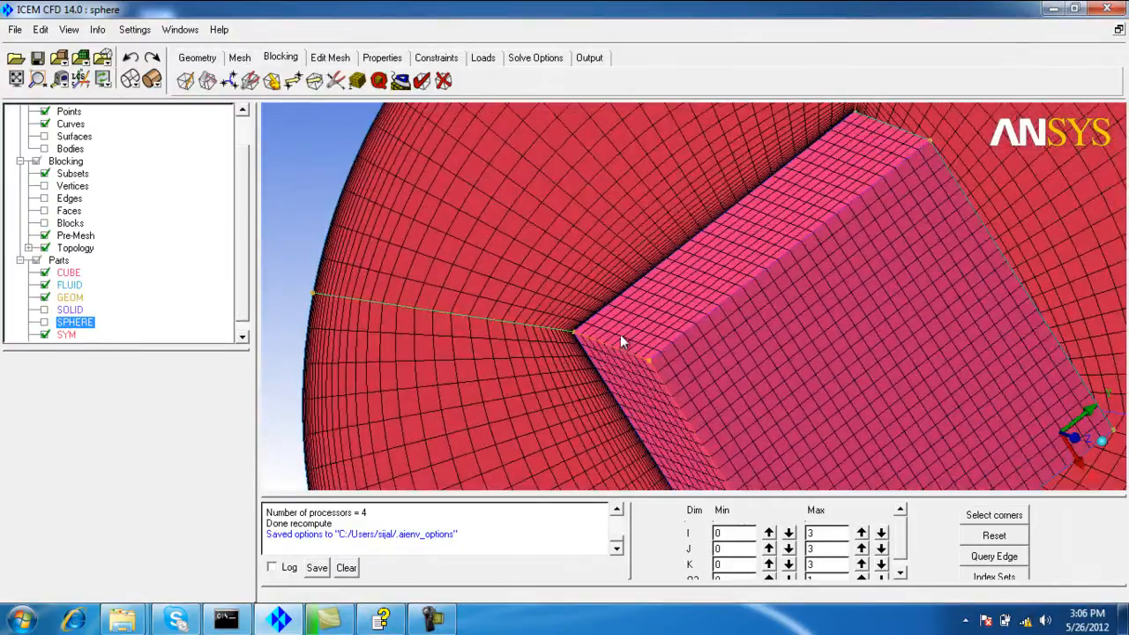
left_click_drag(622, 342, 569, 351)
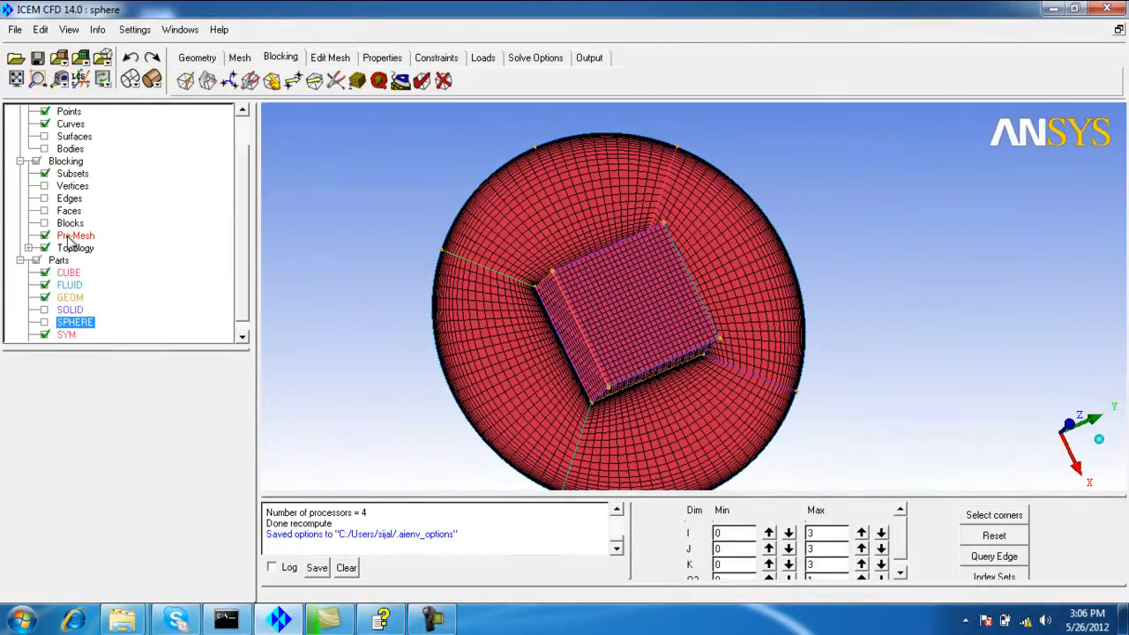
Step: Start scan planes on the pre-mesh and pick an edge perpendicular to the planes
right_click(75, 235)
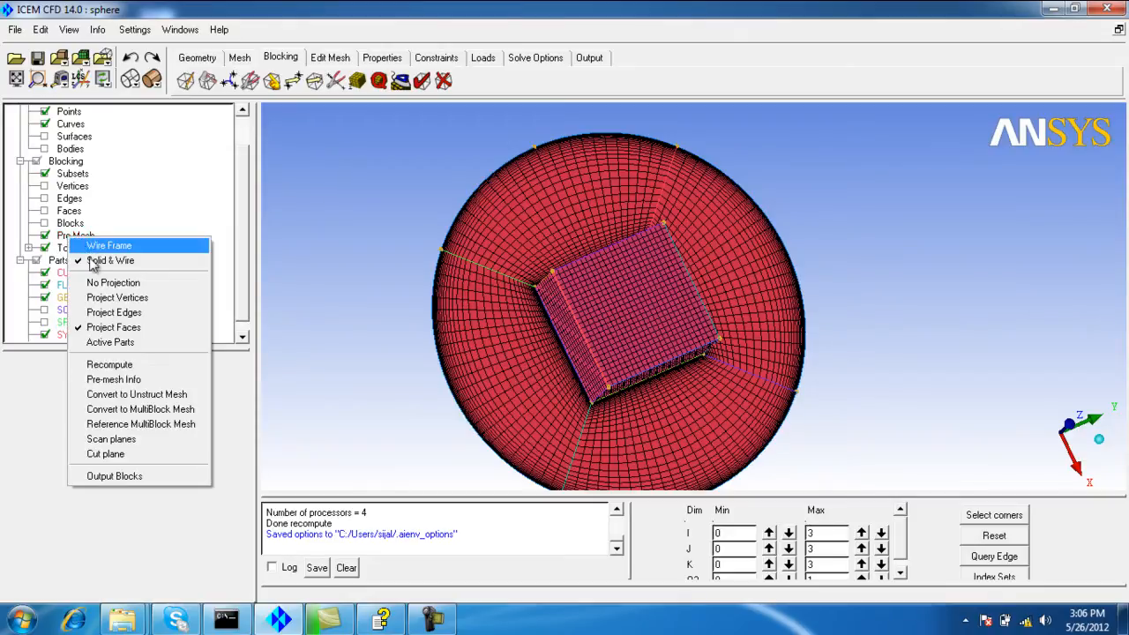
left_click(111, 439)
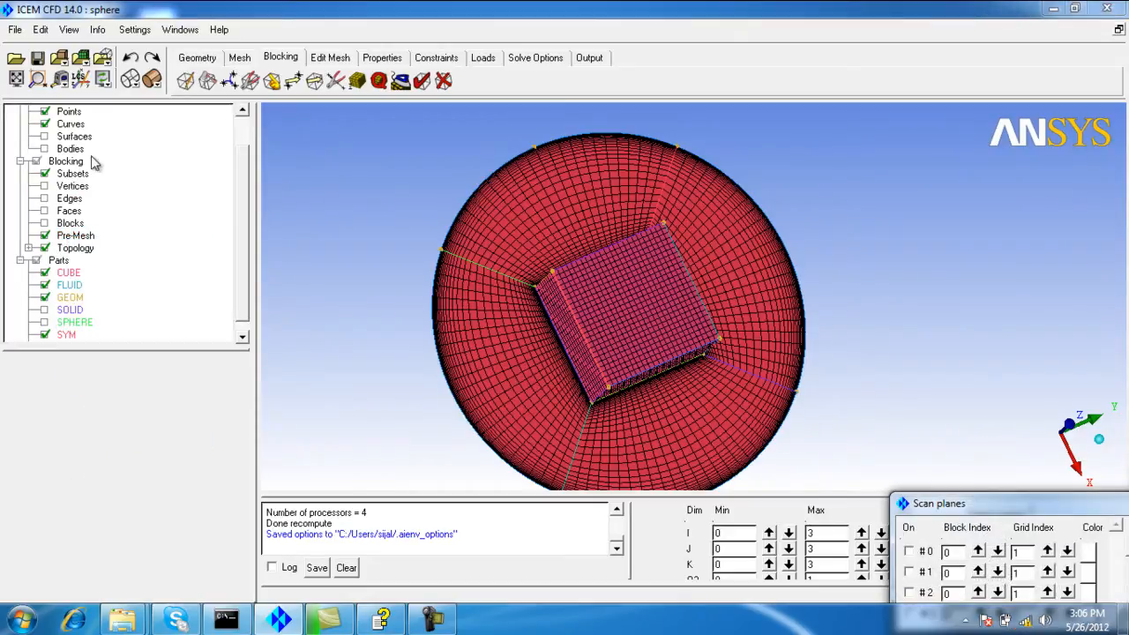
mouse_move(69, 198)
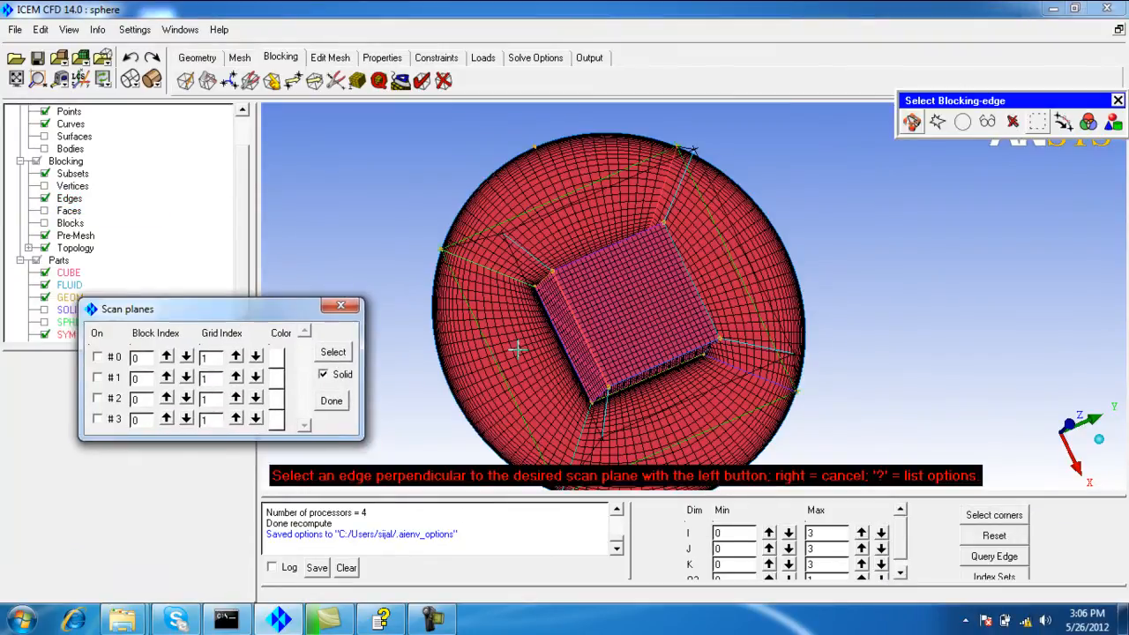
left_click(97, 357)
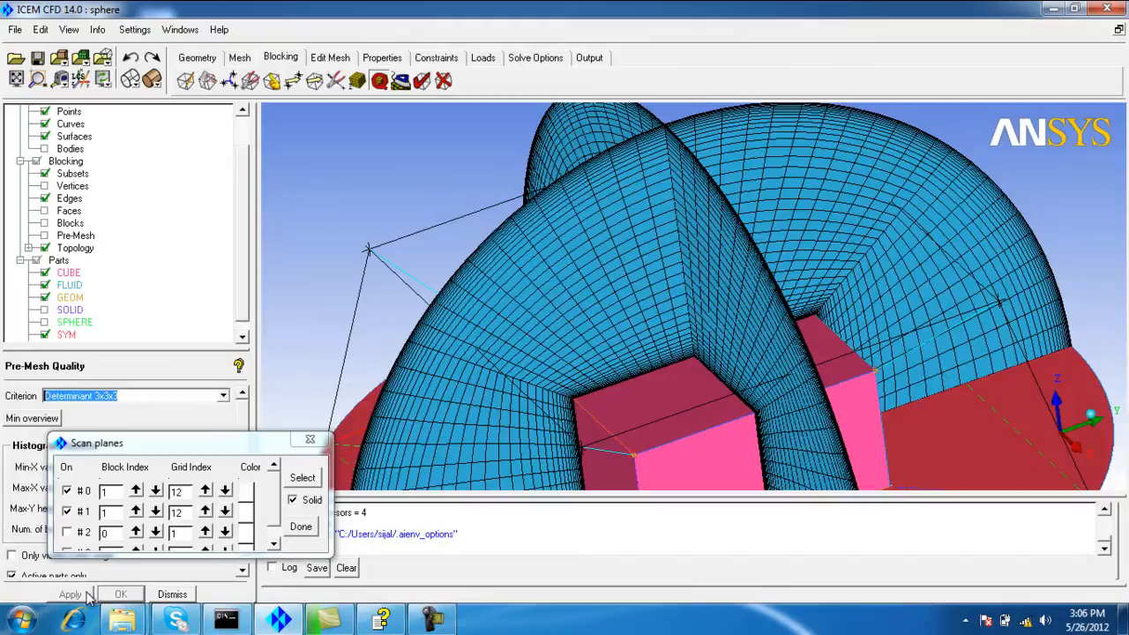
Step: Run the Determinant pre-mesh quality check, colour the scan planes red and green, and inspect
left_click(70, 594)
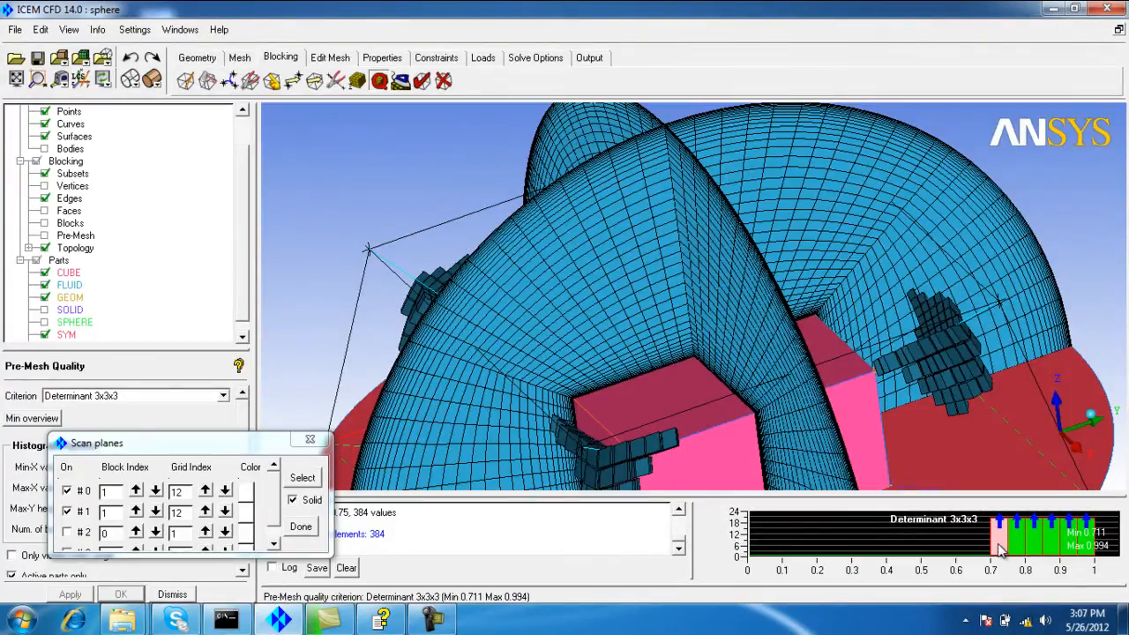
mouse_move(771, 394)
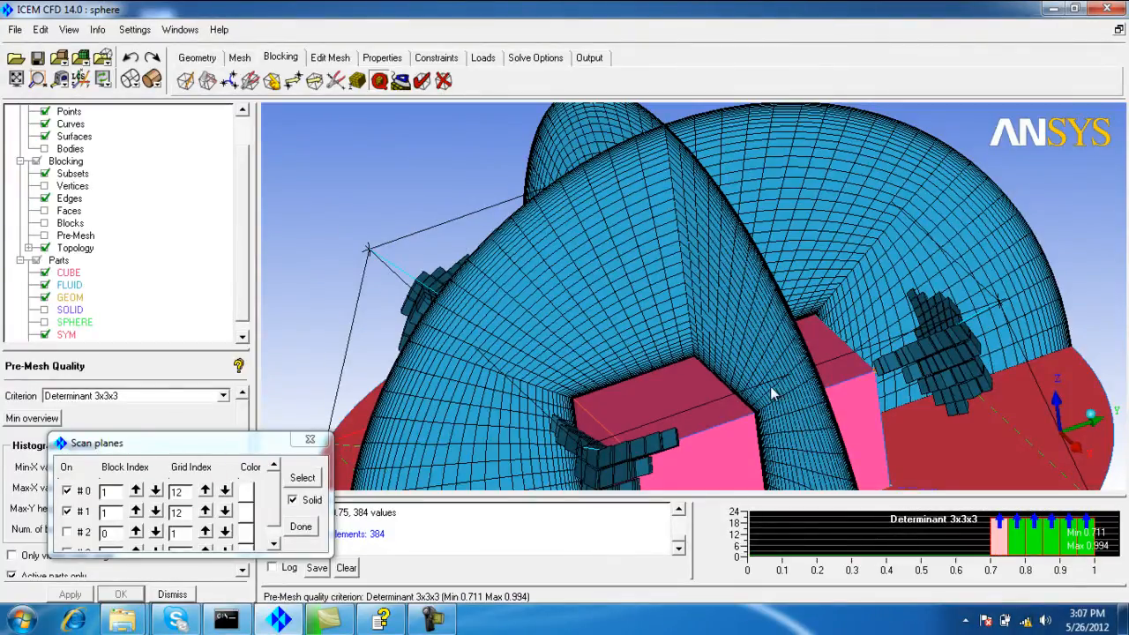
left_click_drag(771, 393, 772, 432)
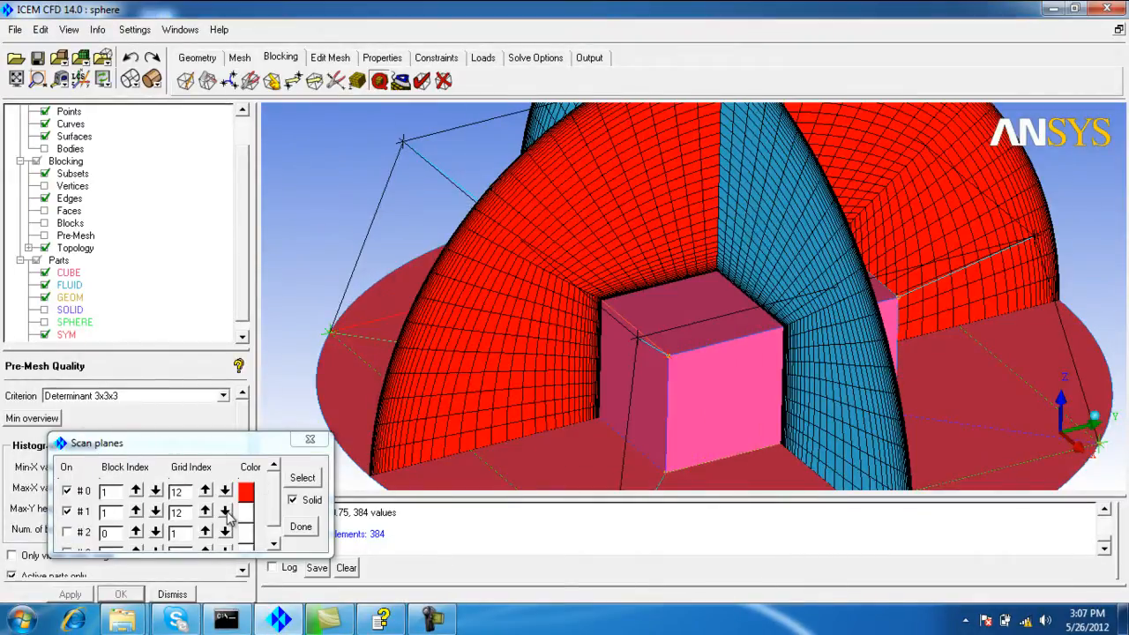
left_click(246, 490)
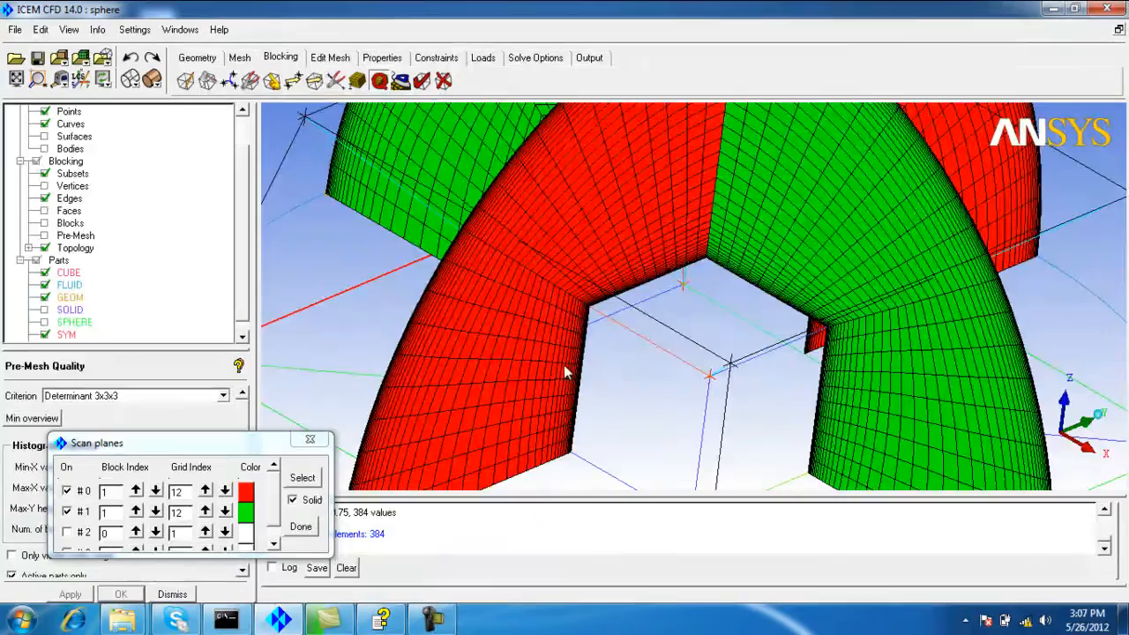
left_click_drag(564, 371, 732, 344)
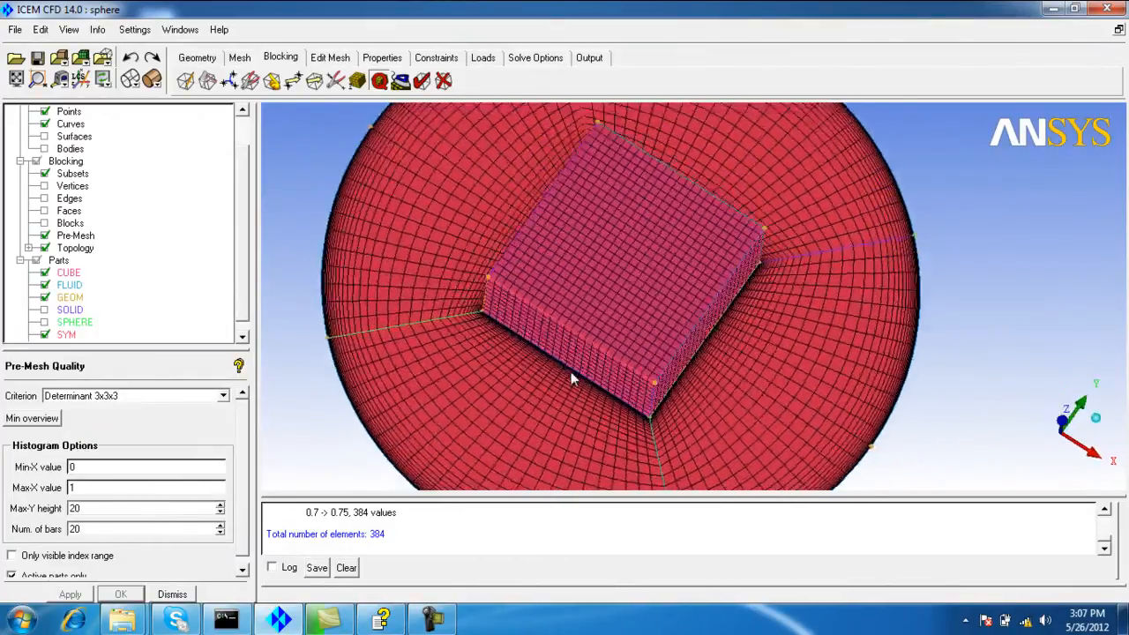
Step: Convert the pre-mesh to an unstructured mesh and save the project
left_click_drag(573, 380, 569, 203)
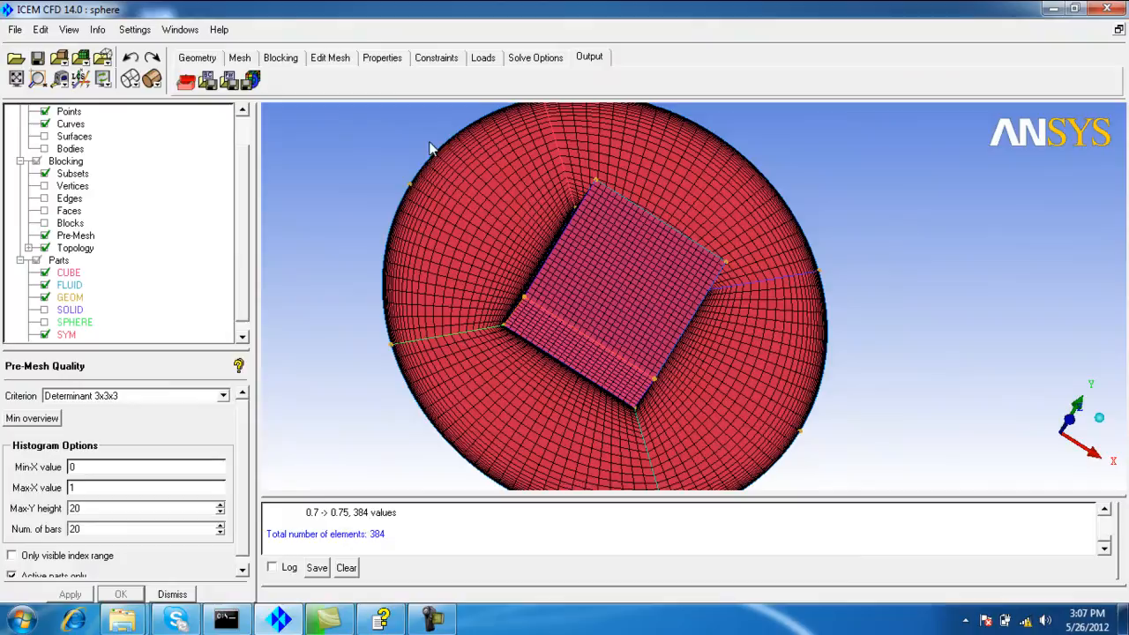
right_click(75, 236)
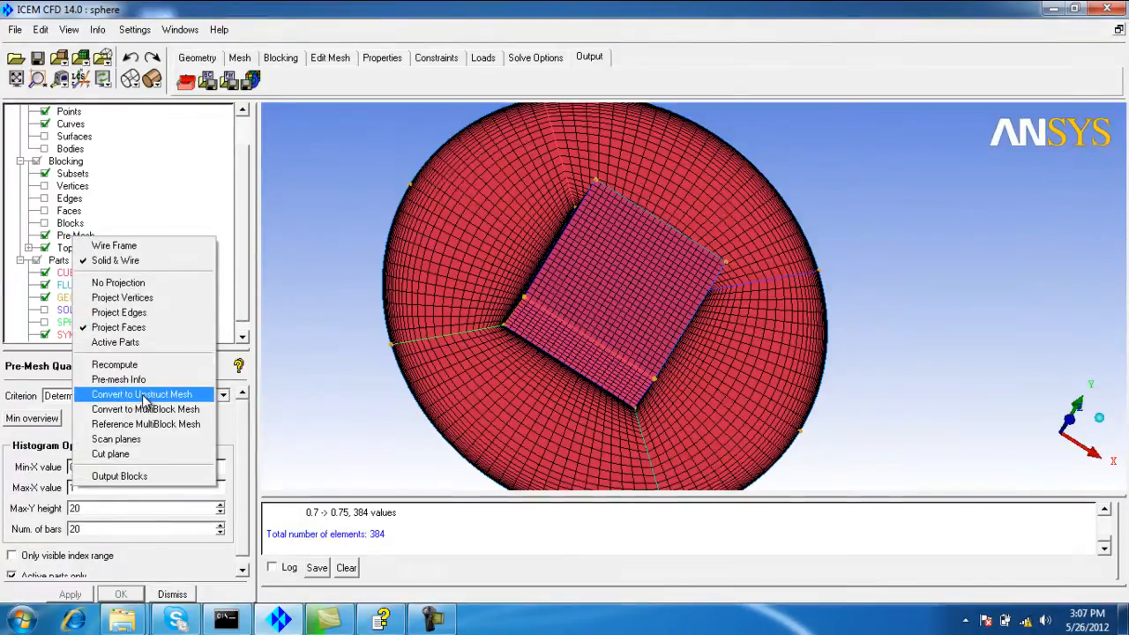
left_click(141, 394)
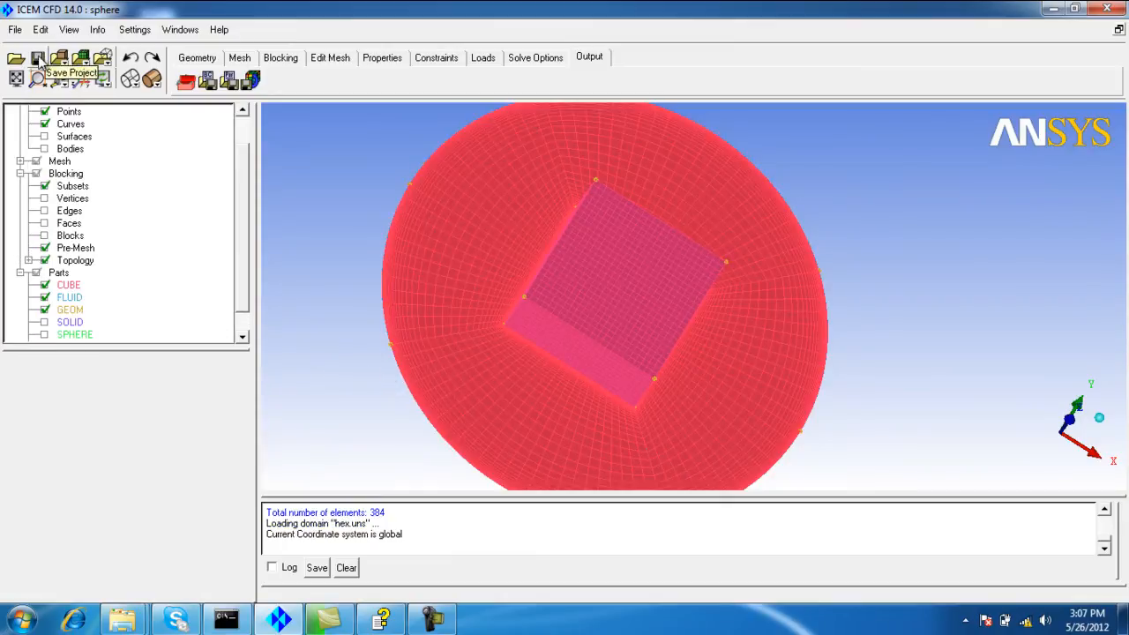
left_click(38, 58)
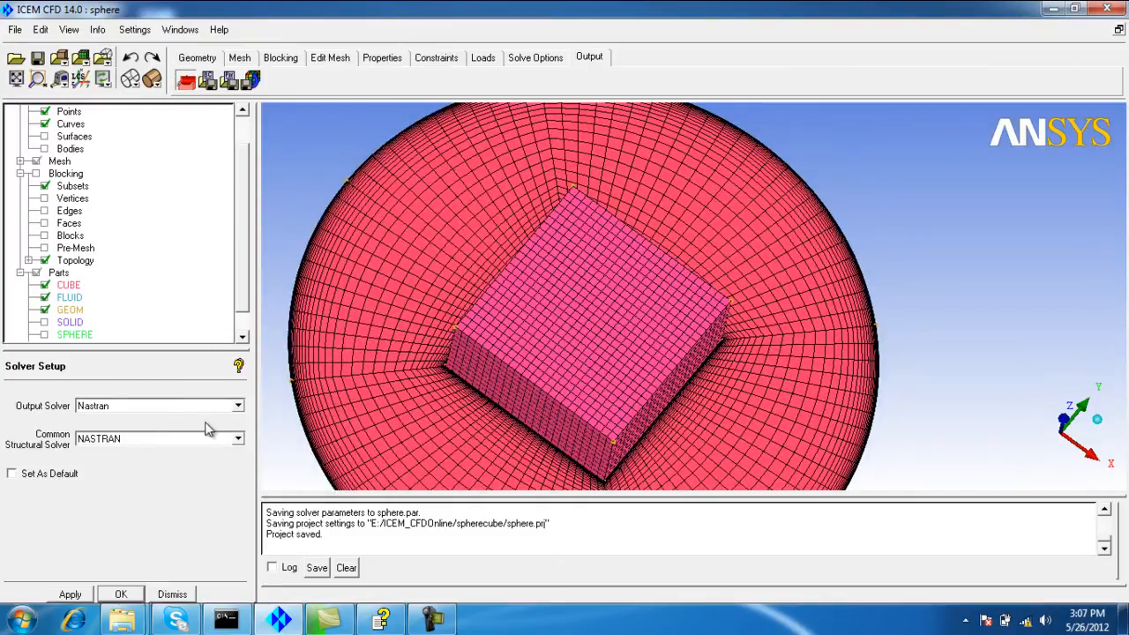
left_click(237, 405)
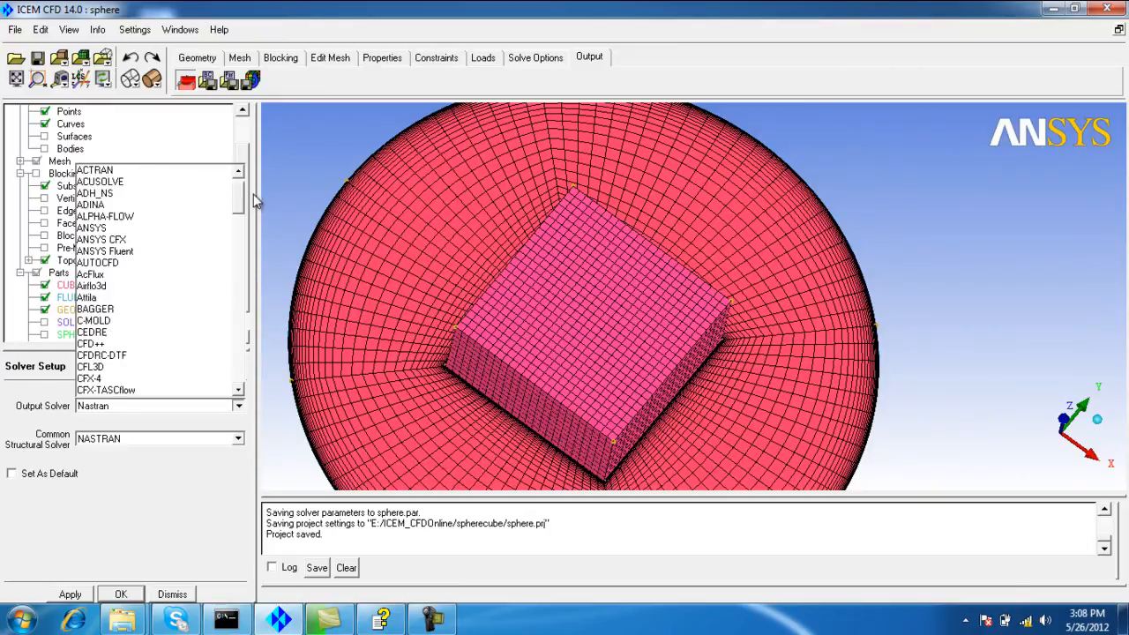
Step: Select ANSYS Fluent as the output solver and apply it
left_click(104, 251)
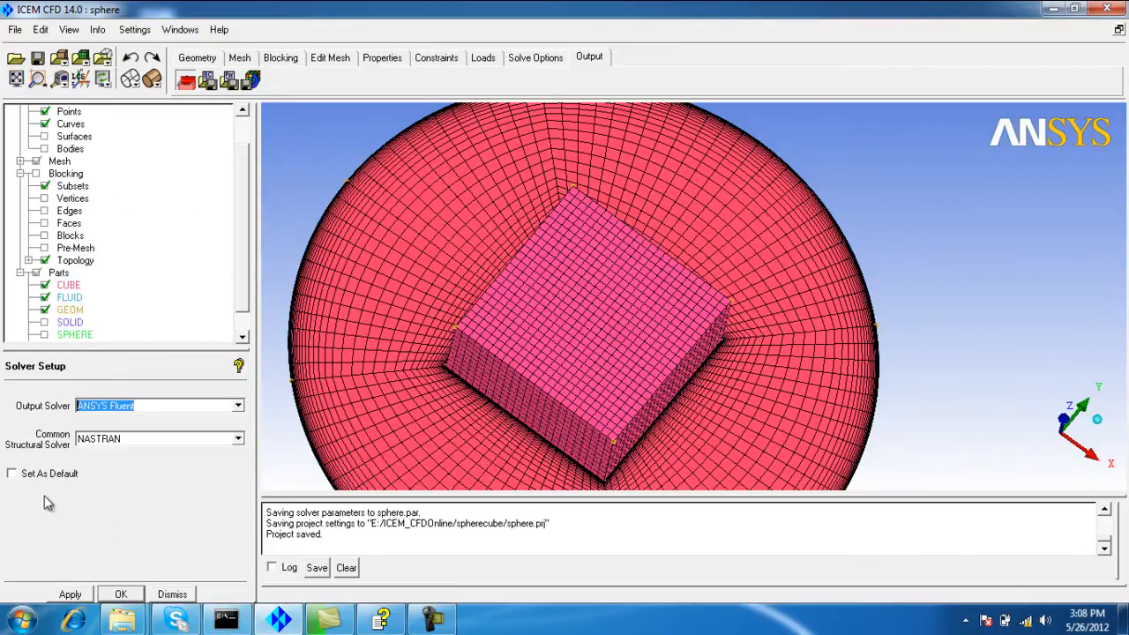
left_click(12, 474)
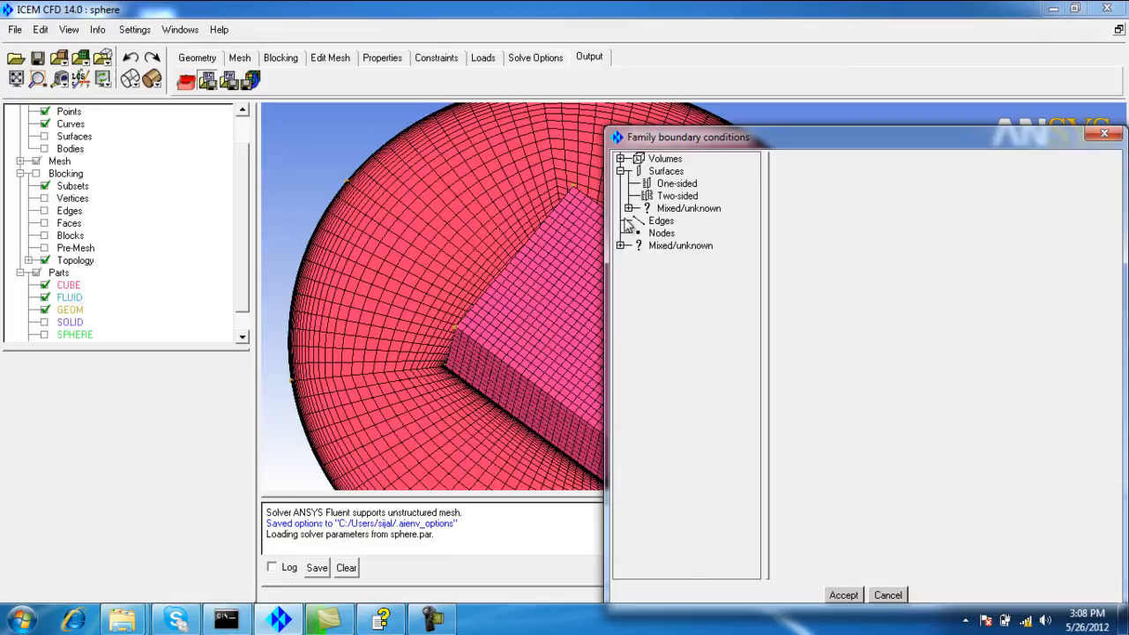
Step: Create a new boundary condition type for the CUBE surface family
left_click(630, 208)
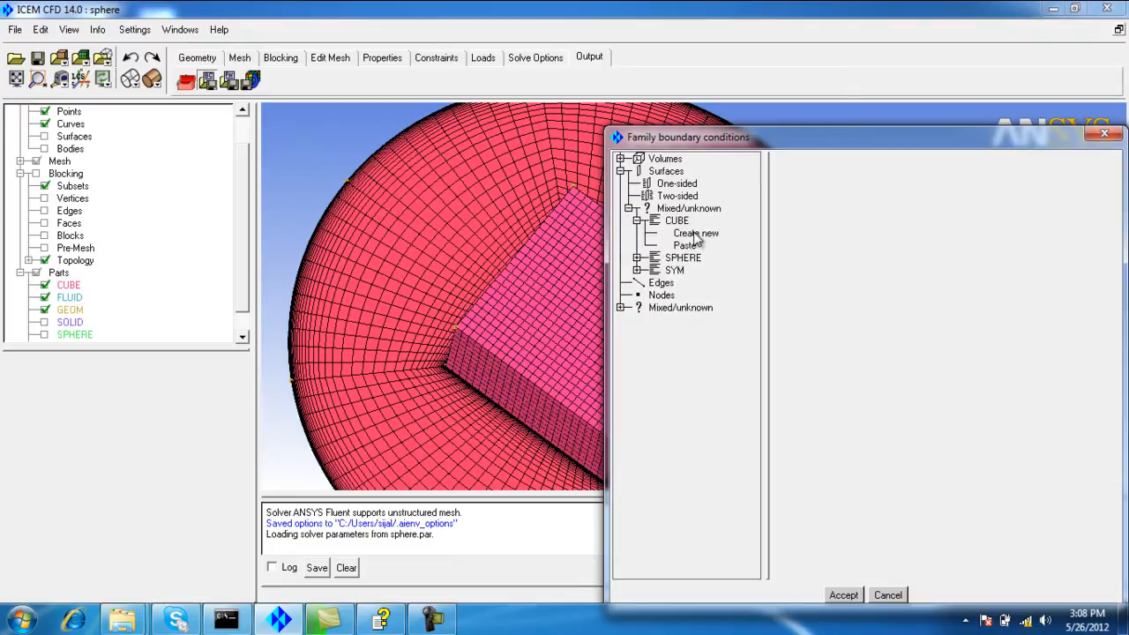
left_click(696, 233)
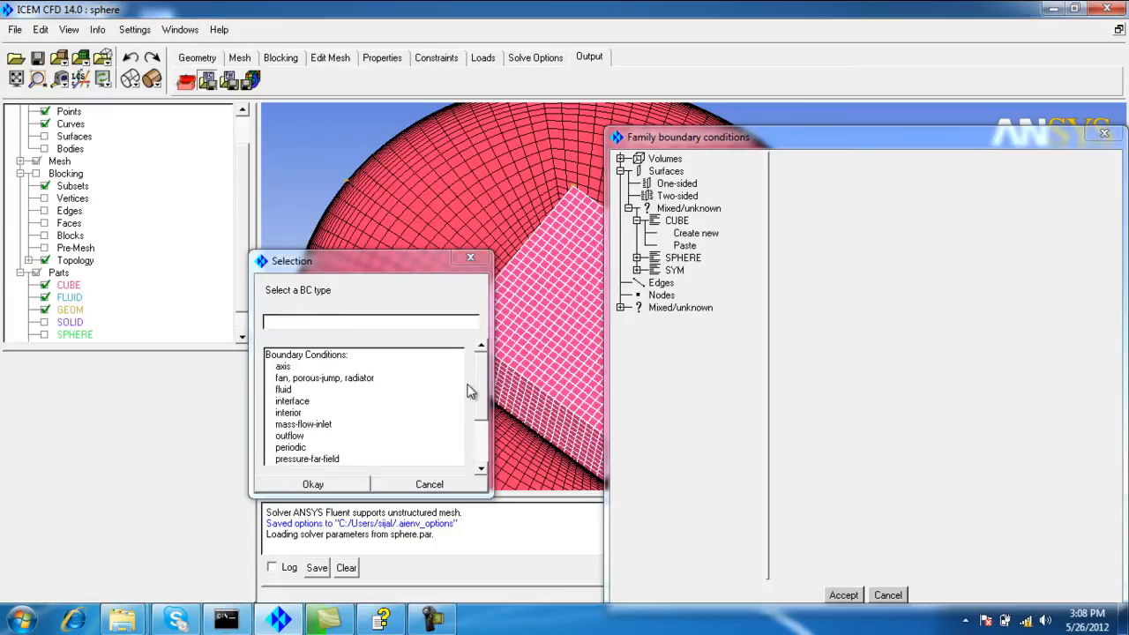
left_click(283, 458)
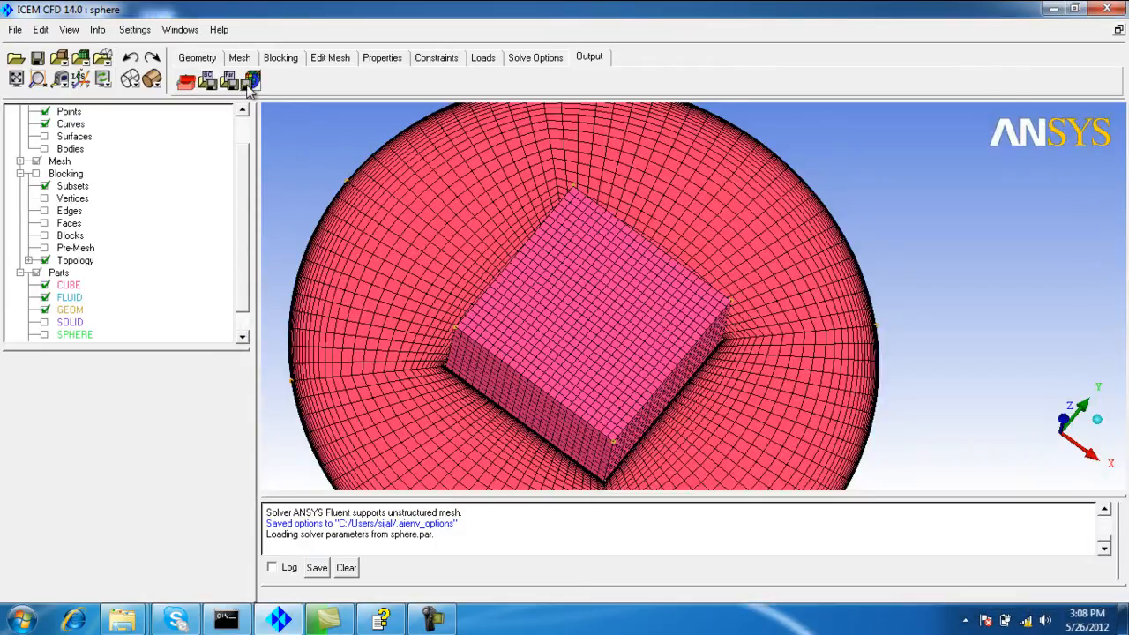
Step: Save the project and write sphere.uns as a 3D Fluent mesh file named 'sphere'
left_click(251, 79)
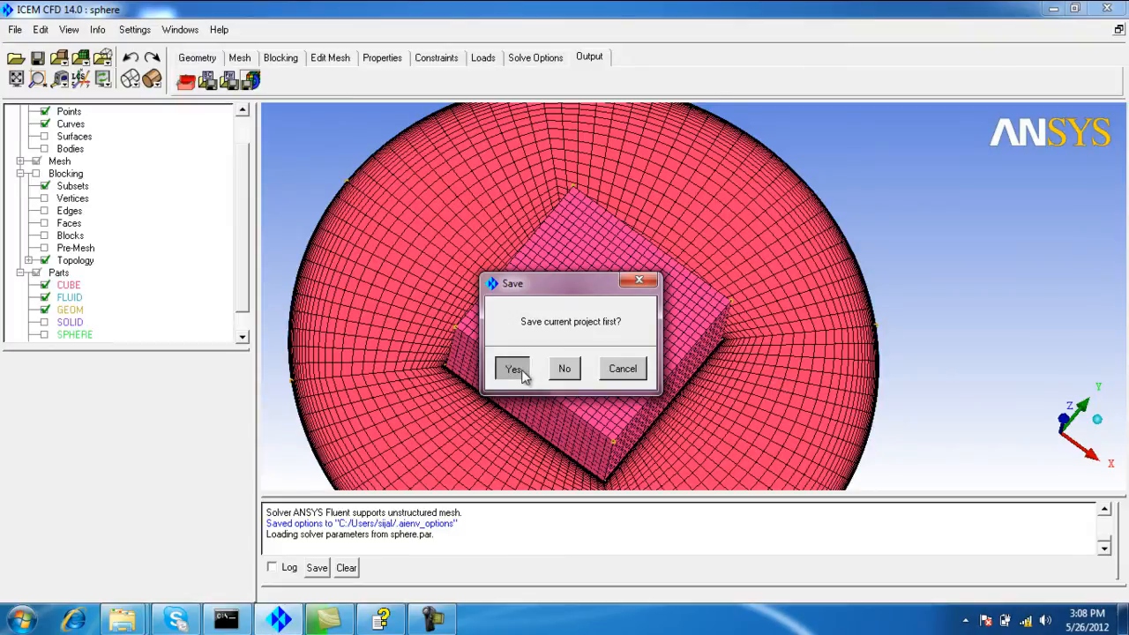
left_click(514, 368)
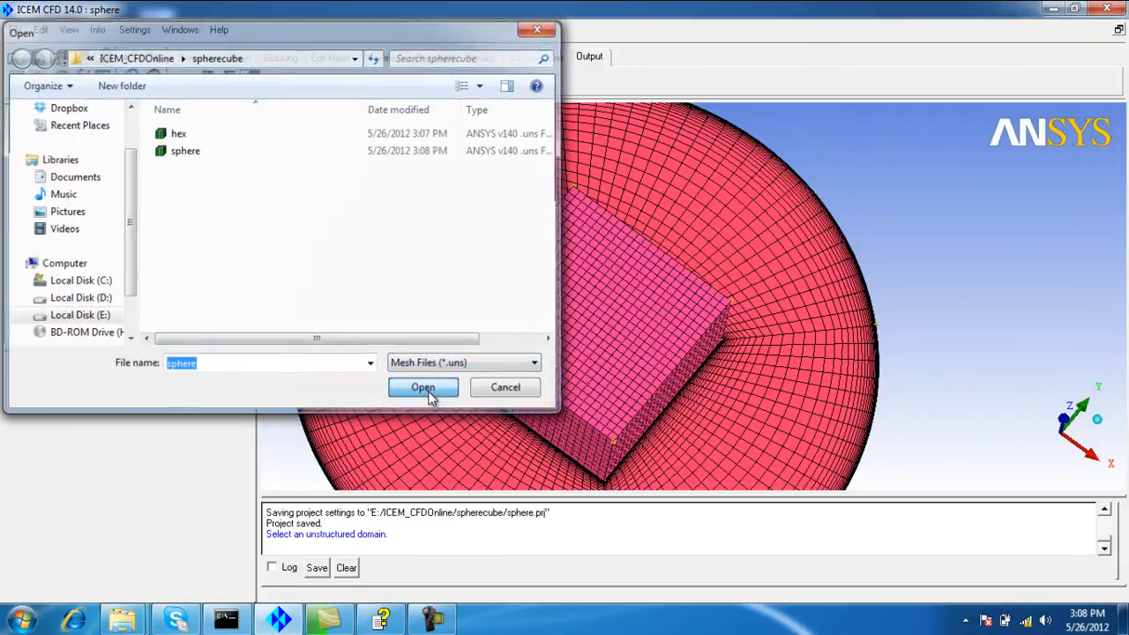
left_click(423, 387)
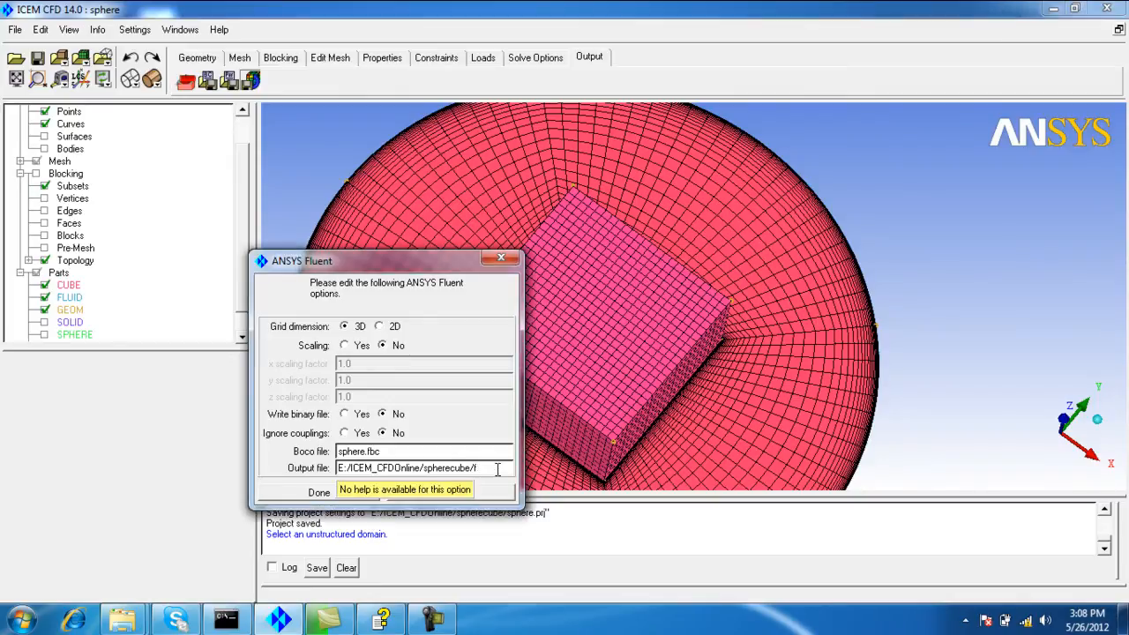
type("sh")
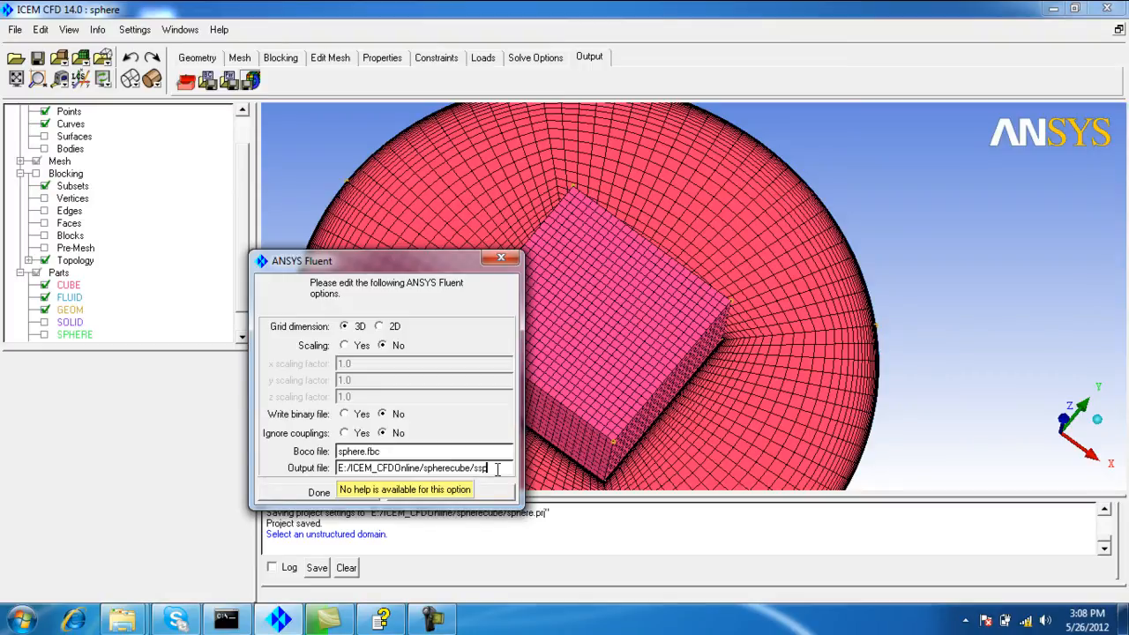
type("spherecube")
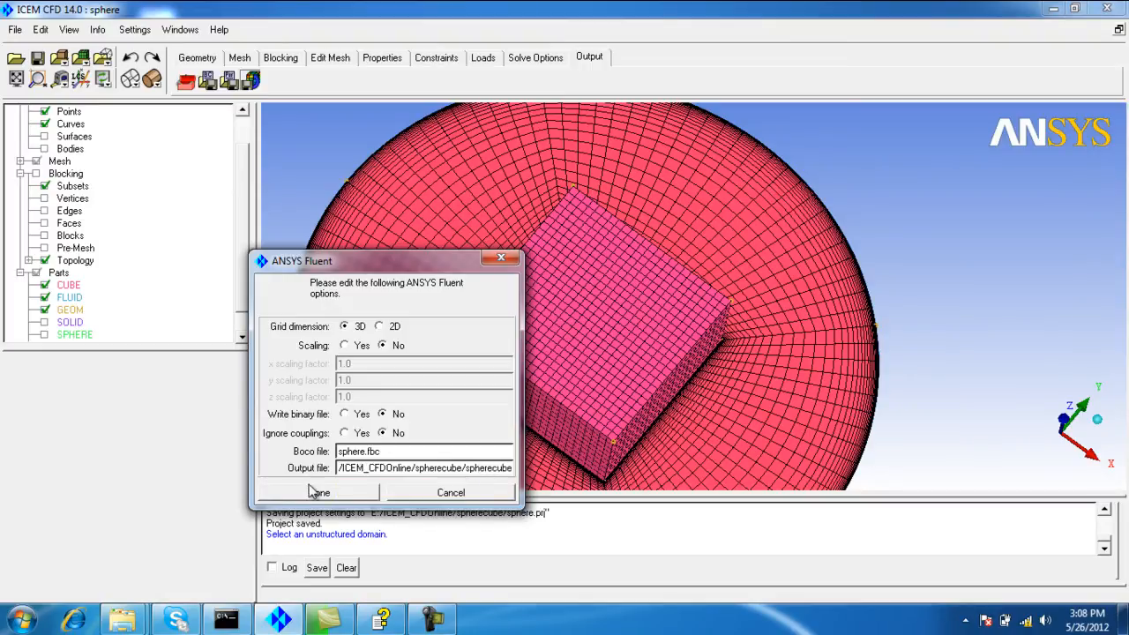
left_click(20, 617)
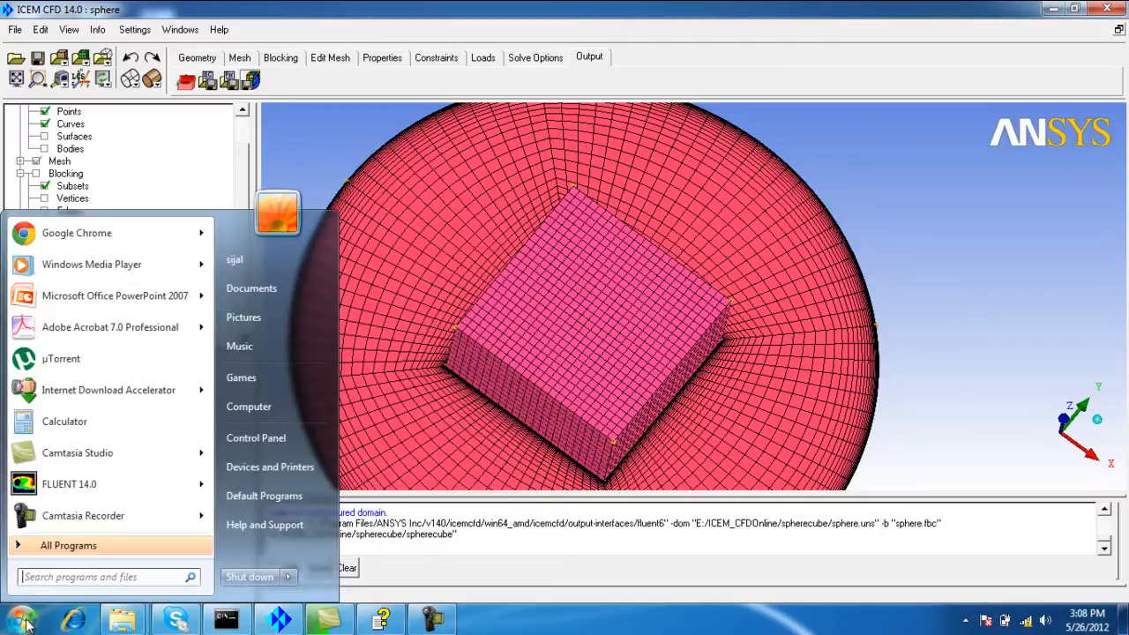
Step: Launch FLUENT 14.0 in 3D with the spherecube folder as working directory
left_click(68, 483)
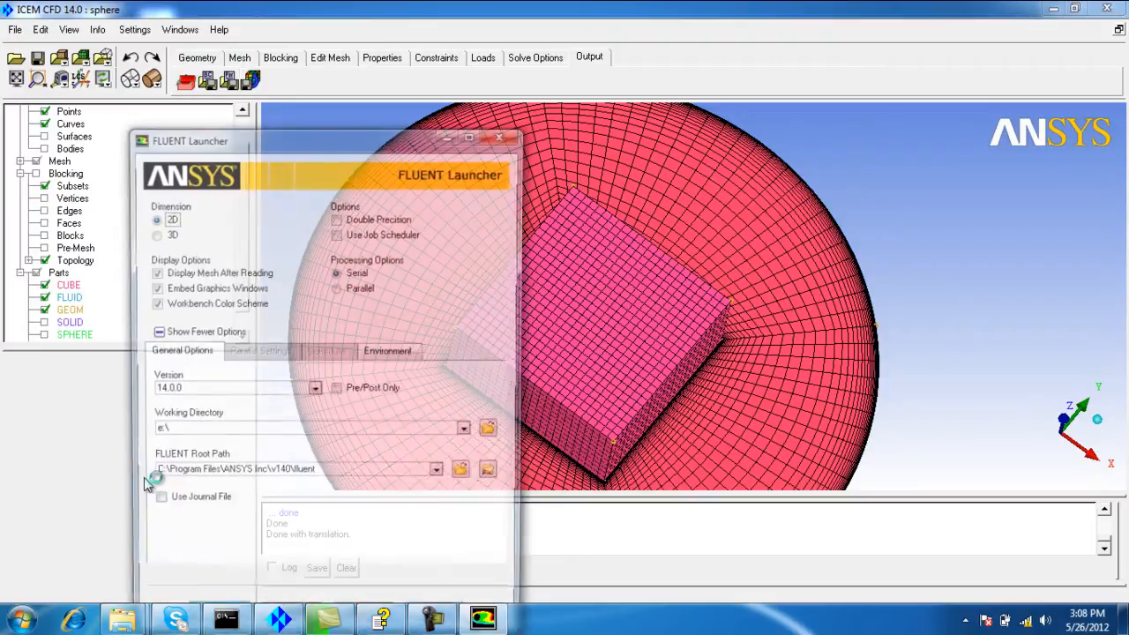
mouse_move(121, 618)
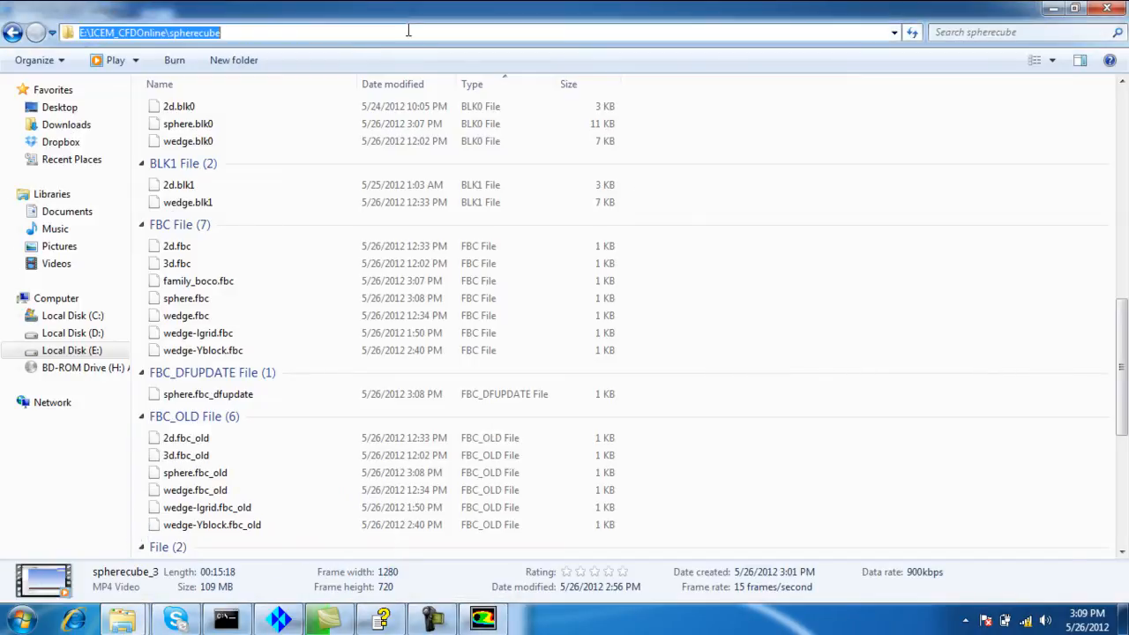
right_click(141, 33)
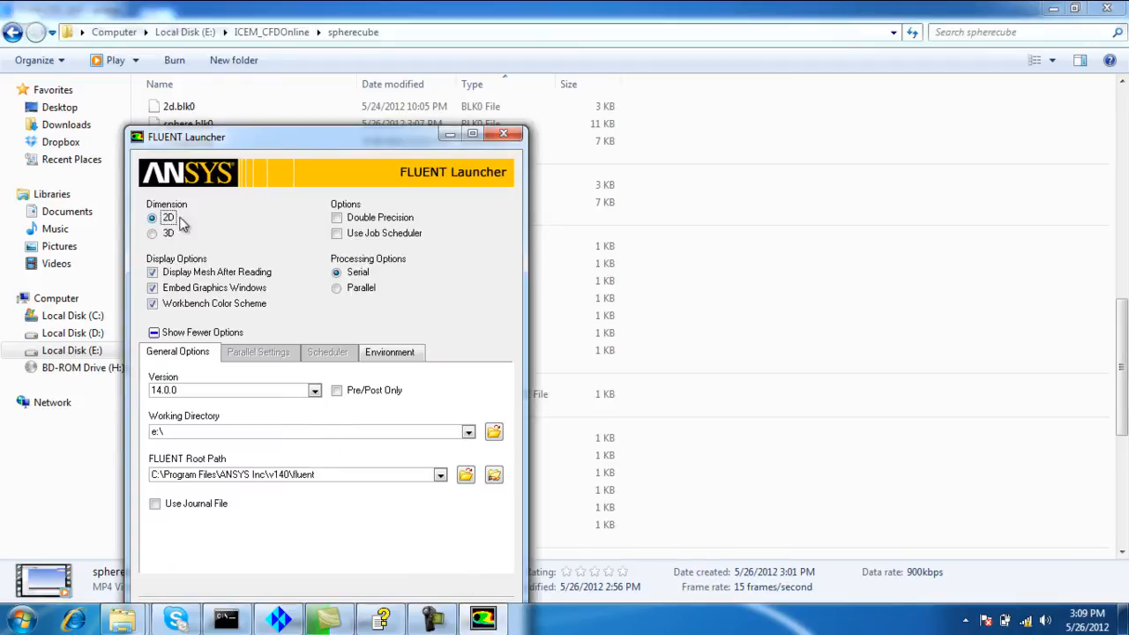
left_click(152, 233)
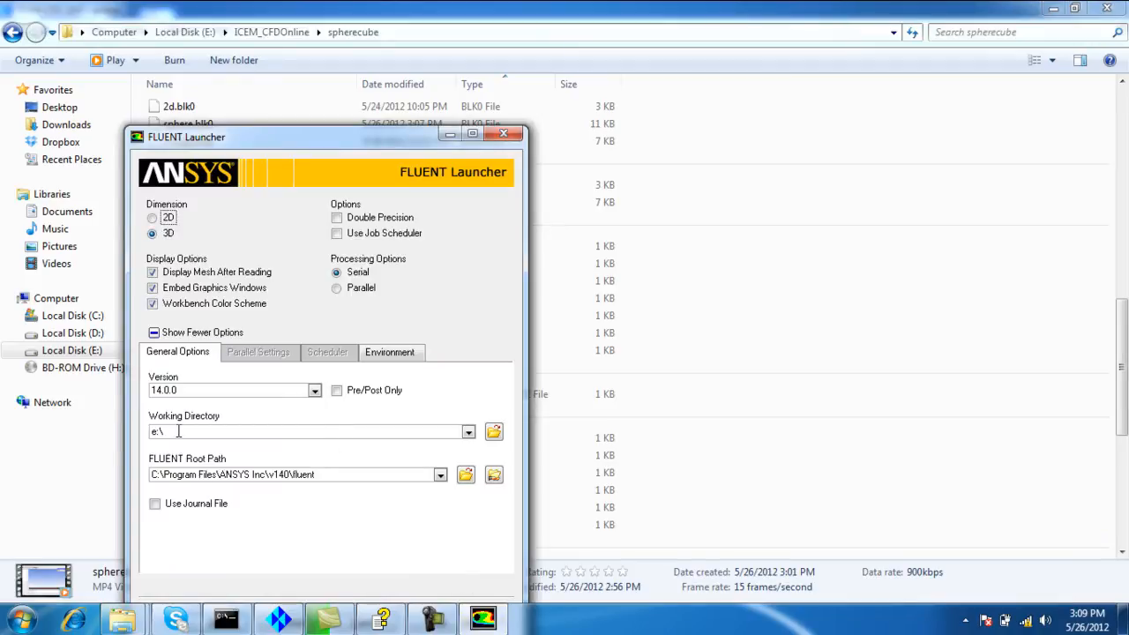
right_click(177, 432)
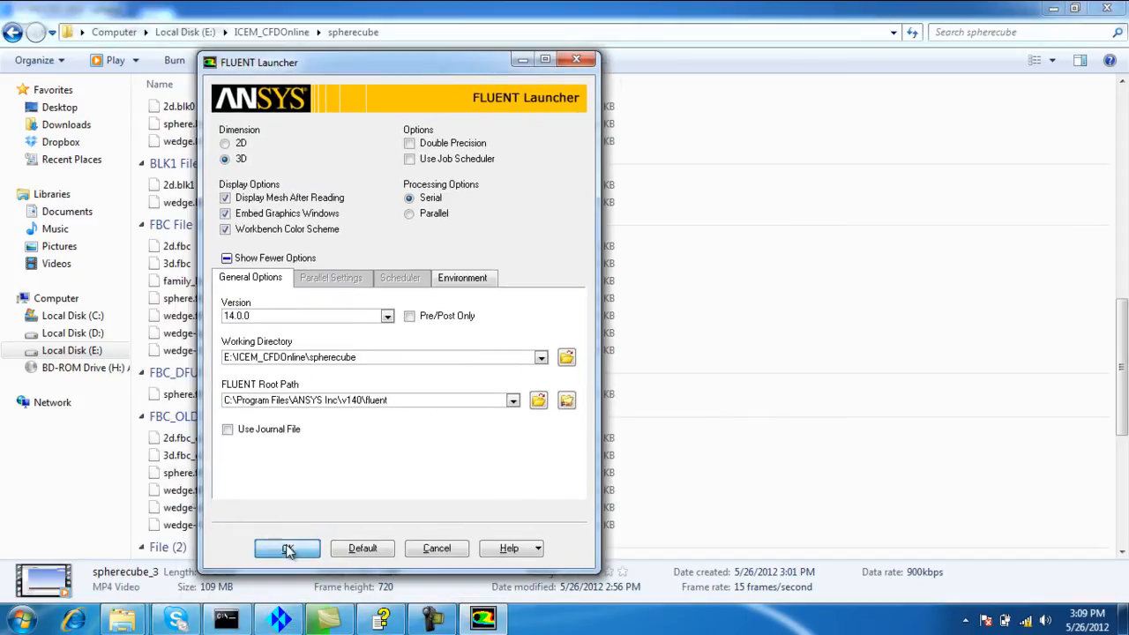
left_click(287, 547)
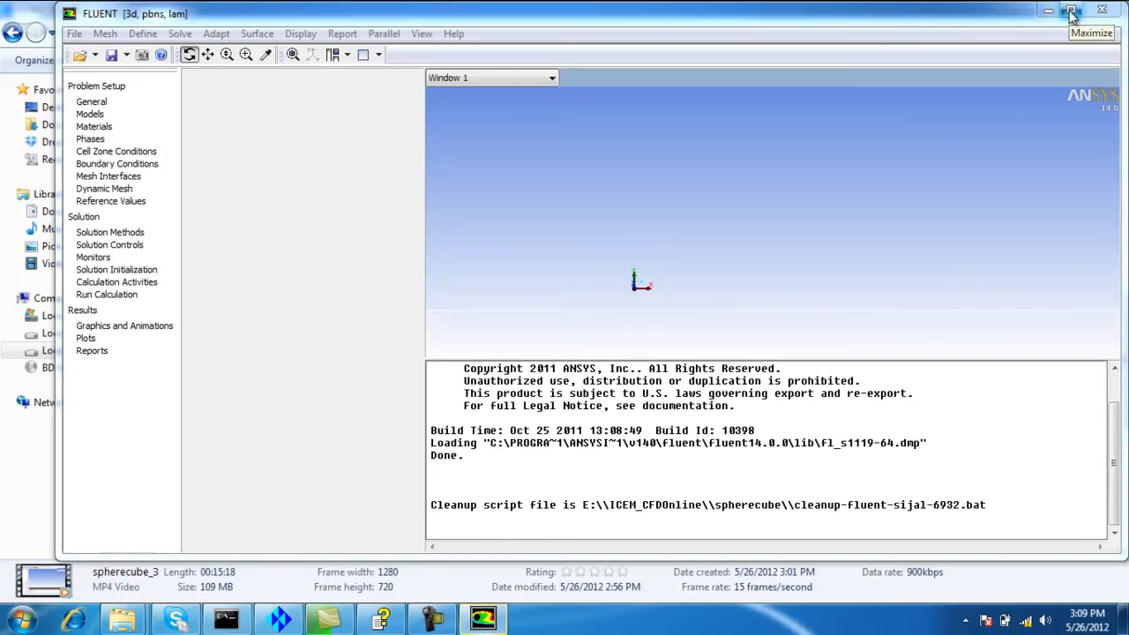
Step: Maximize the Fluent window and read in the spherecube.msh mesh file
left_click(1069, 9)
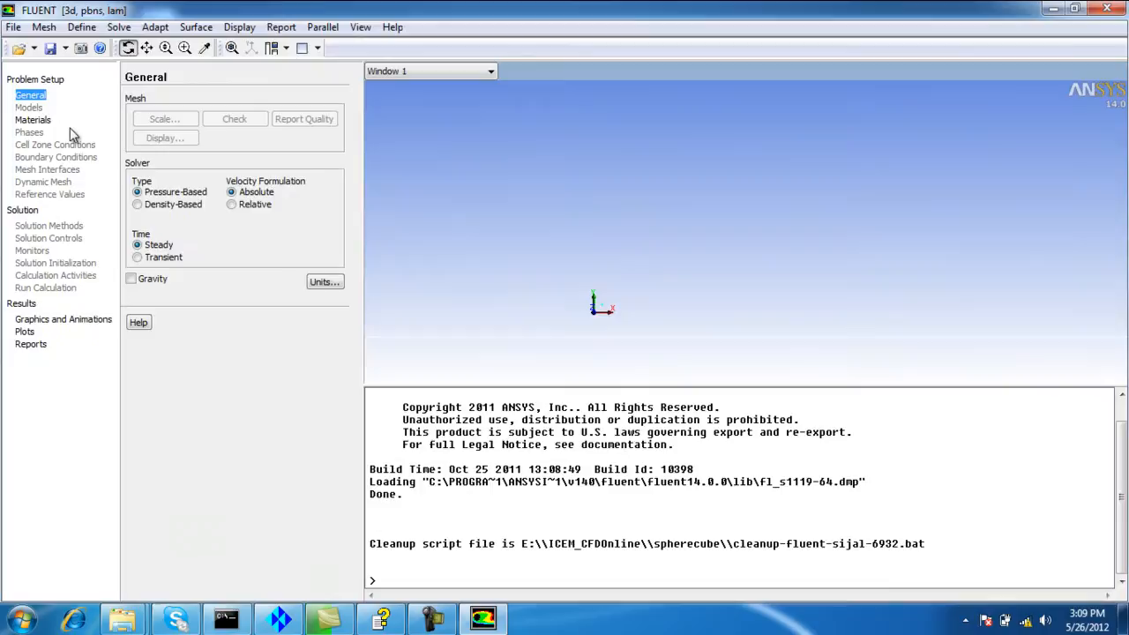
left_click(13, 26)
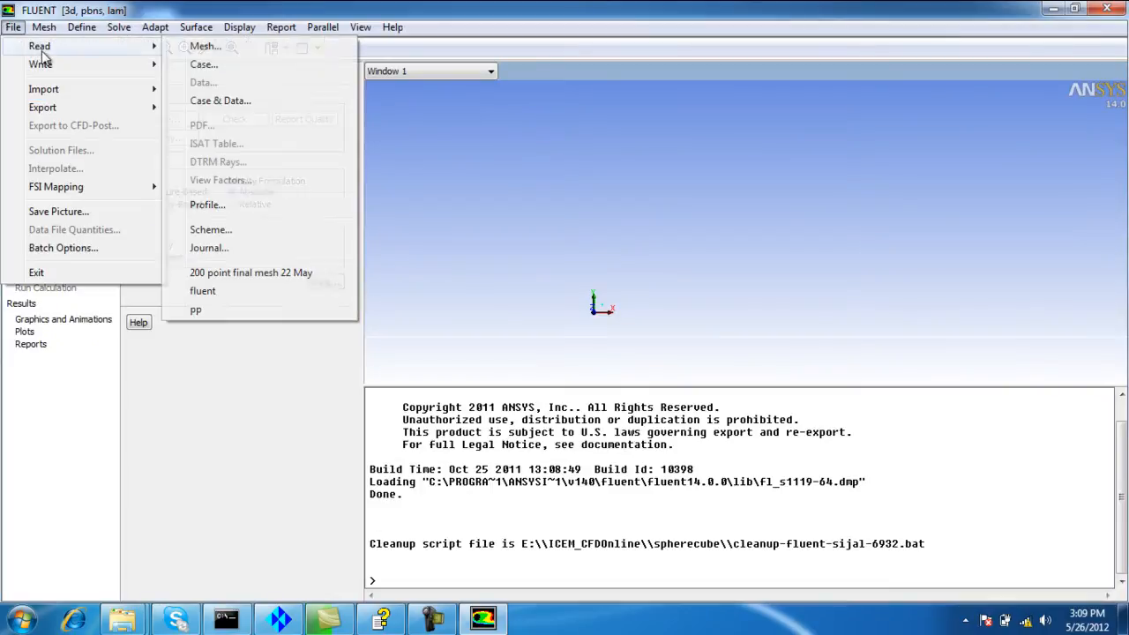
left_click(204, 46)
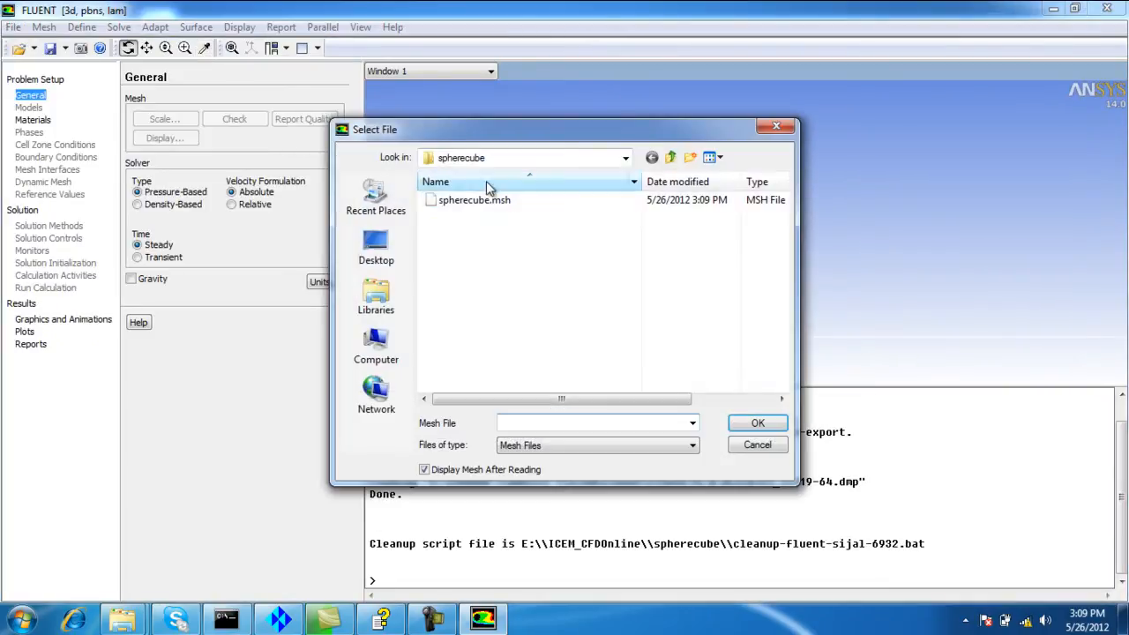
mouse_move(474, 199)
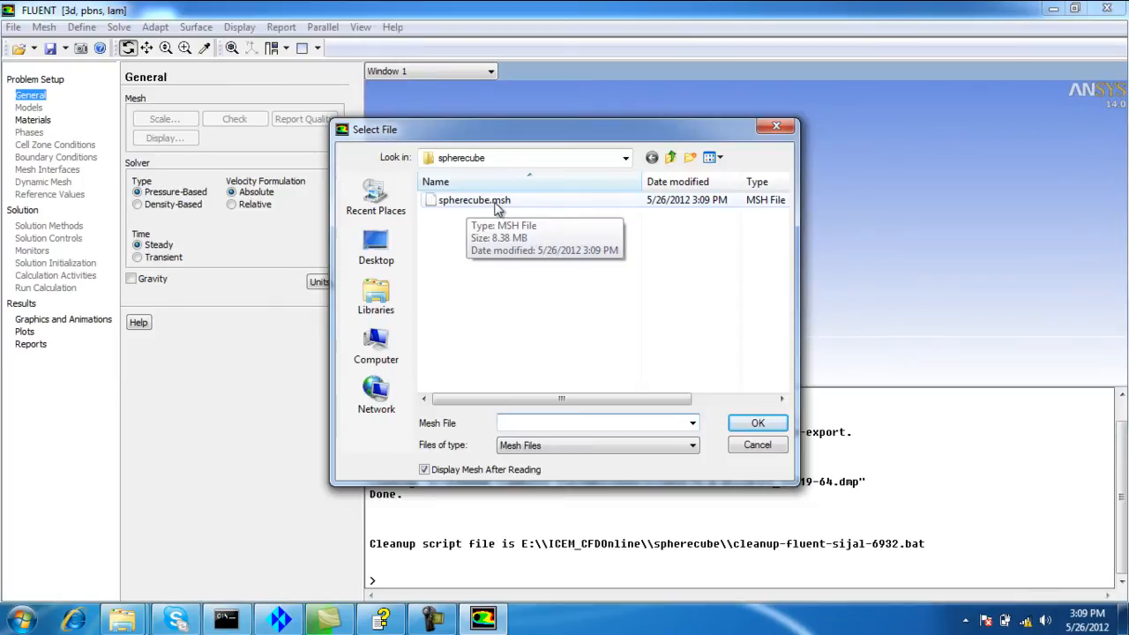
left_click(757, 423)
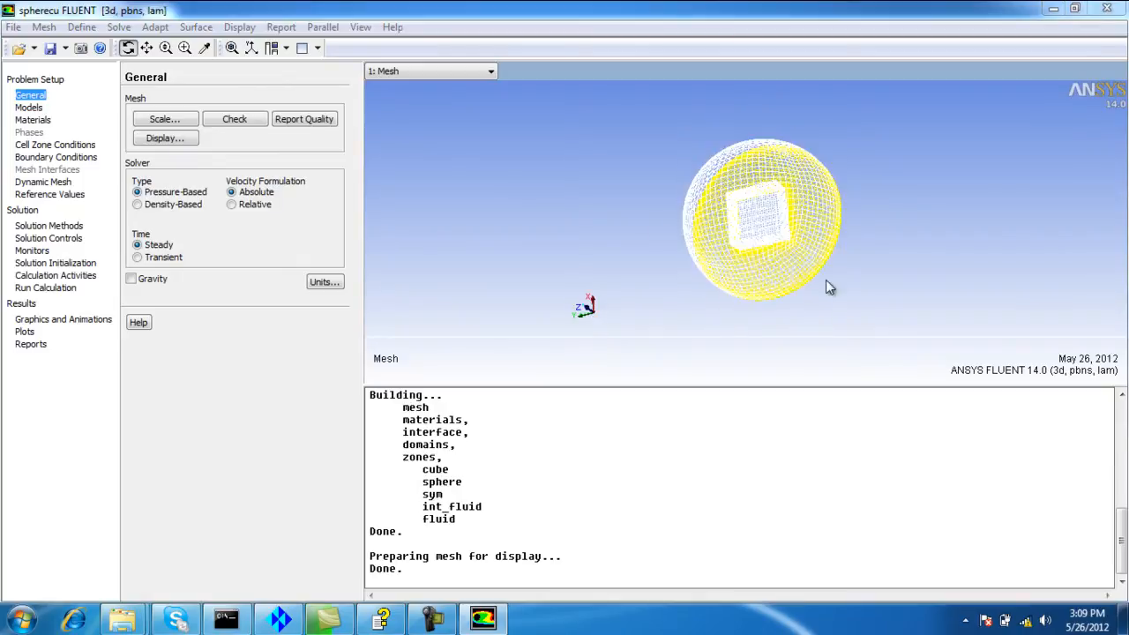
Step: Report mesh quality: minimum orthogonal quality 4.34871e-01, maximum aspect ratio 6.65655e+01
left_click(239, 26)
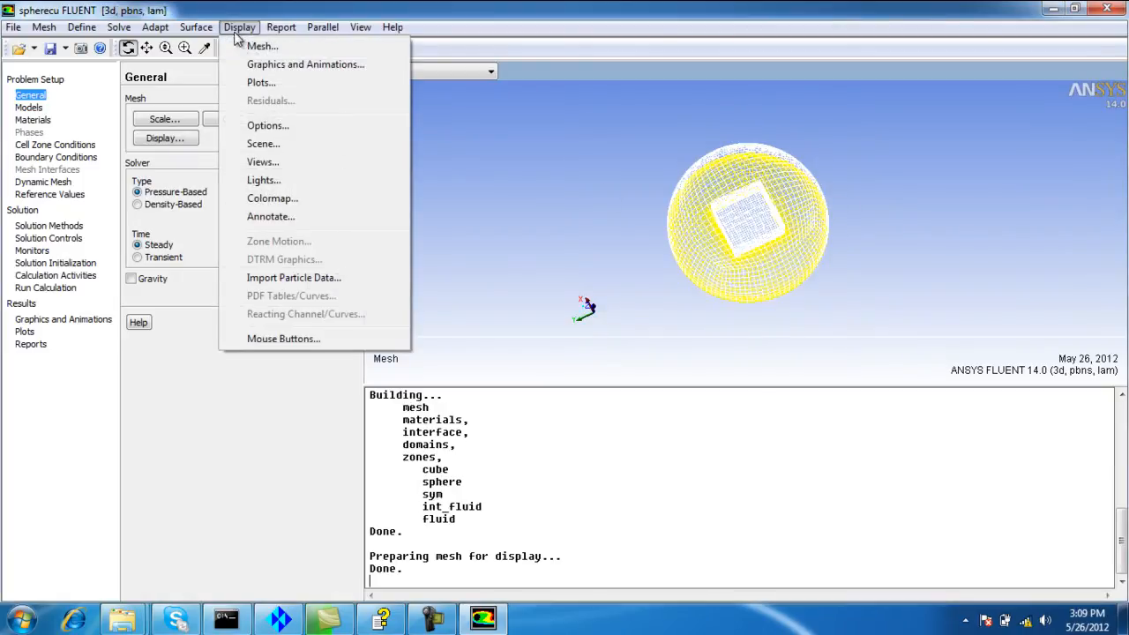
left_click(239, 26)
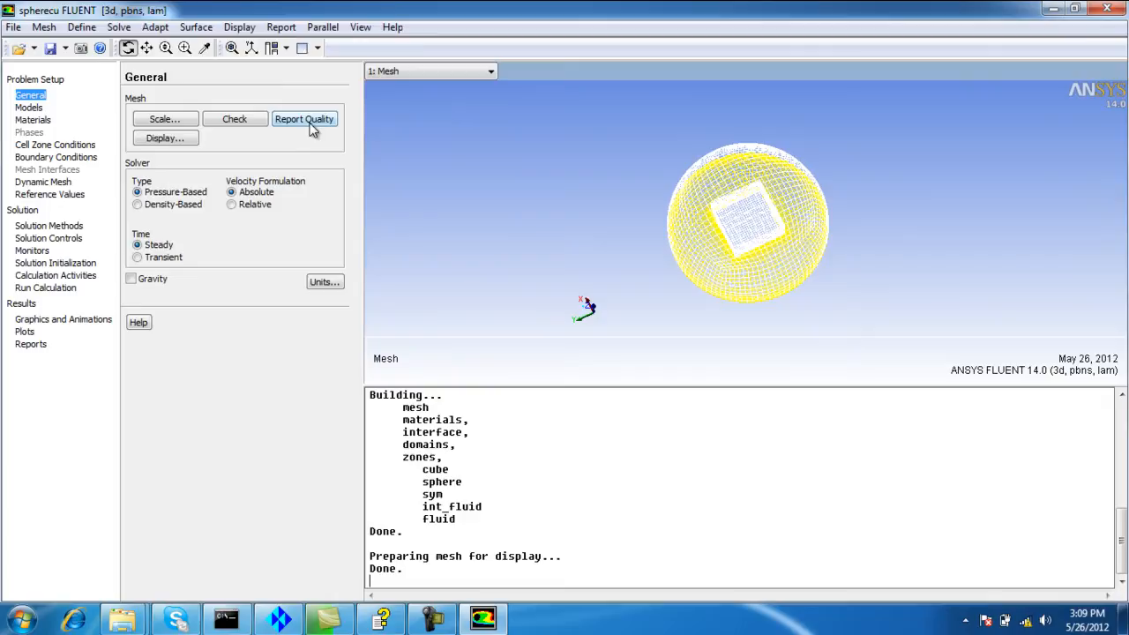
left_click(305, 119)
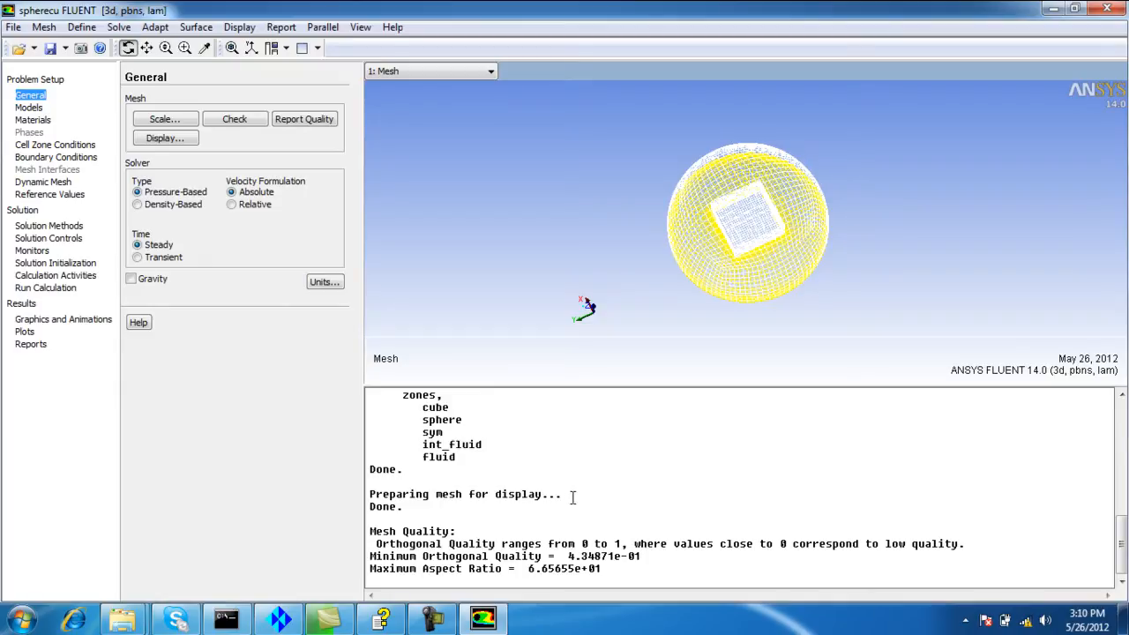
mouse_move(571, 555)
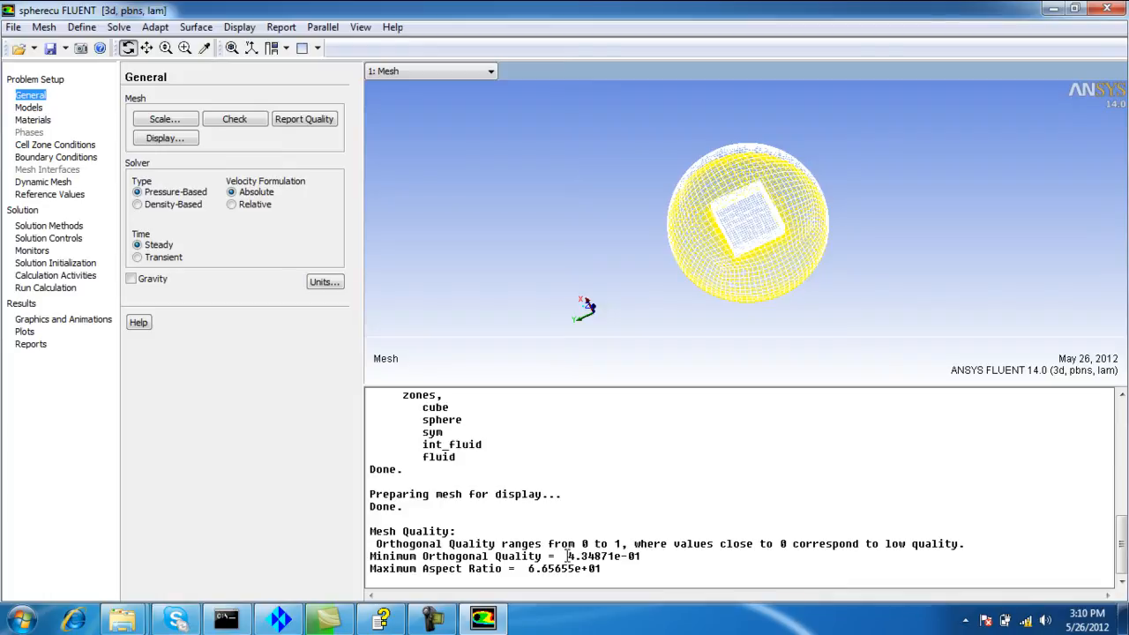
mouse_move(613, 568)
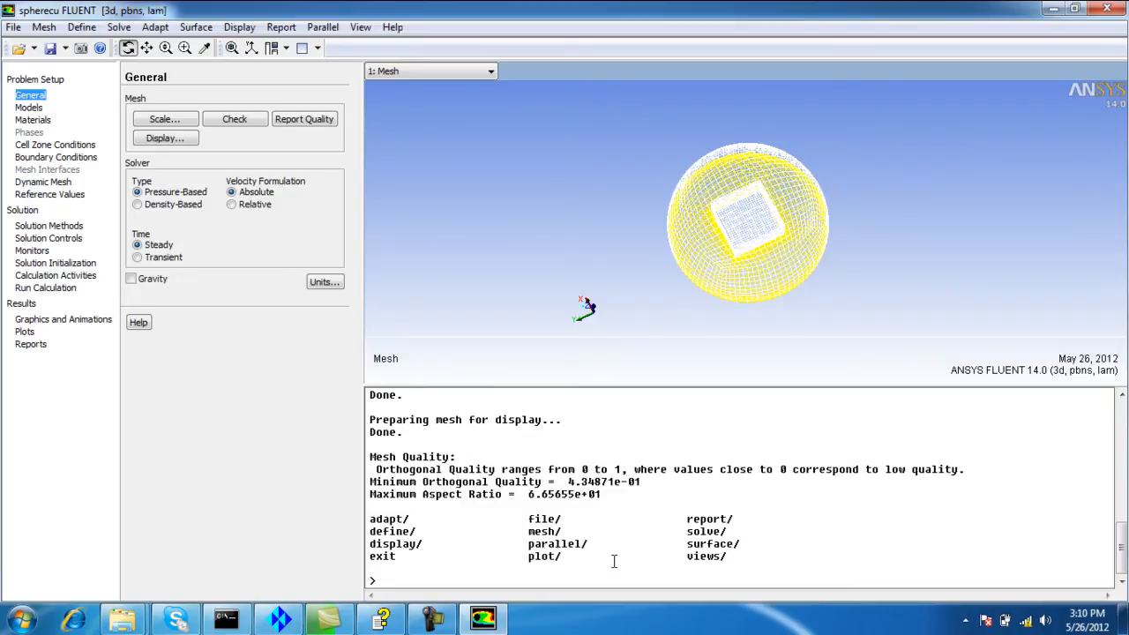
Step: Set mesh check-verbosity to 2 and rerun the detailed mesh quality report
type("mesh")
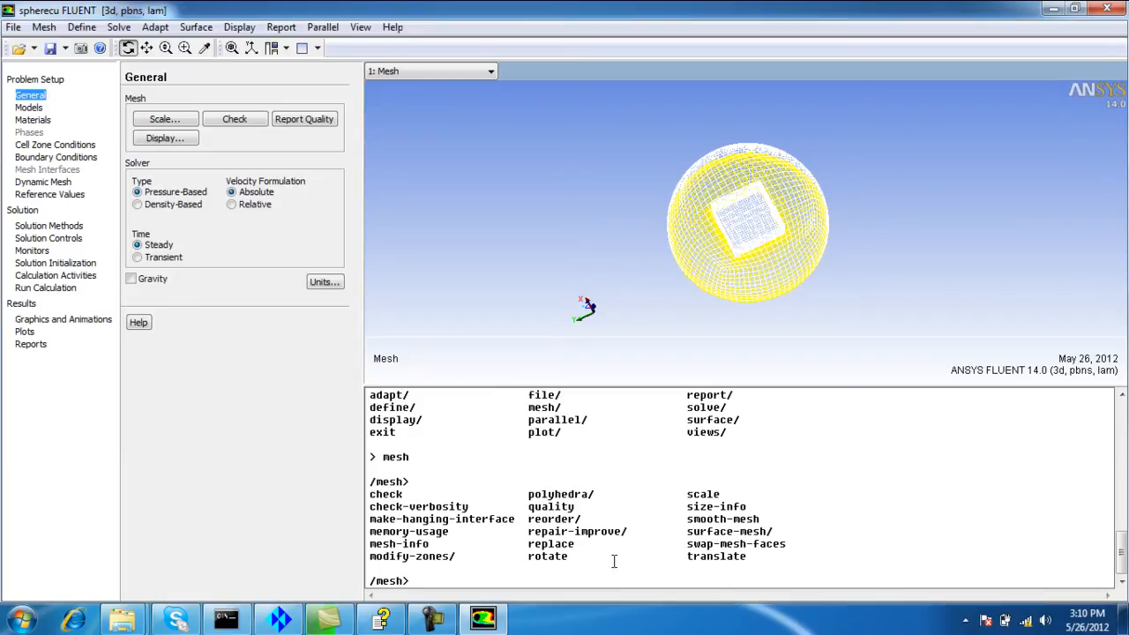
type("check-")
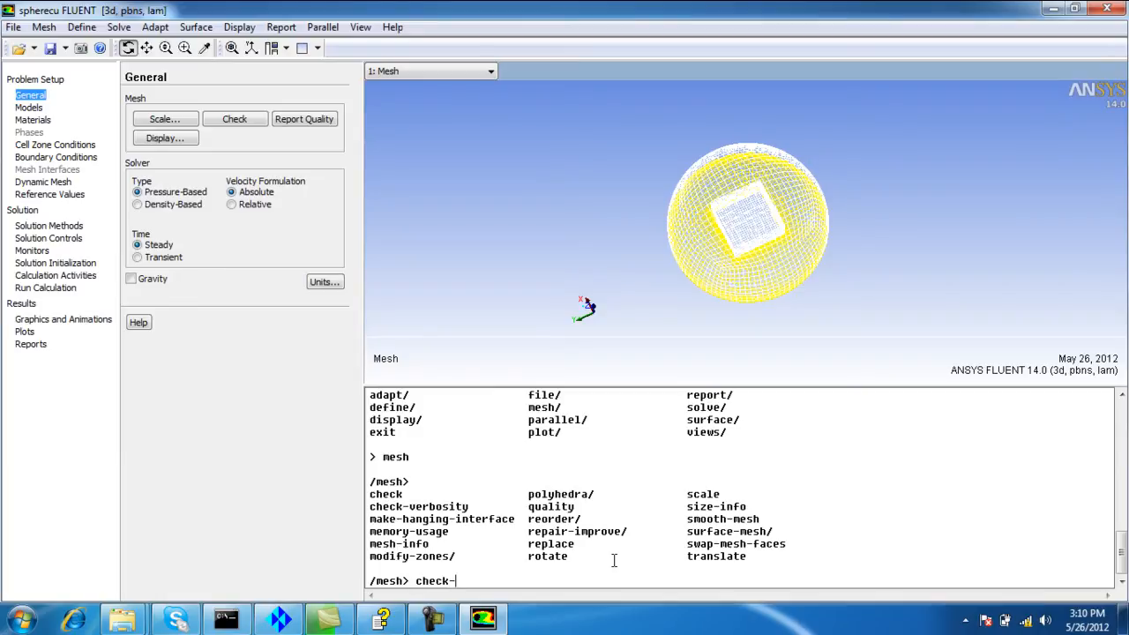
type("verb")
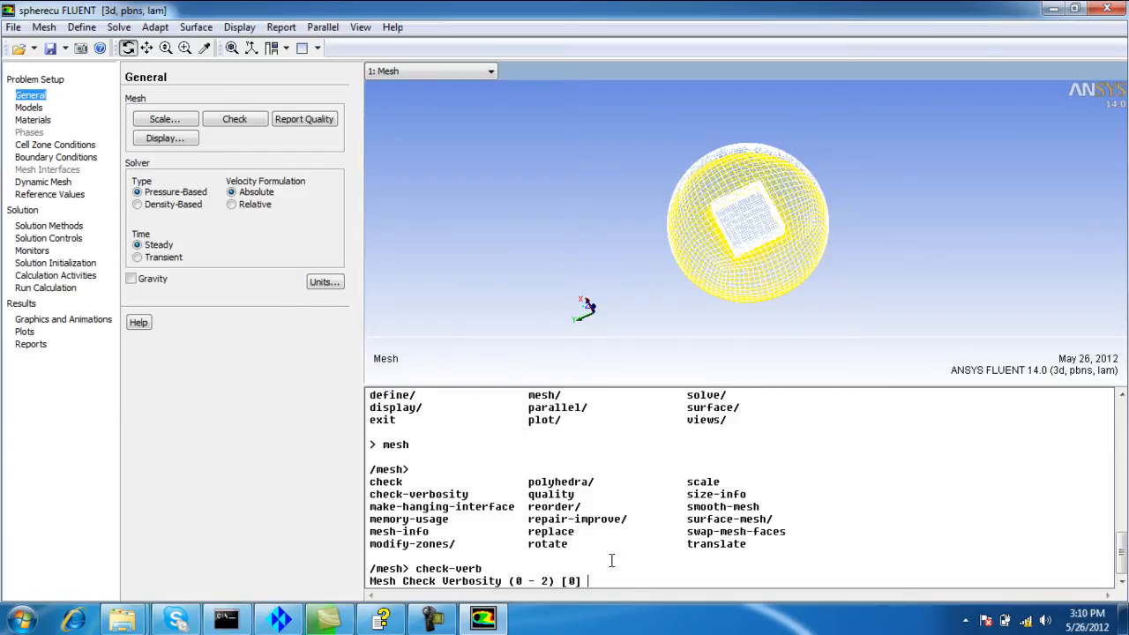
type("2")
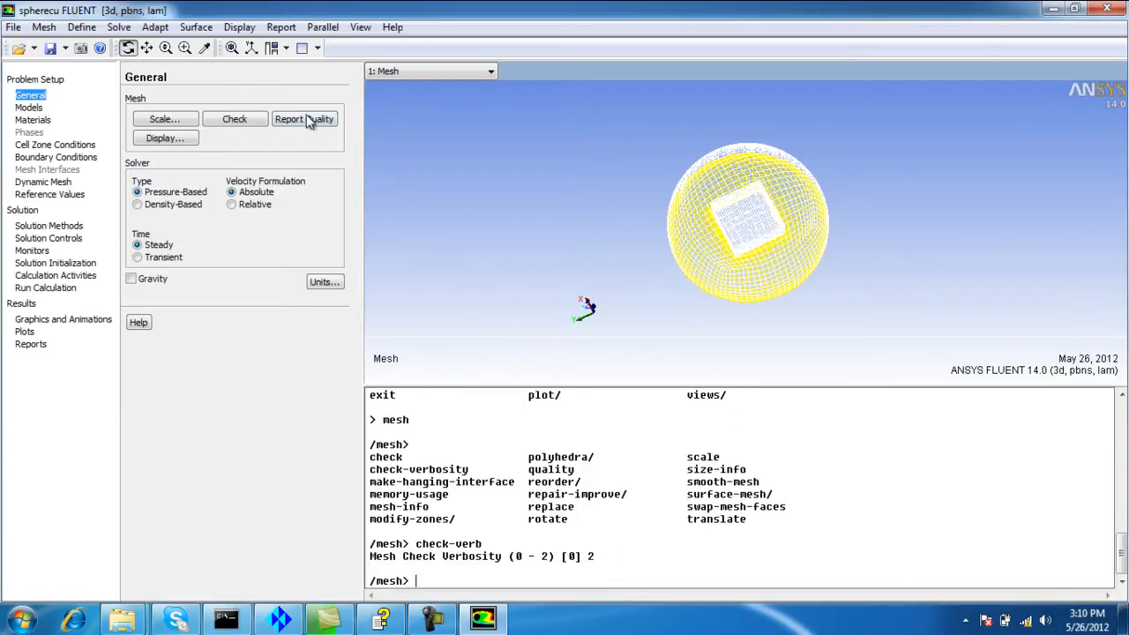
left_click(304, 119)
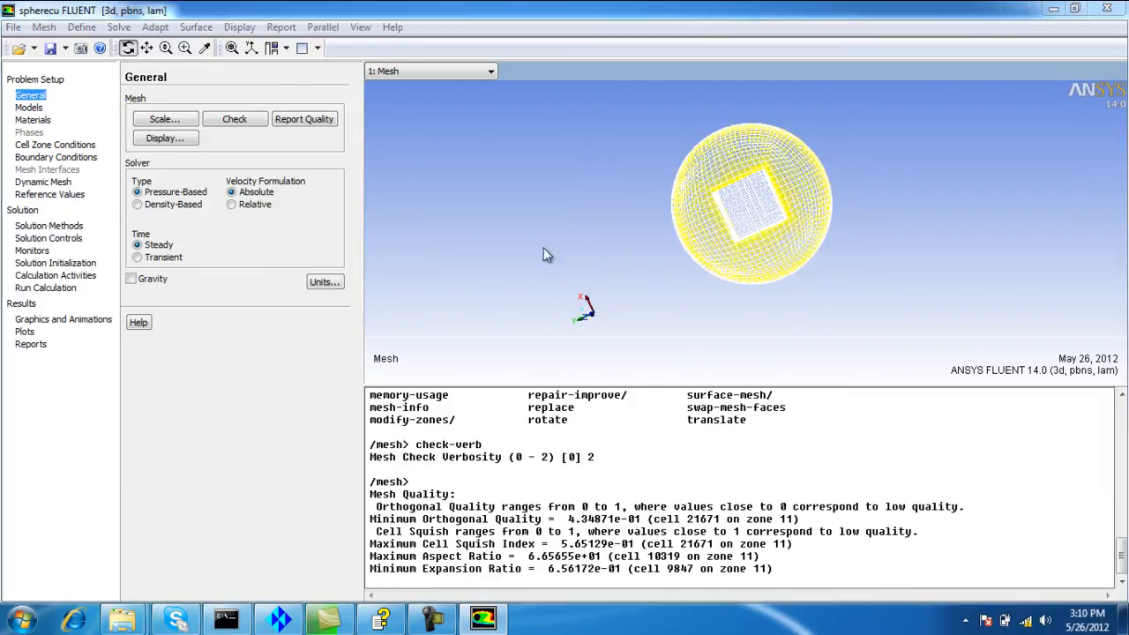
left_click(164, 137)
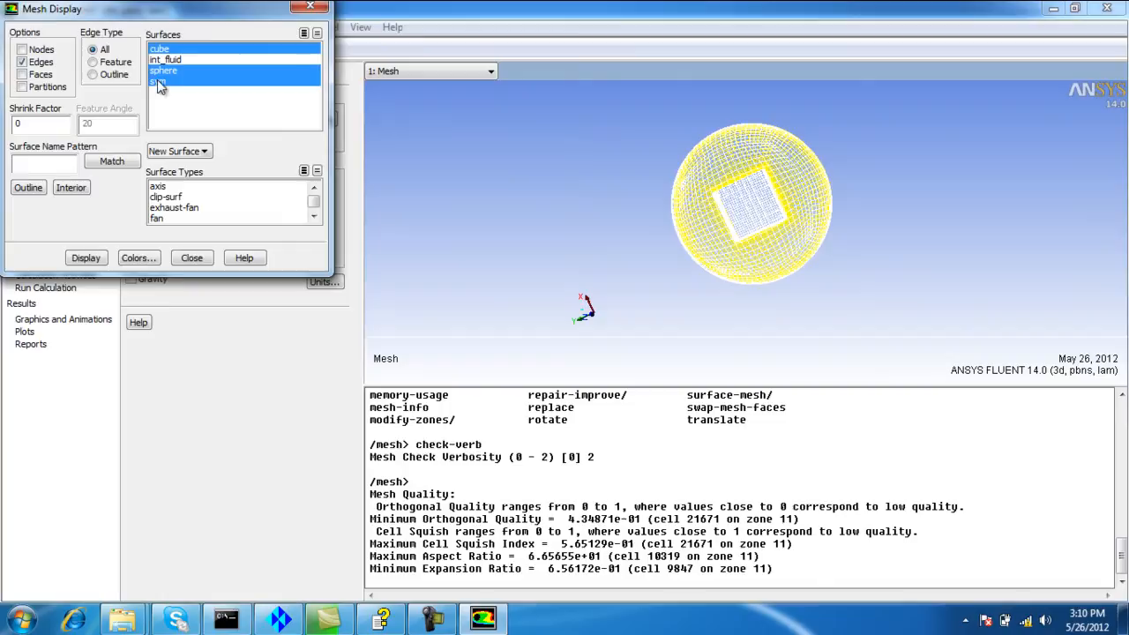
Step: Display only the cube and sym surface meshes, rotated for a closer look at the cube
left_click(158, 80)
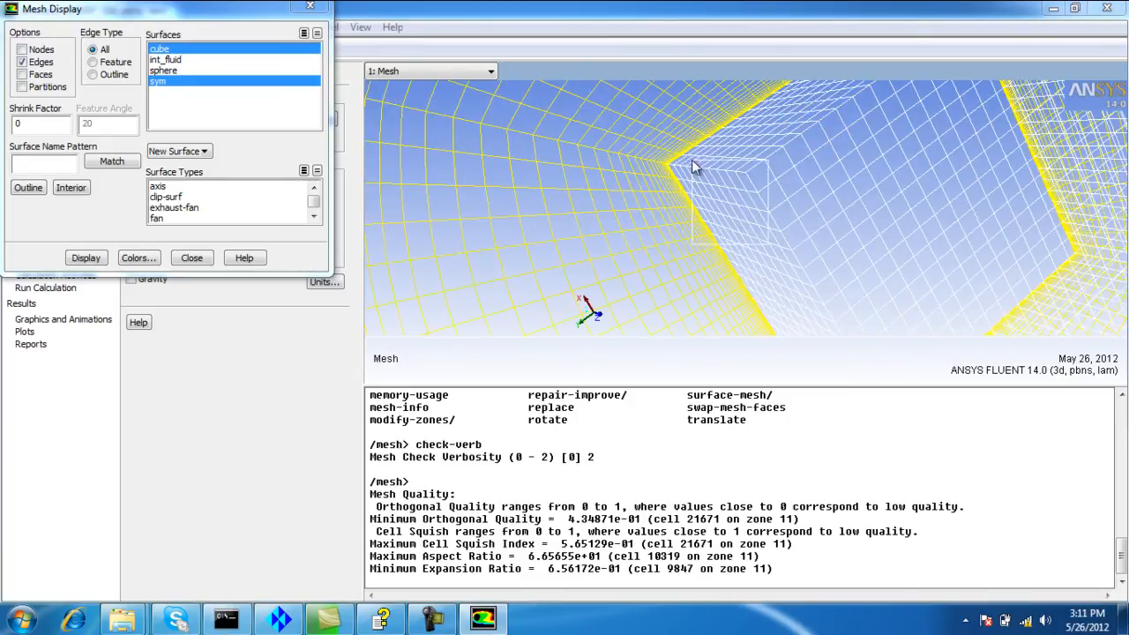
left_click_drag(696, 168, 630, 105)
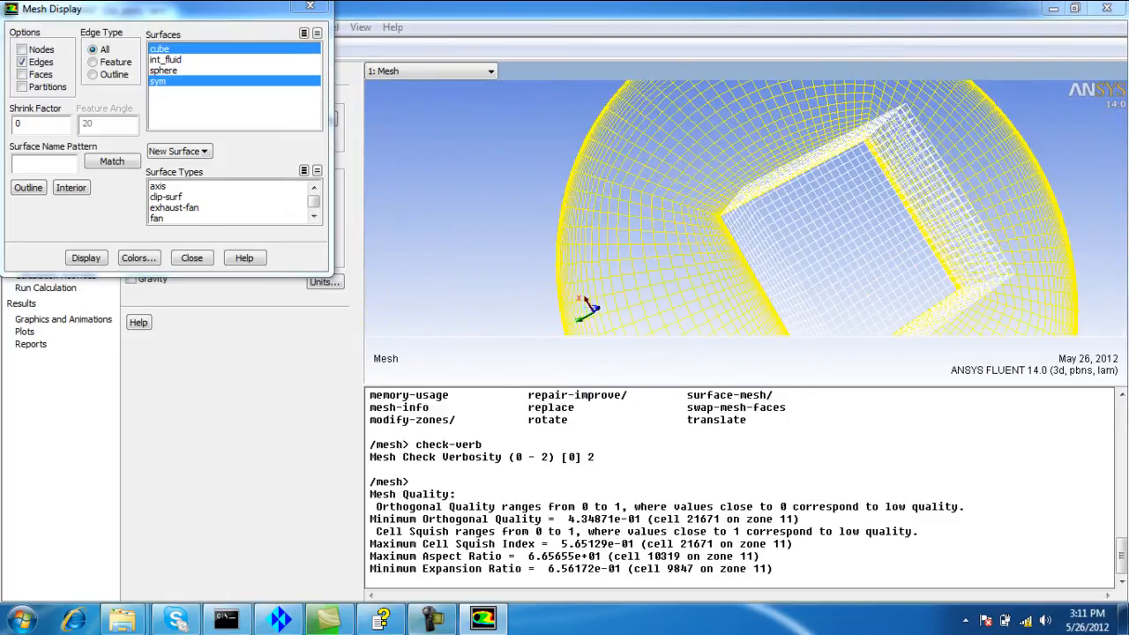
mouse_move(278, 618)
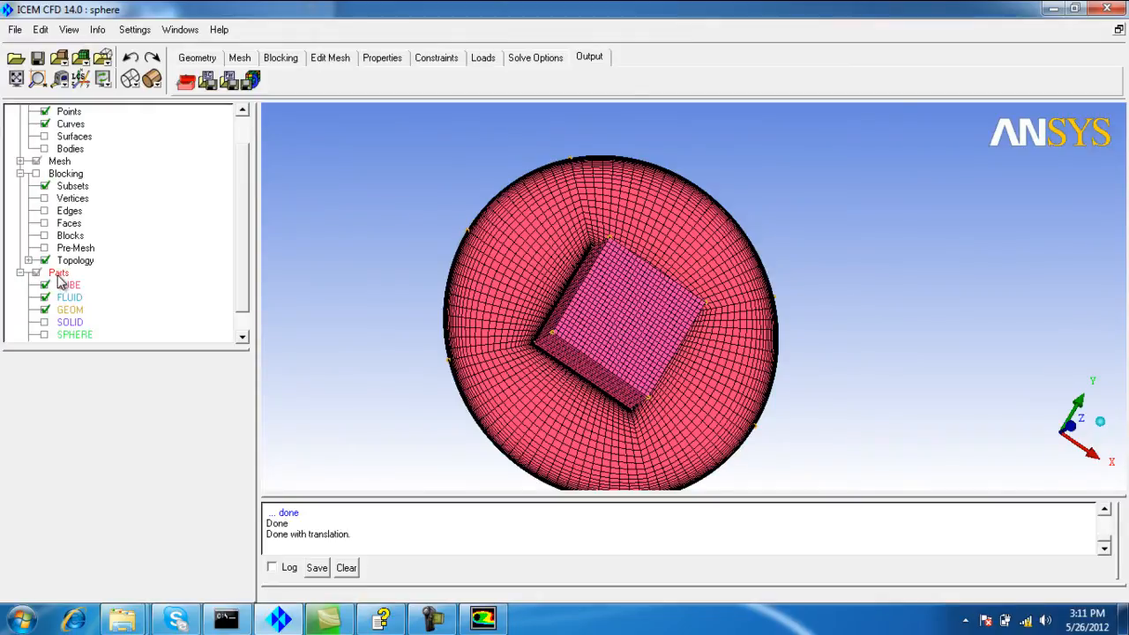
Step: Create a new part named IN, hiding shell mesh and showing geometry surfaces
right_click(59, 273)
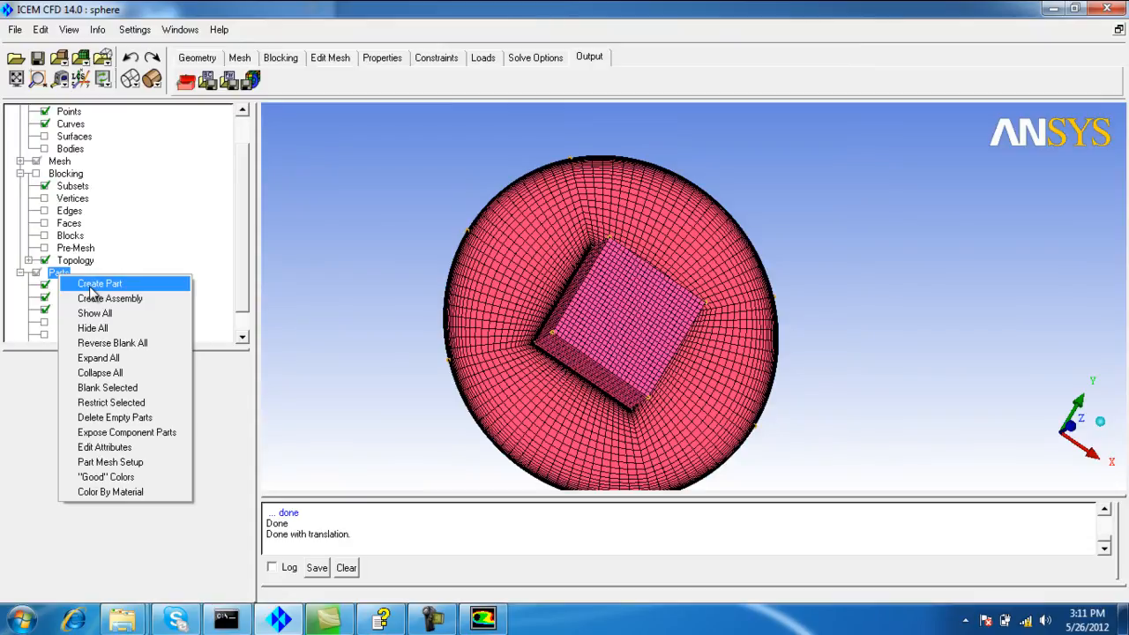
left_click(98, 283)
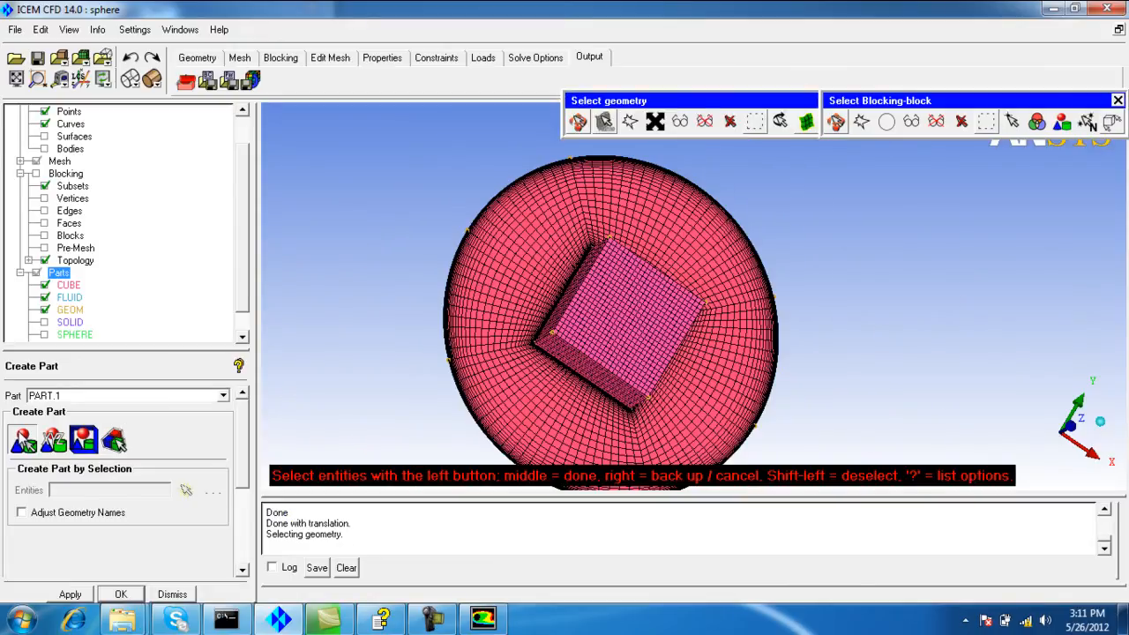
mouse_move(49, 123)
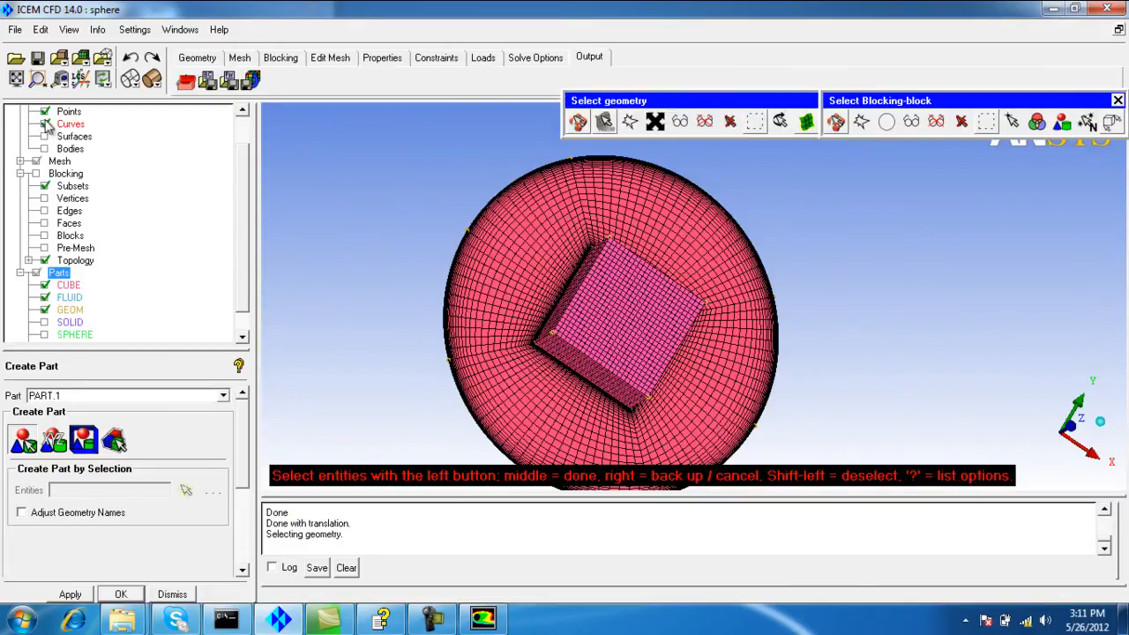
left_click(29, 173)
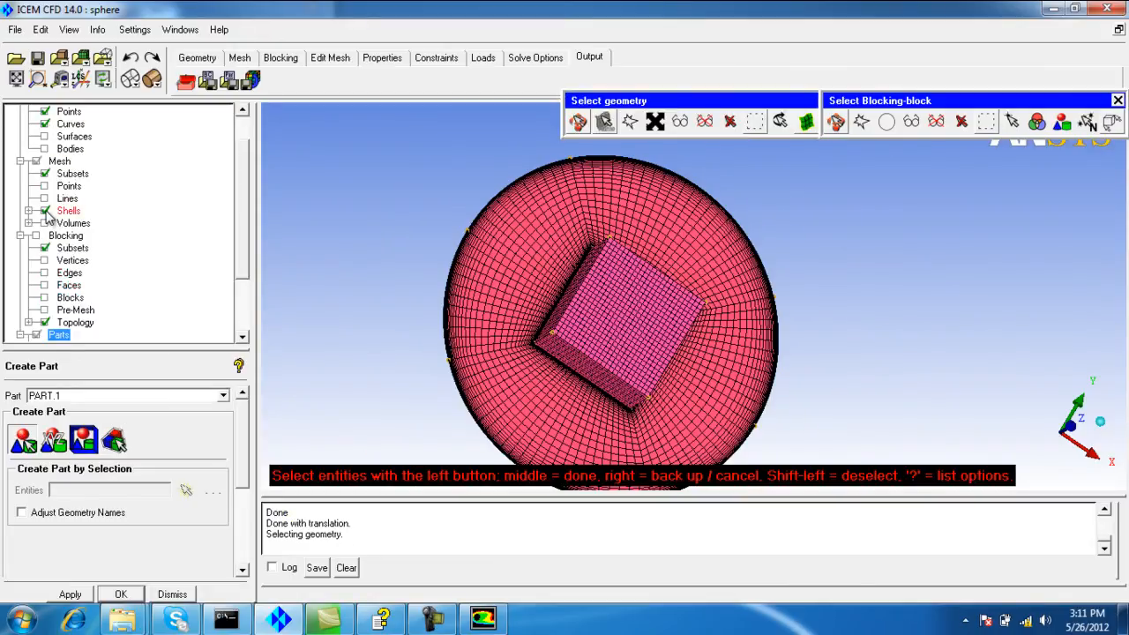
left_click(45, 210)
type("in")
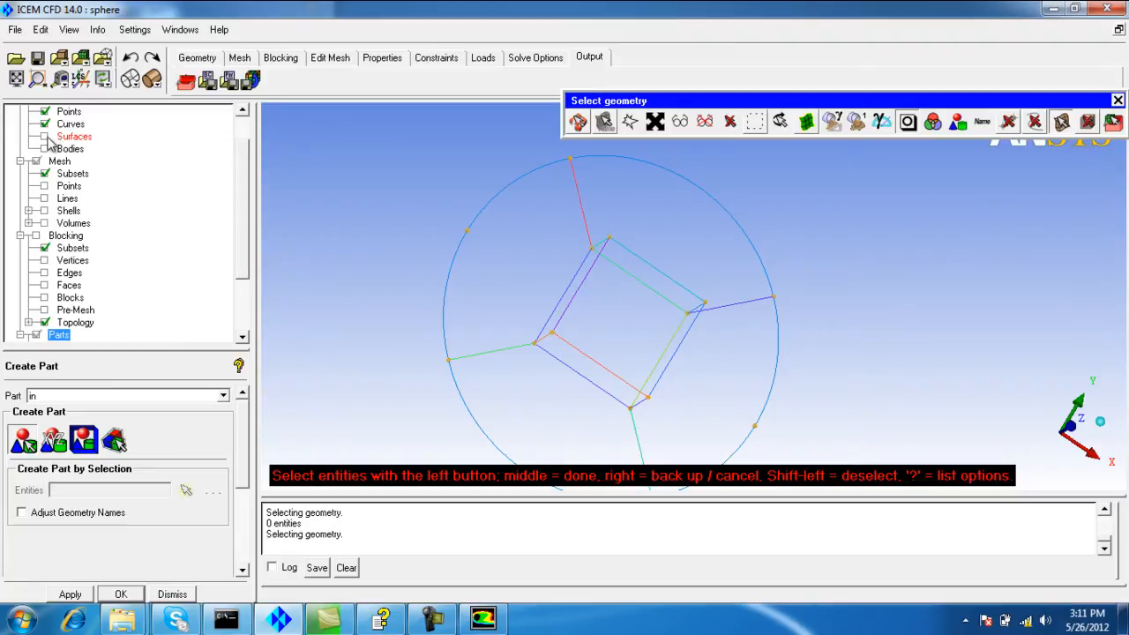
left_click(45, 135)
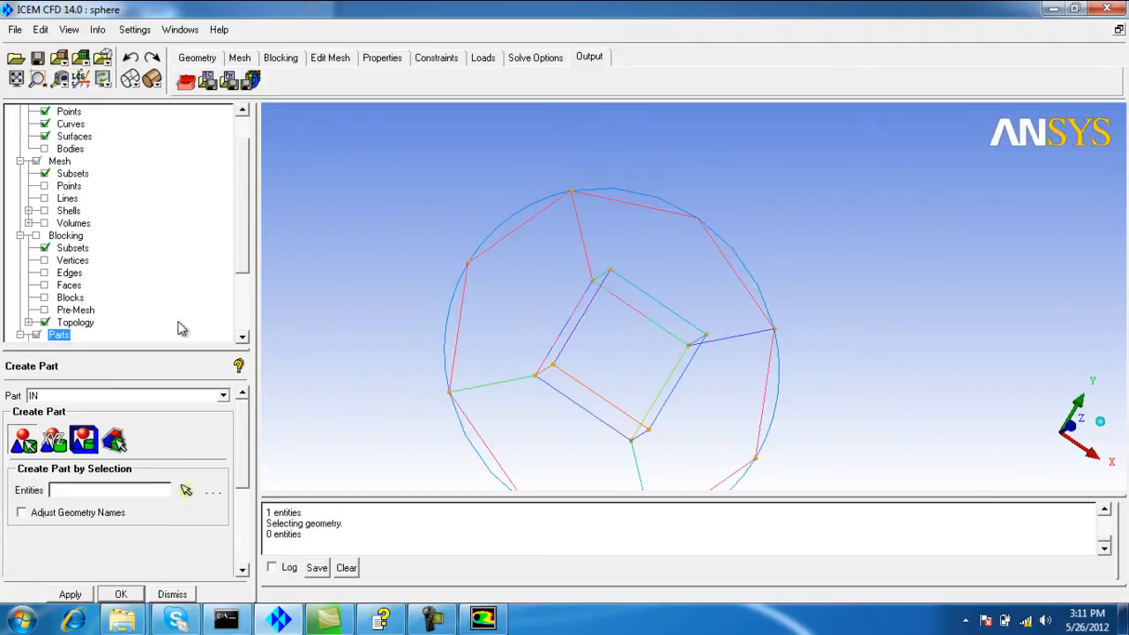
left_click(29, 235)
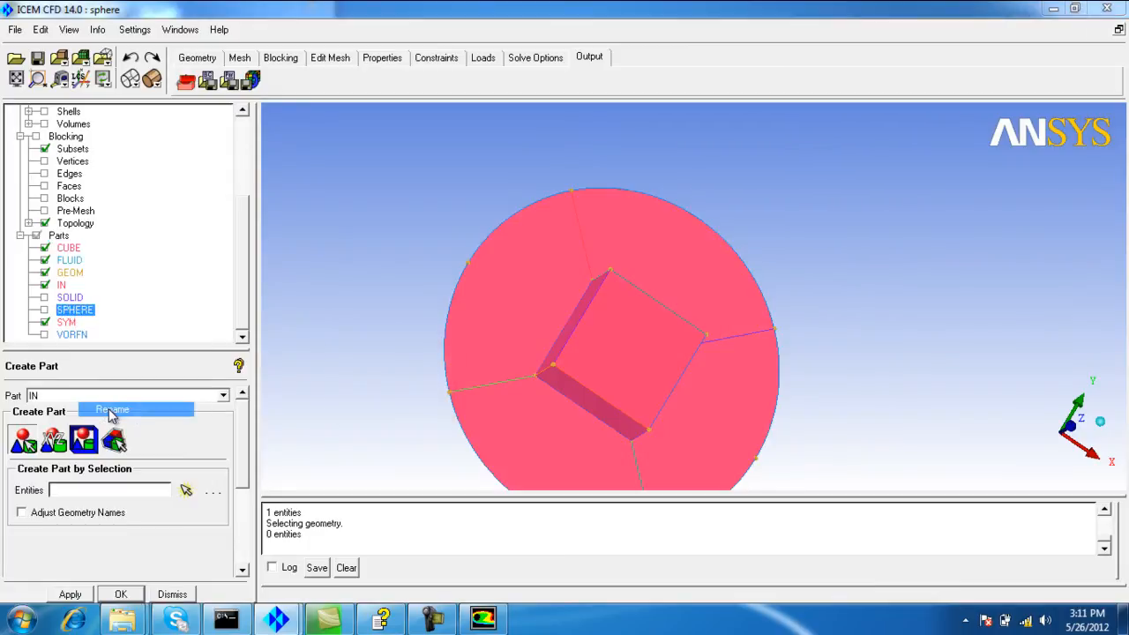
Step: Rename the SPHERE part to OUT and convert the pre-mesh to a replacing unstructured mesh
left_click(112, 410)
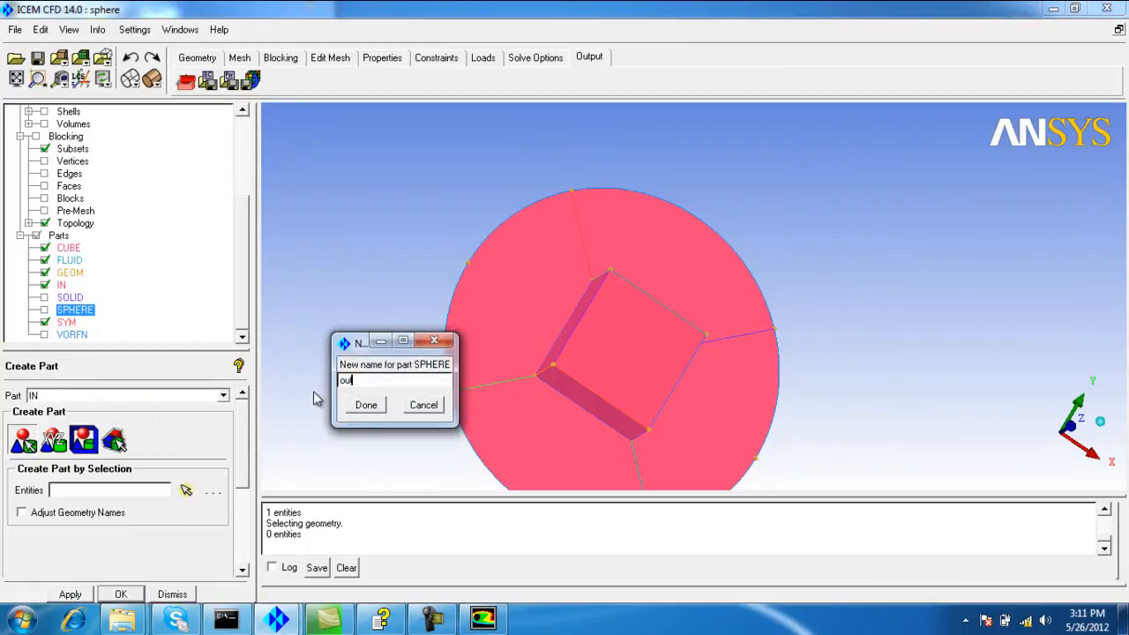
left_click(365, 405)
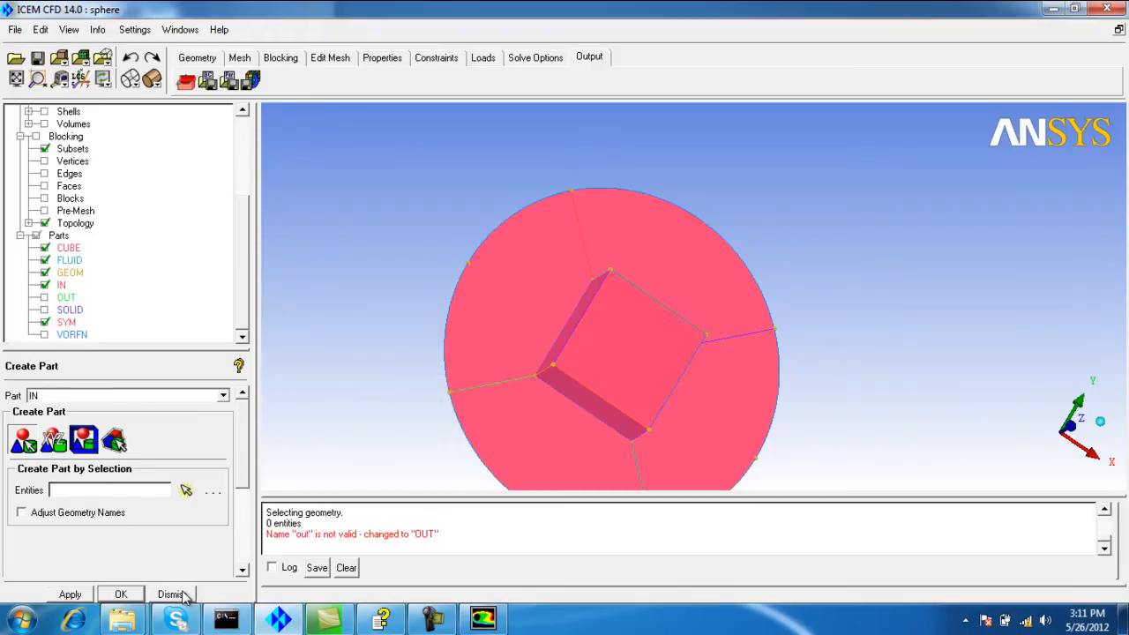
left_click(170, 594)
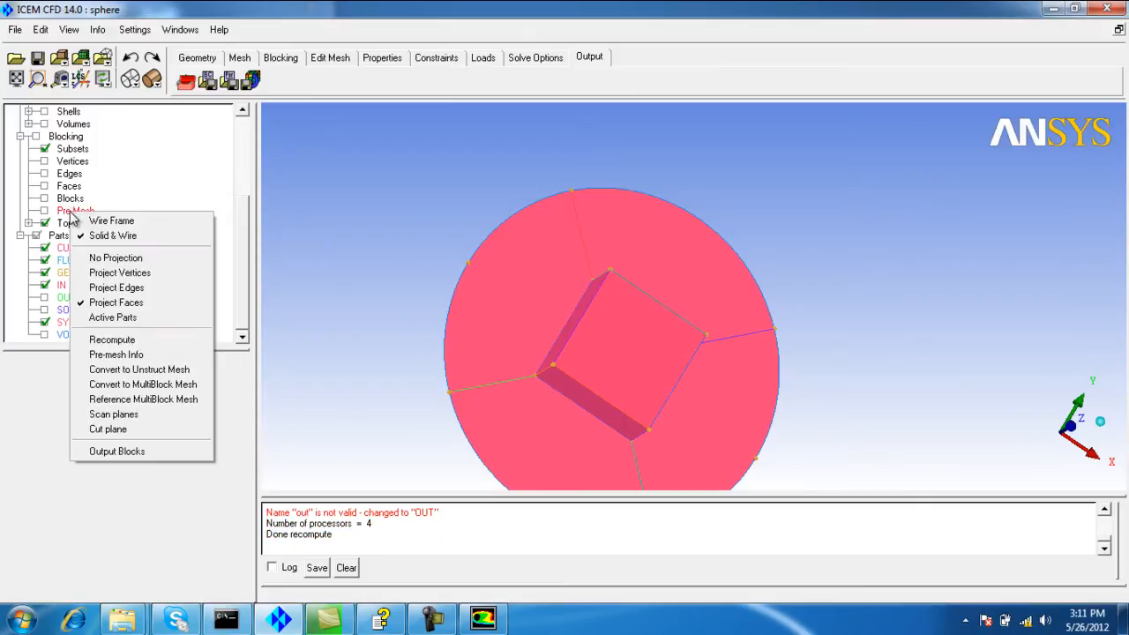
left_click(112, 340)
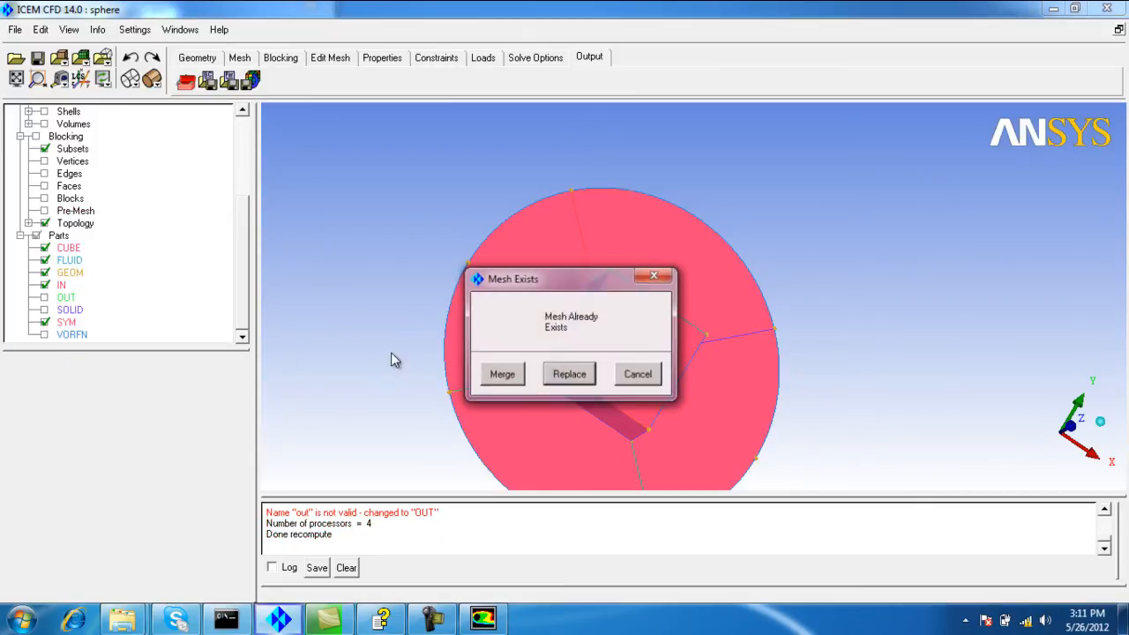
left_click(569, 373)
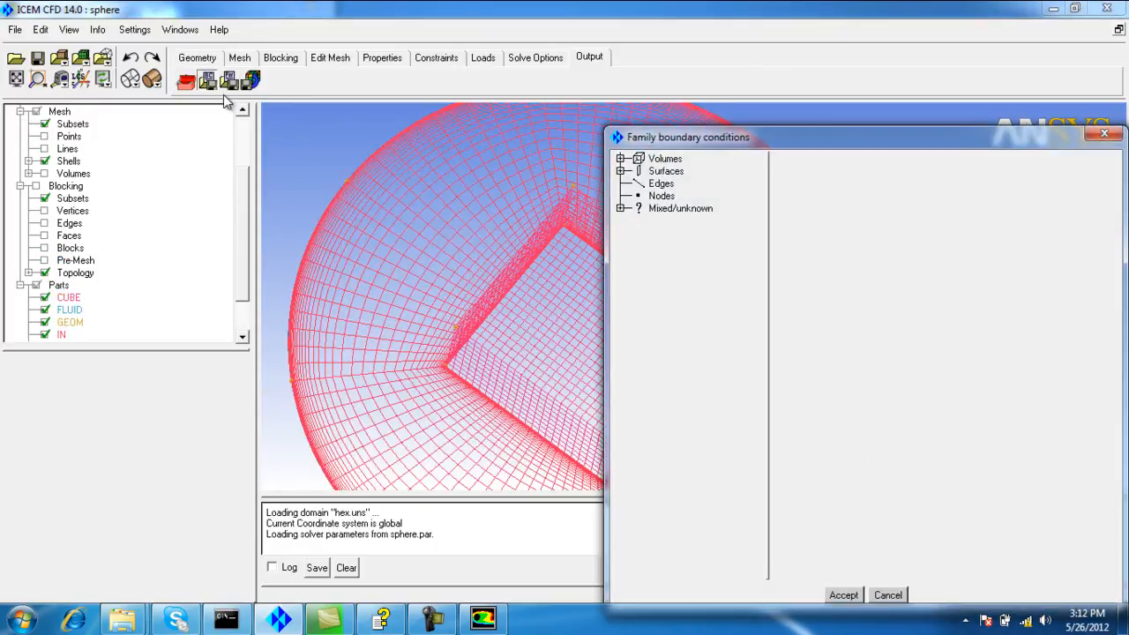
Step: Give IN a pressure-inlet and OUT a pressure-outlet boundary condition, and accept
left_click(621, 171)
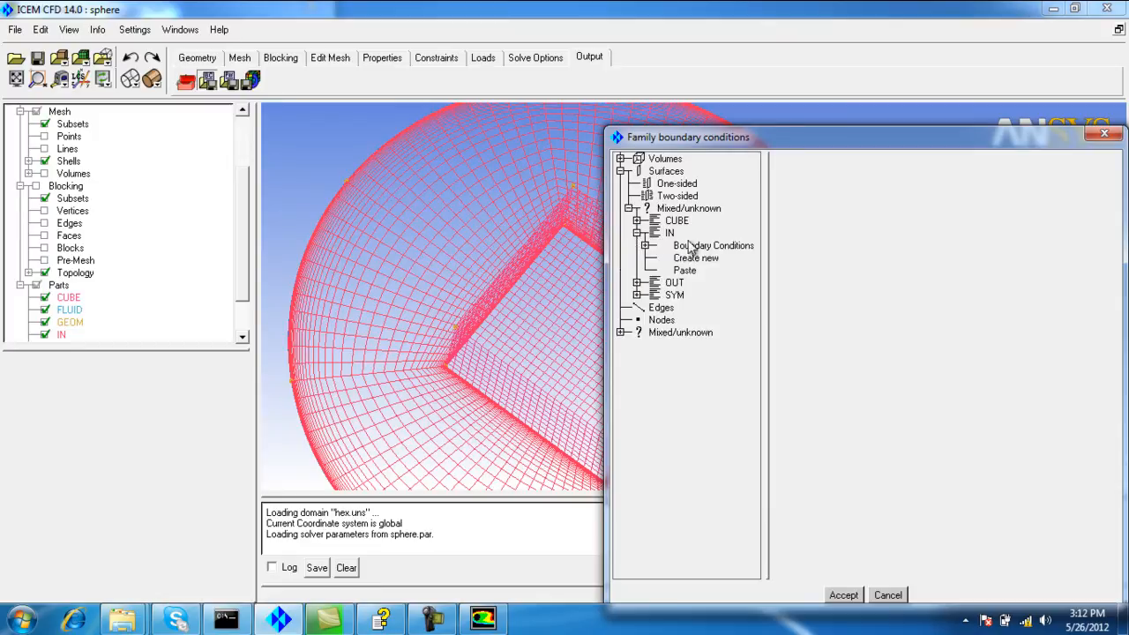
left_click(688, 257)
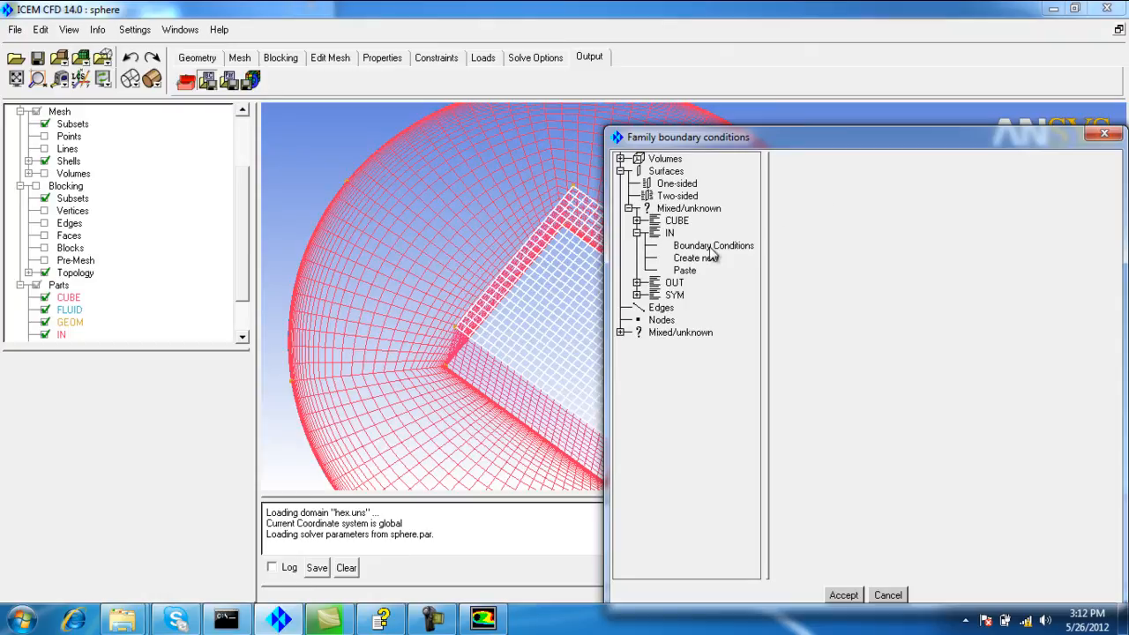
left_click(696, 257)
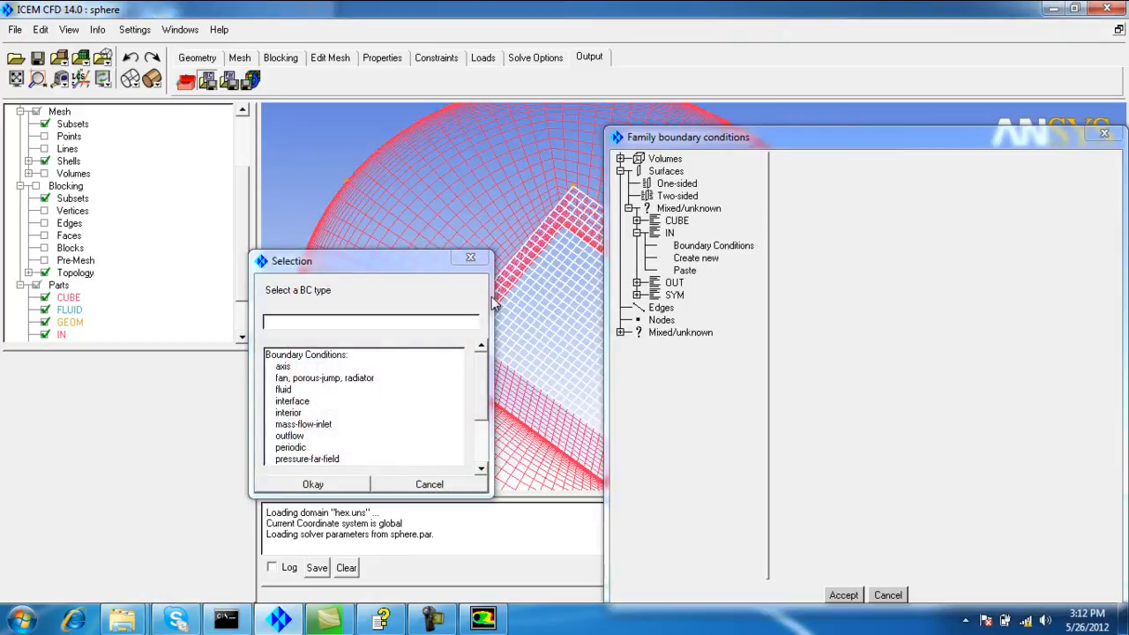
left_click(342, 401)
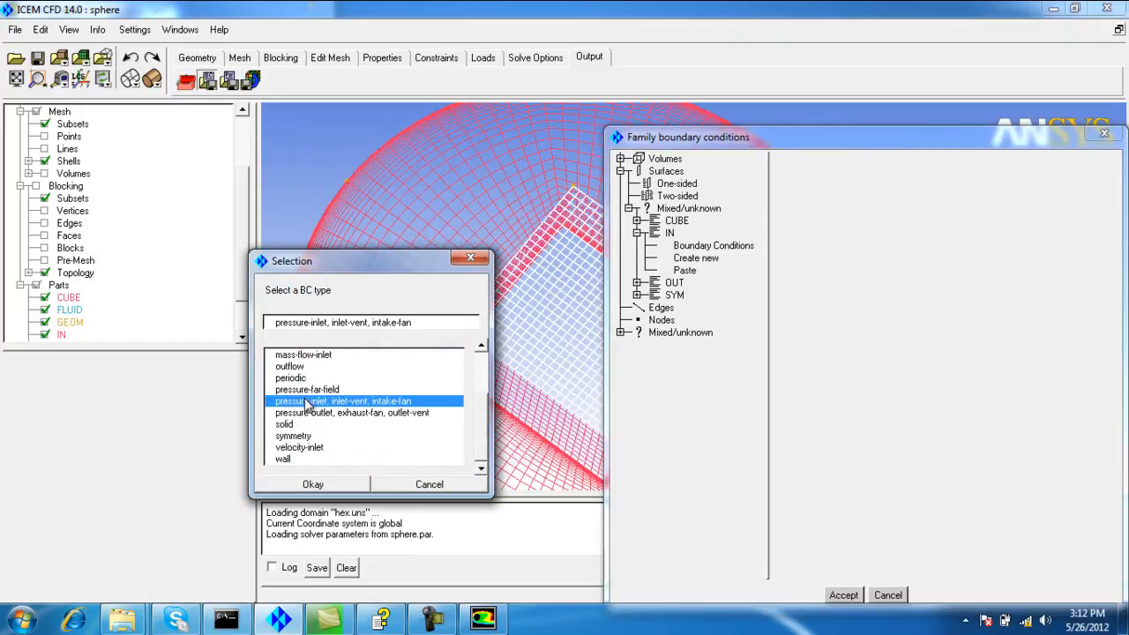
left_click(313, 484)
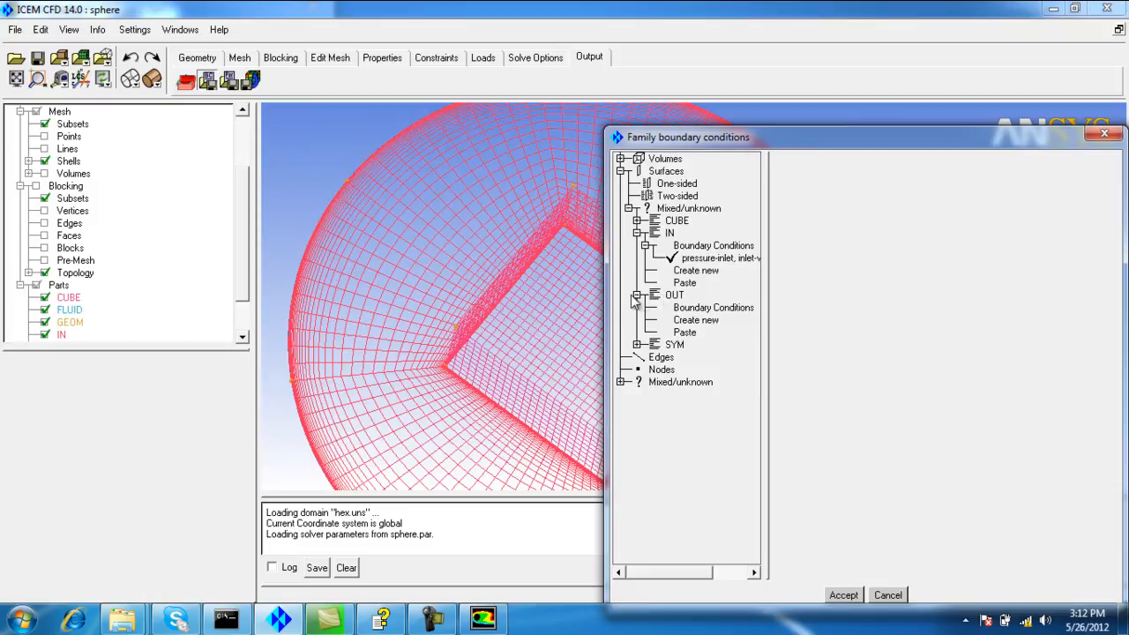
mouse_move(695, 309)
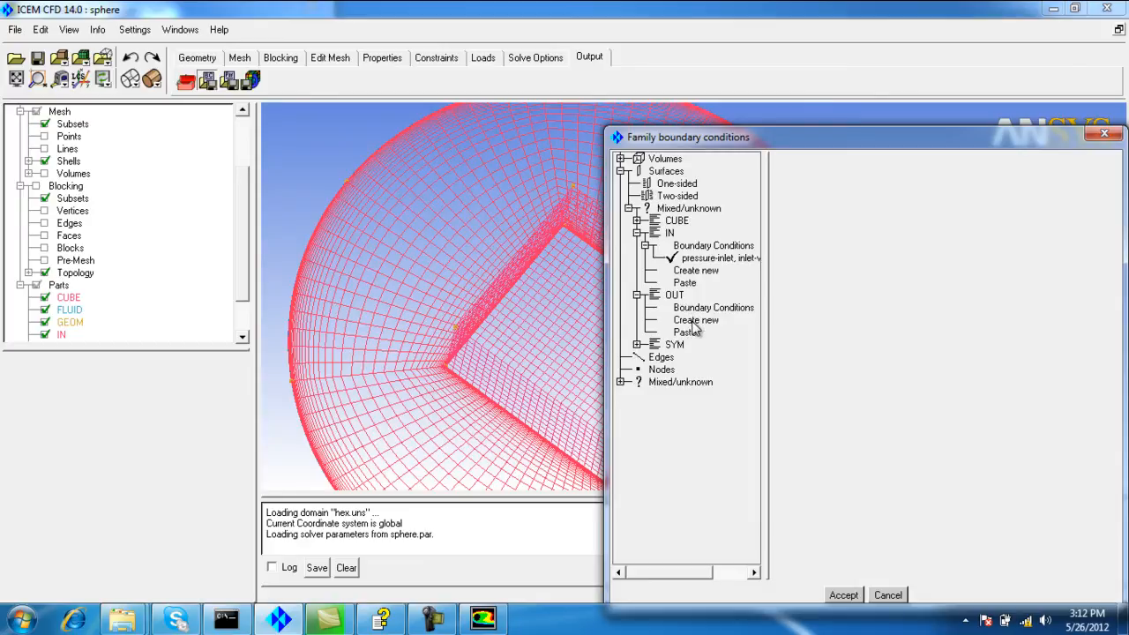
left_click(696, 320)
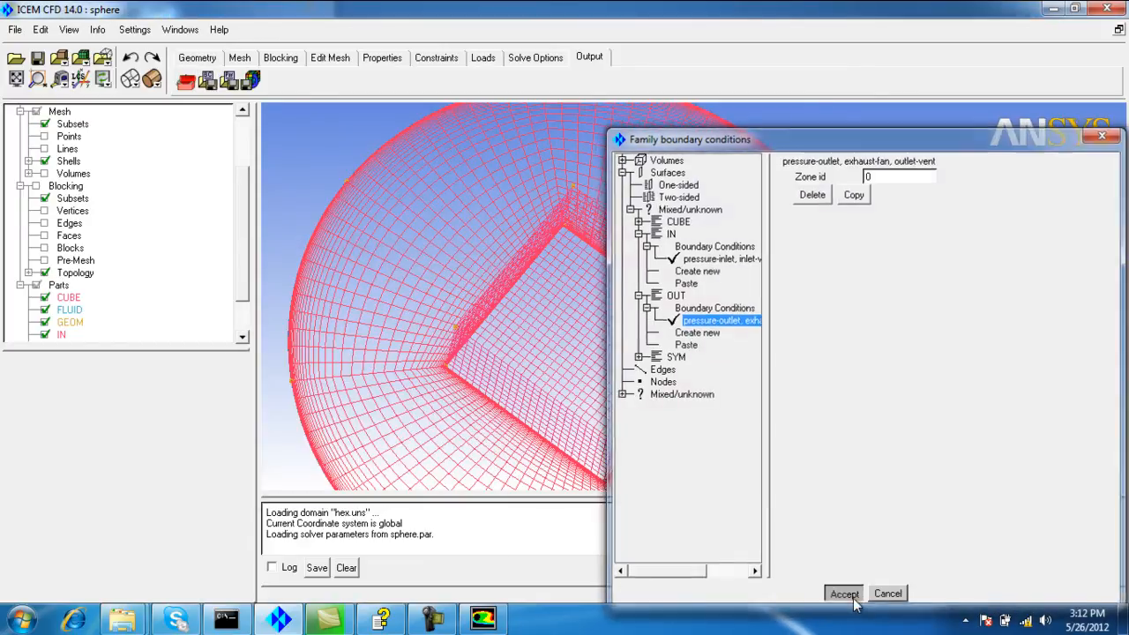
left_click(843, 592)
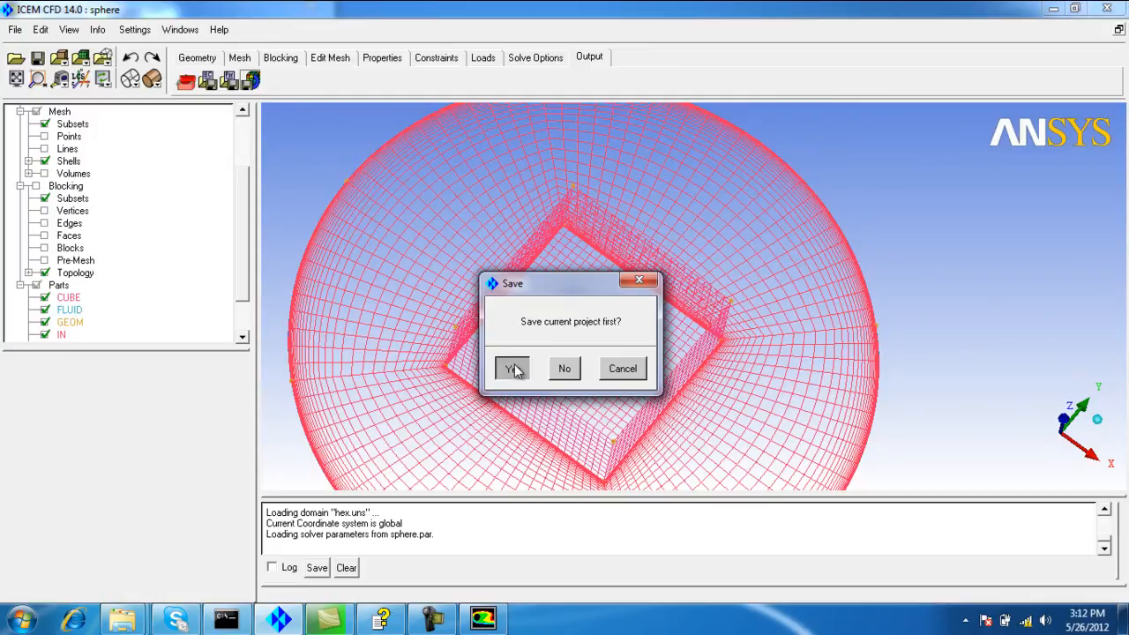
Step: Save the project and export sphere.uns as a 3D Fluent mesh without scaling
left_click(513, 368)
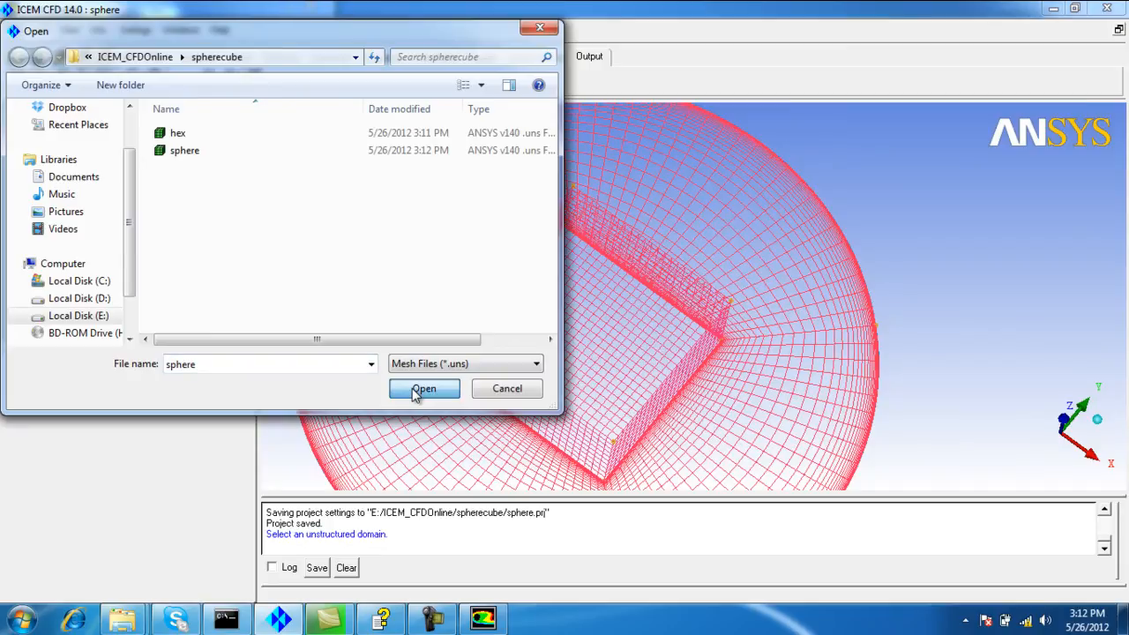
left_click(423, 389)
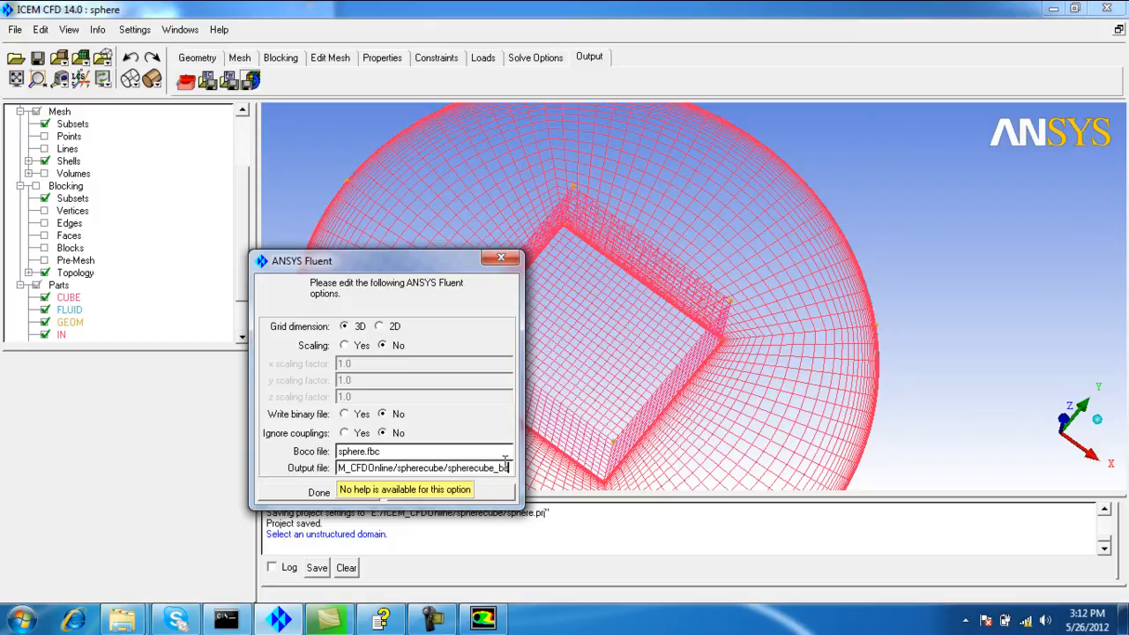
left_click(318, 492)
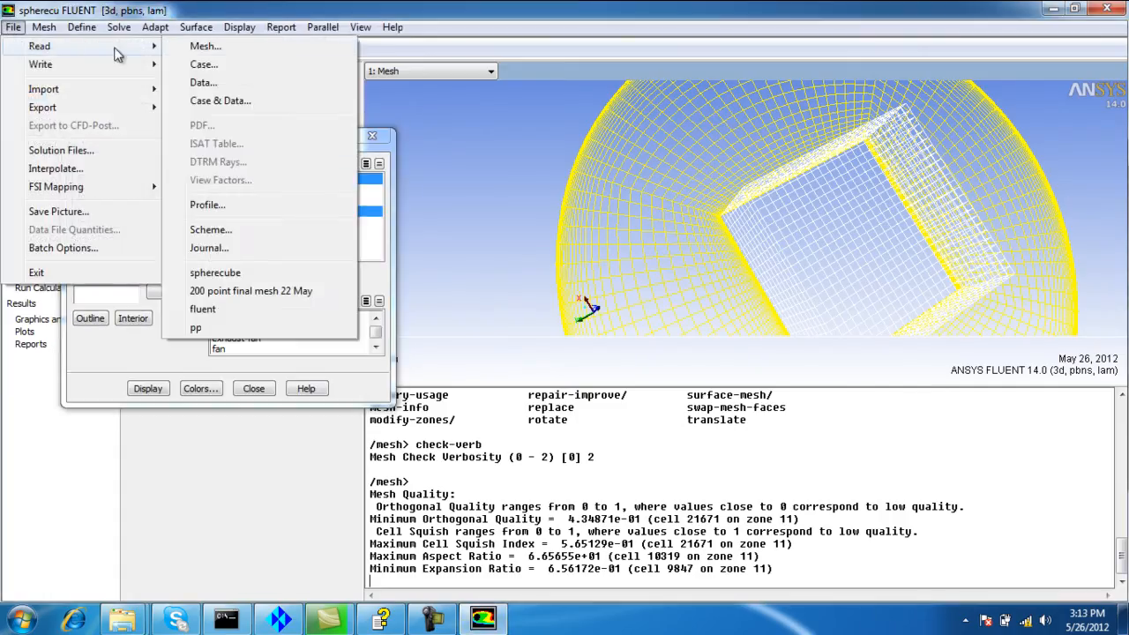
Step: Read in spherecube_bc.msh, discarding the current case
left_click(204, 46)
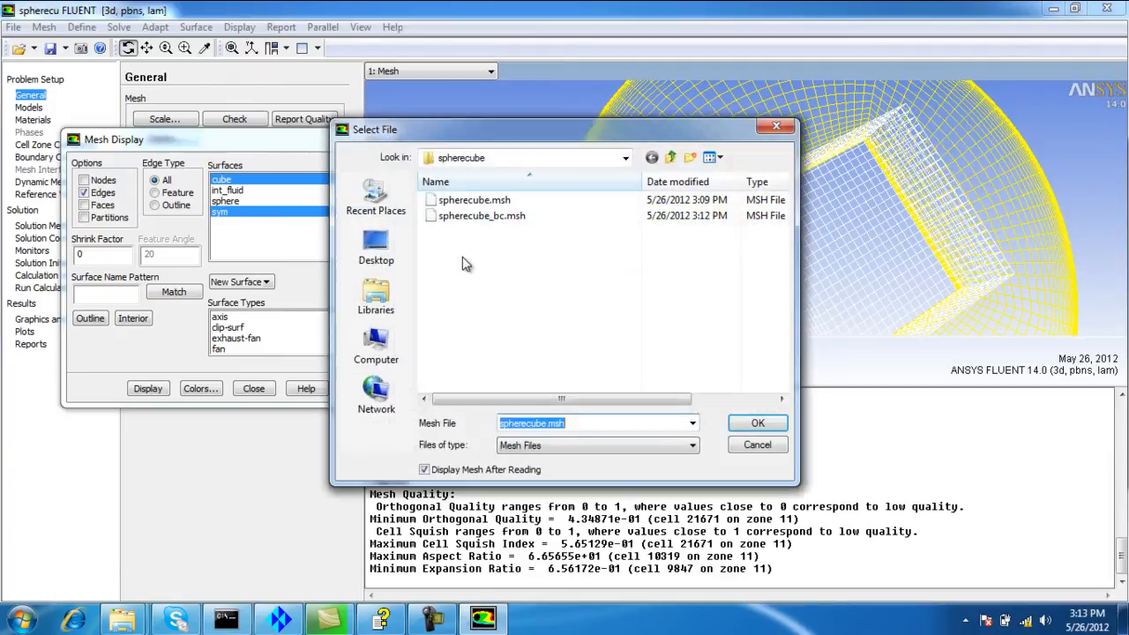
left_click(757, 422)
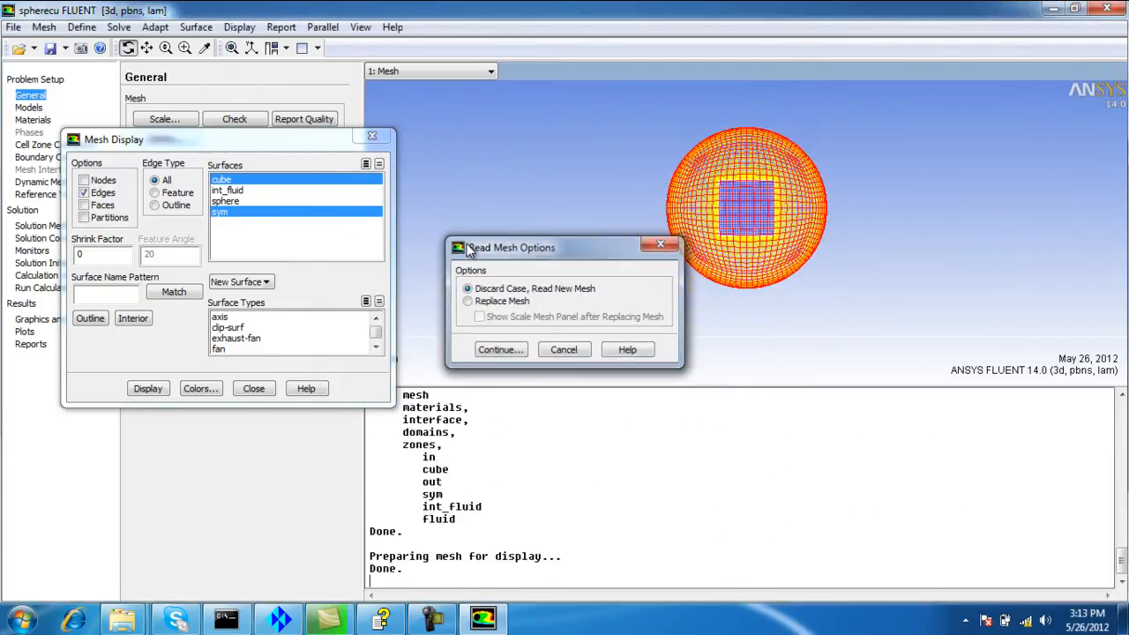
left_click(500, 349)
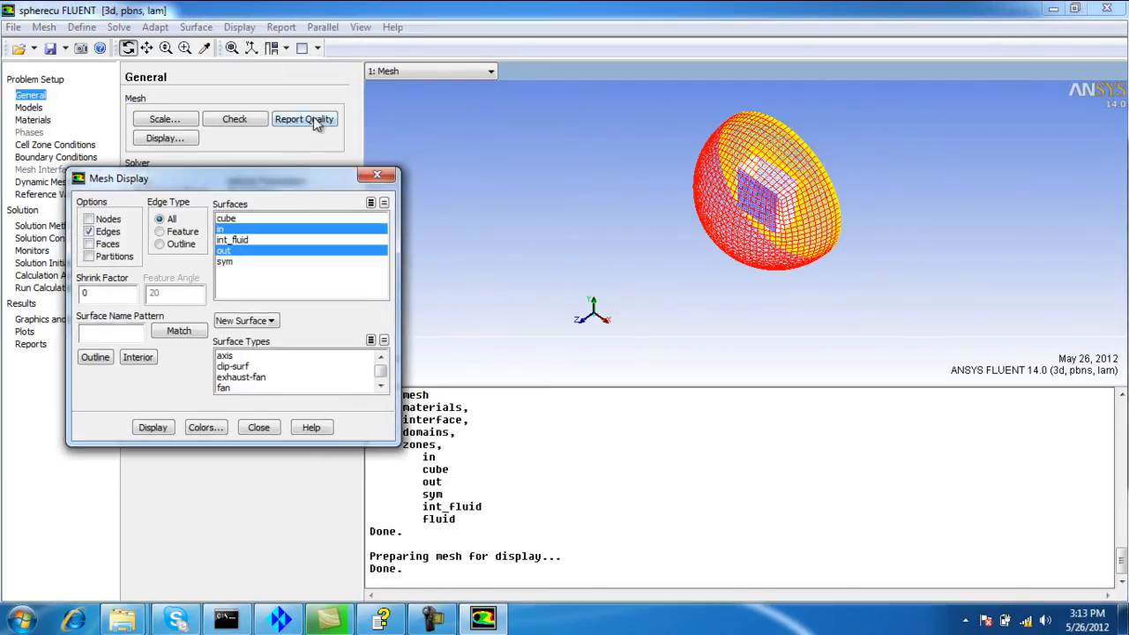
Step: Report mesh quality and display the cube, in and sym surfaces without the out surface
left_click(304, 119)
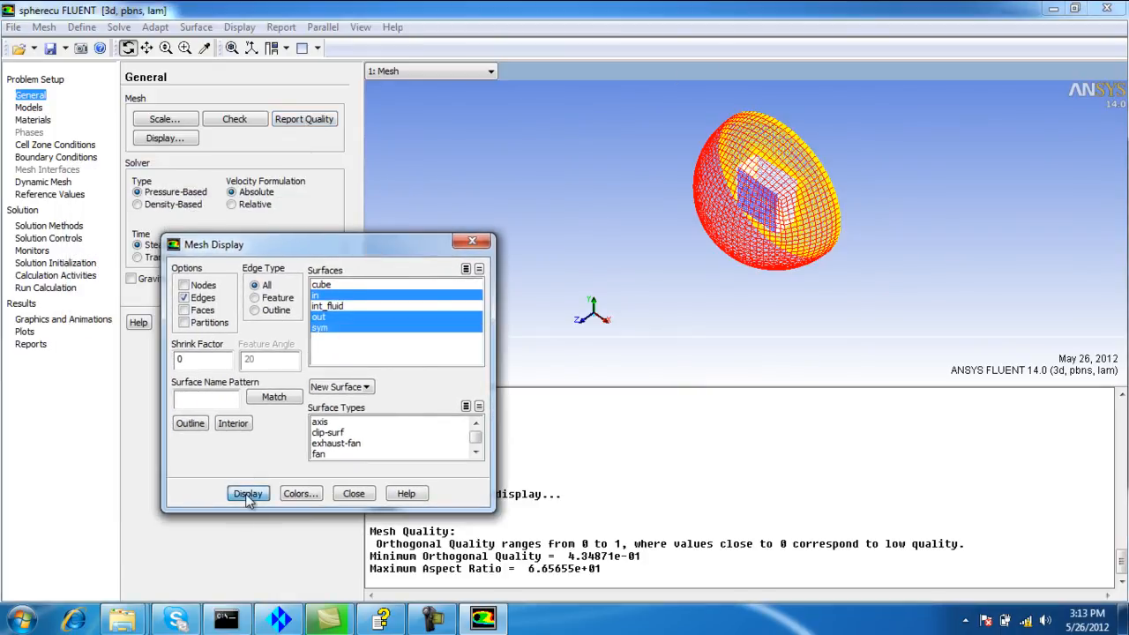
left_click(248, 493)
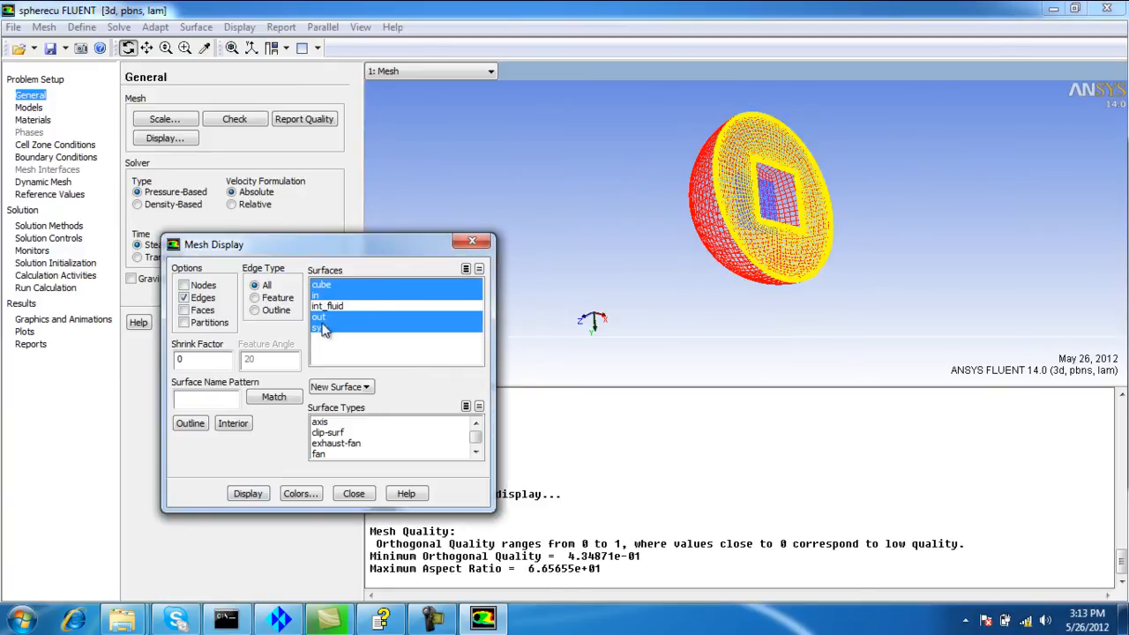
left_click(248, 493)
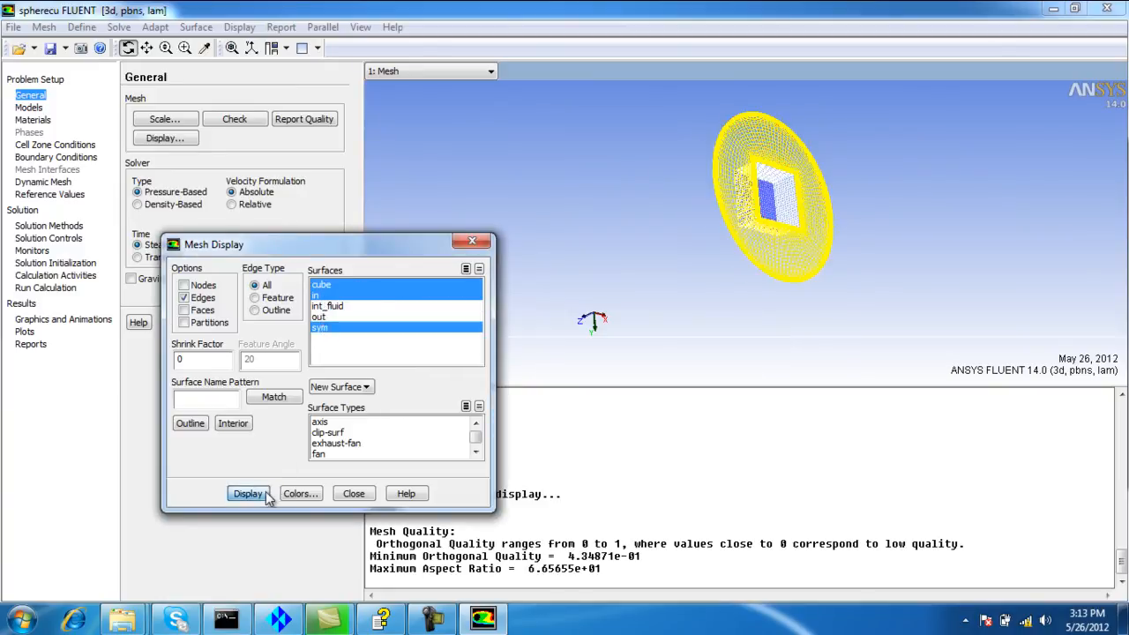
left_click(248, 493)
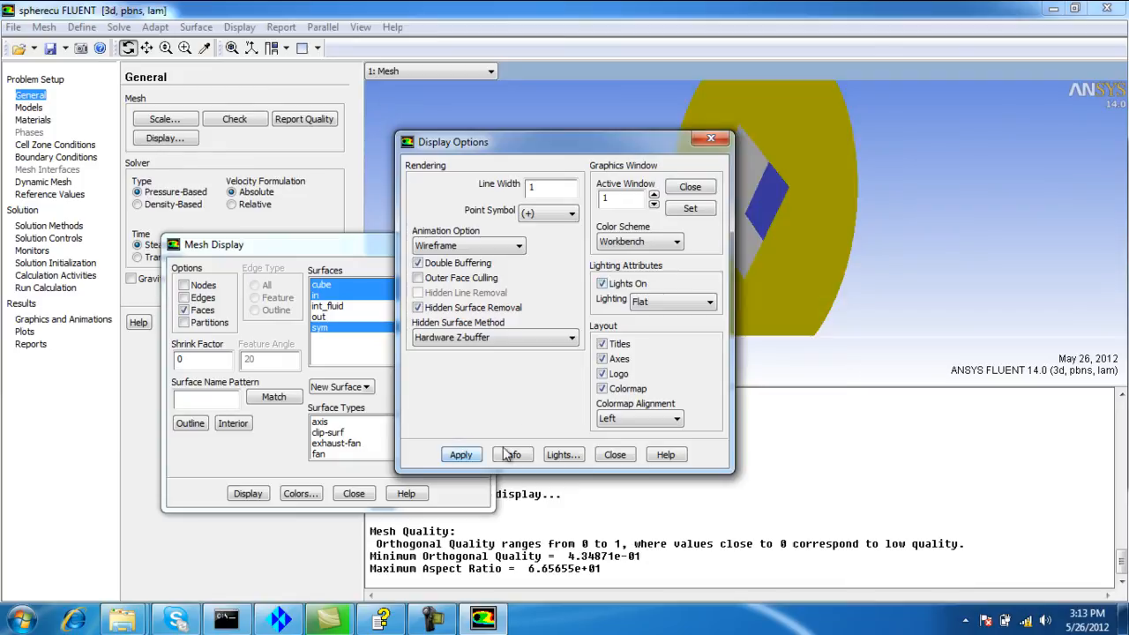
Step: Redraw cube, in, out and sym as shaded faces after closing Display Options
left_click(615, 454)
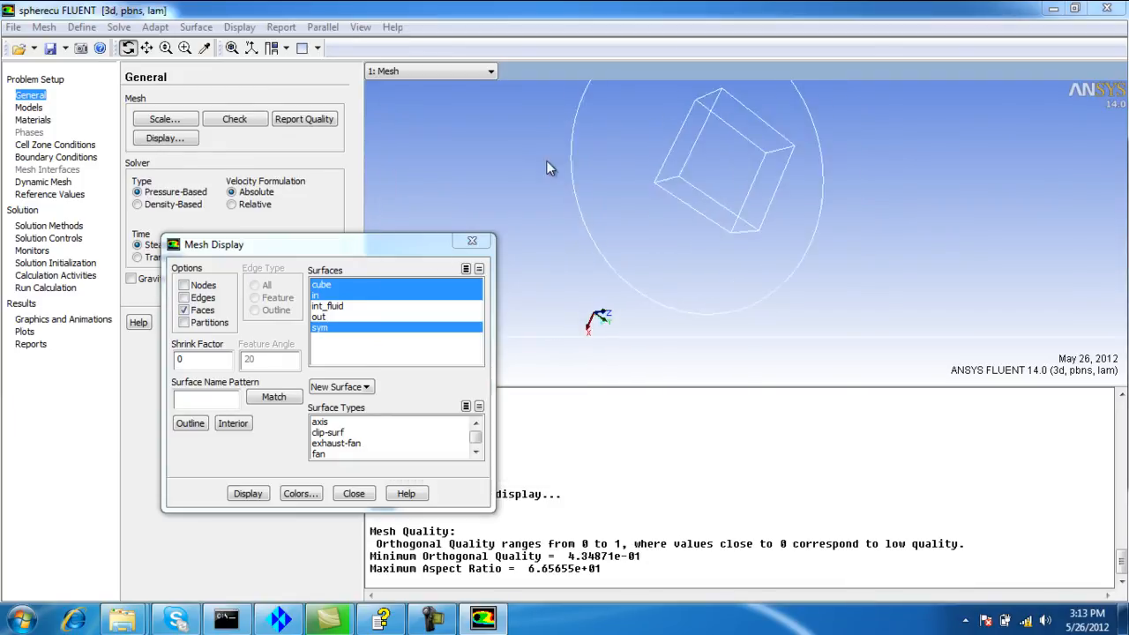
left_click(247, 493)
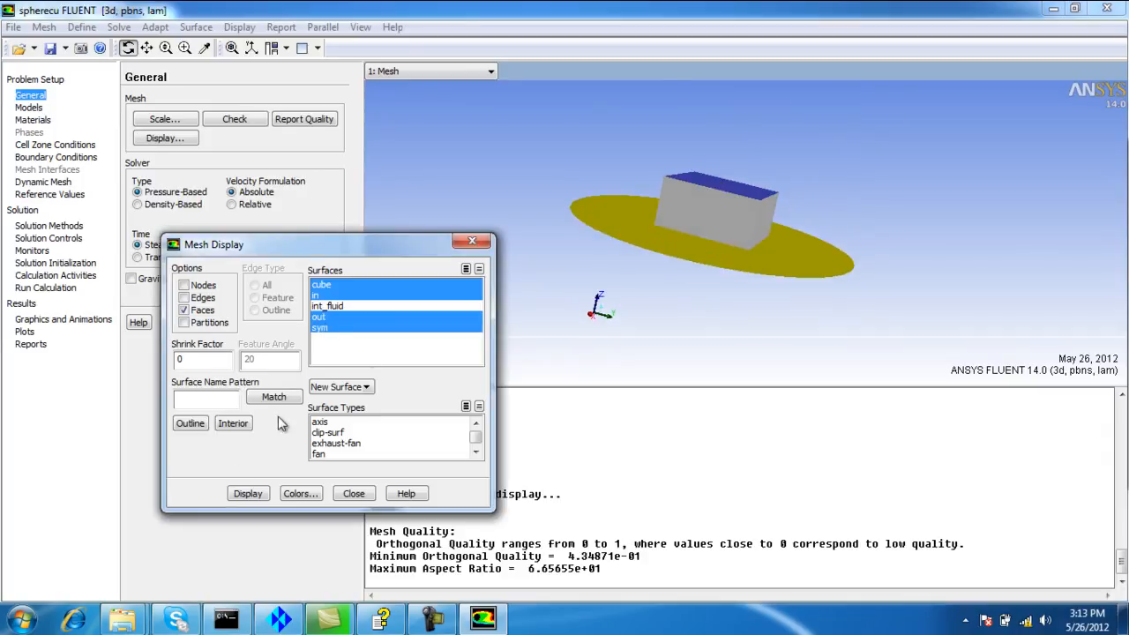
left_click(247, 493)
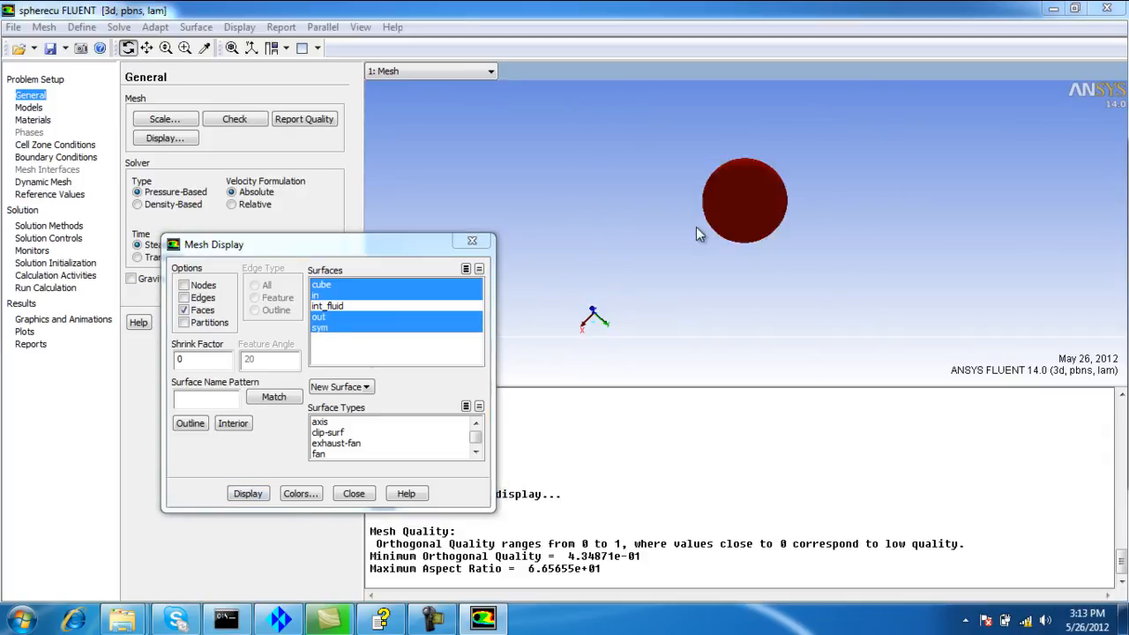